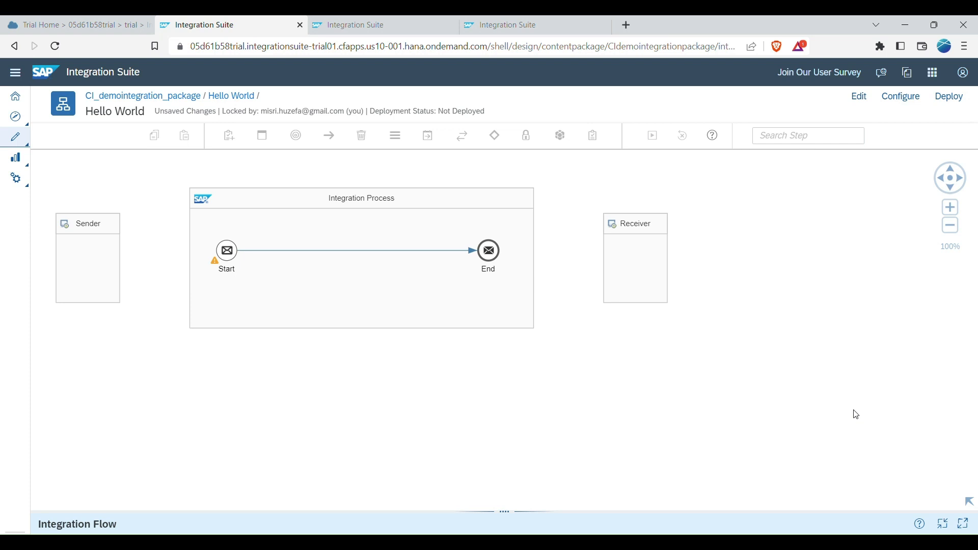
{"action": "mouse_move", "coordinate": [874, 379]}
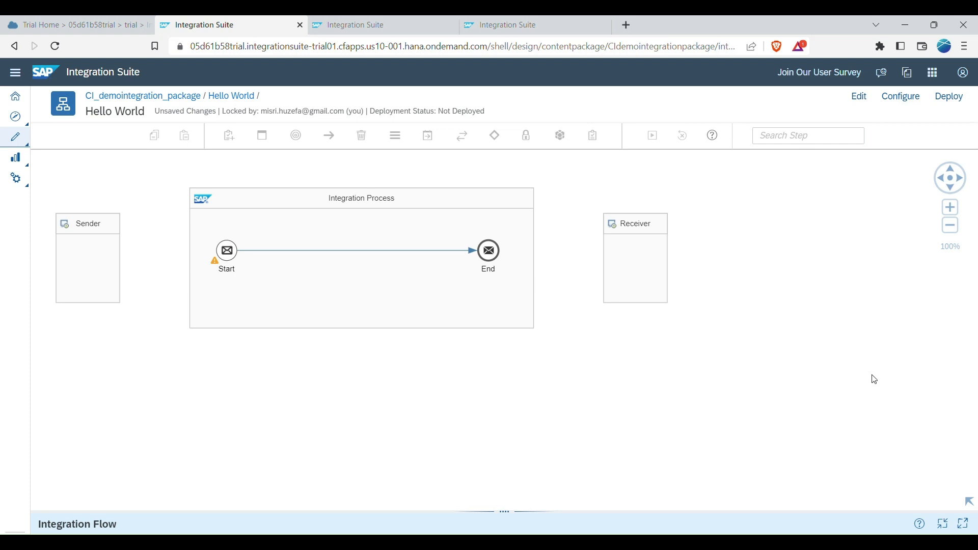
{"action": "mouse_move", "coordinate": [393, 334]}
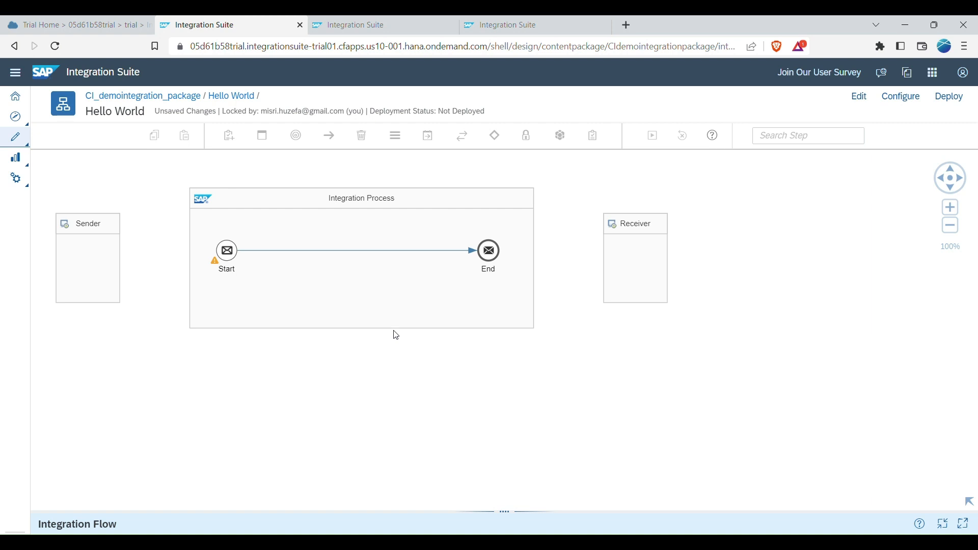
{"action": "mouse_move", "coordinate": [288, 374]}
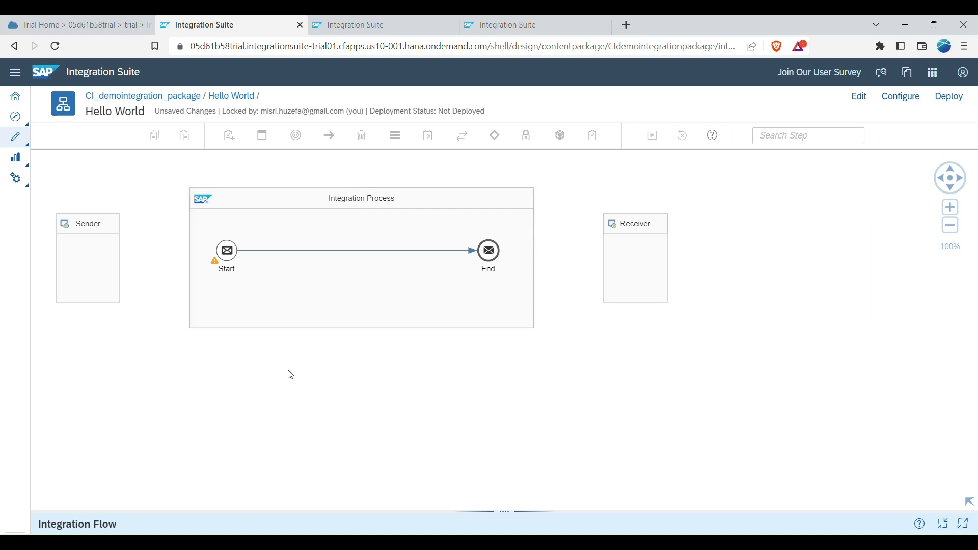
{"action": "mouse_move", "coordinate": [311, 358]}
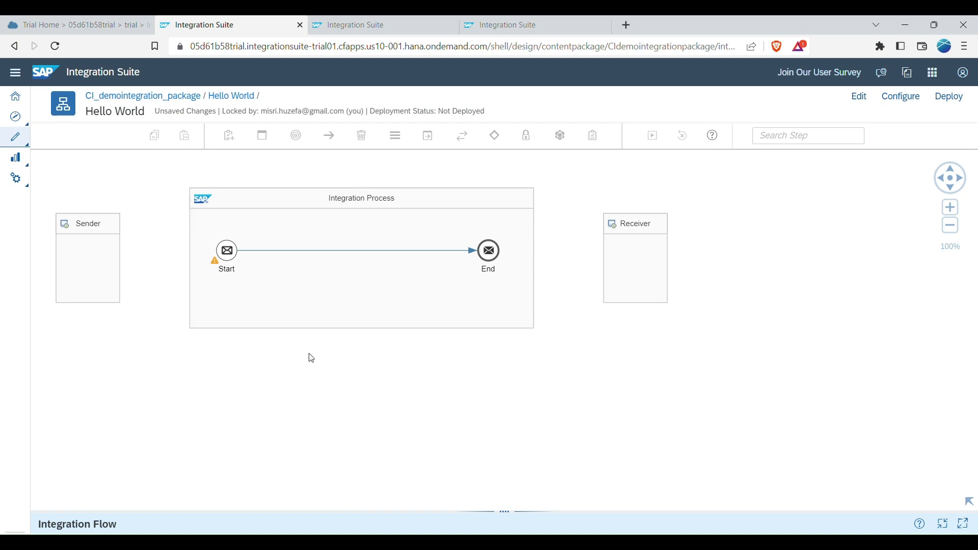
{"action": "mouse_move", "coordinate": [305, 355]}
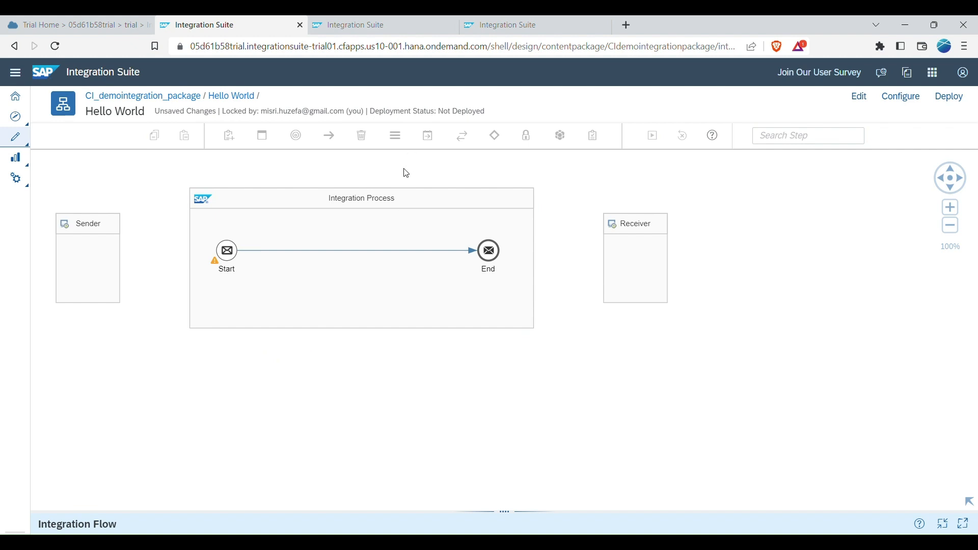
{"action": "mouse_move", "coordinate": [843, 222]}
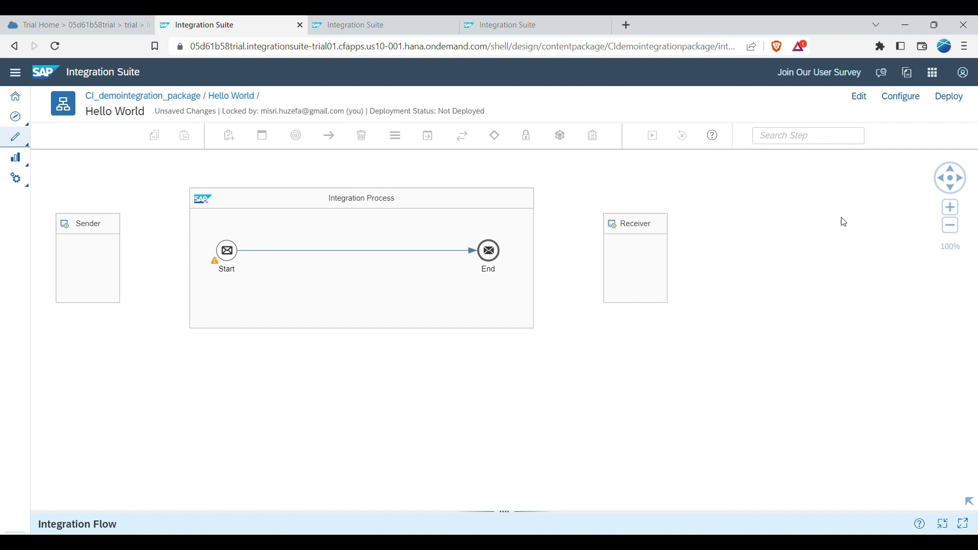
{"action": "mouse_move", "coordinate": [85, 308]}
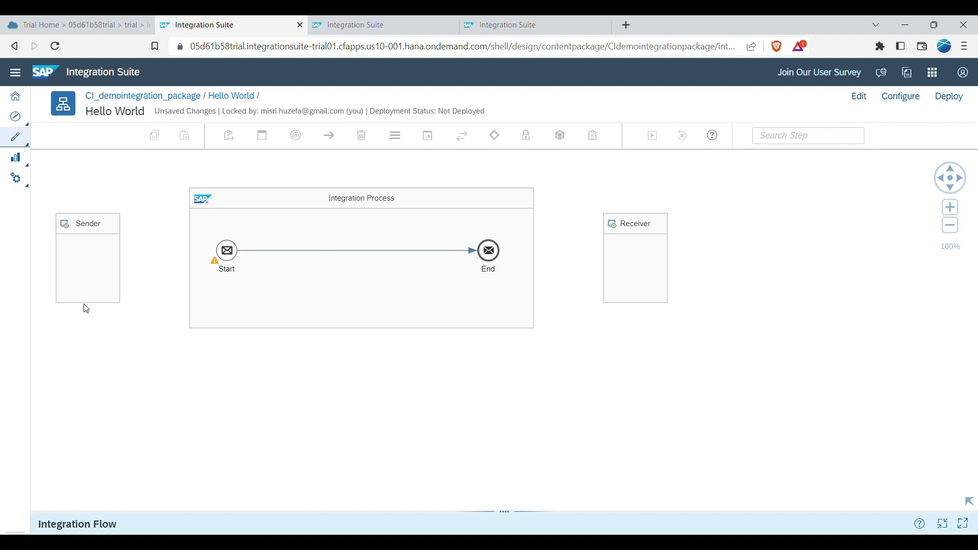
{"action": "mouse_move", "coordinate": [673, 241]}
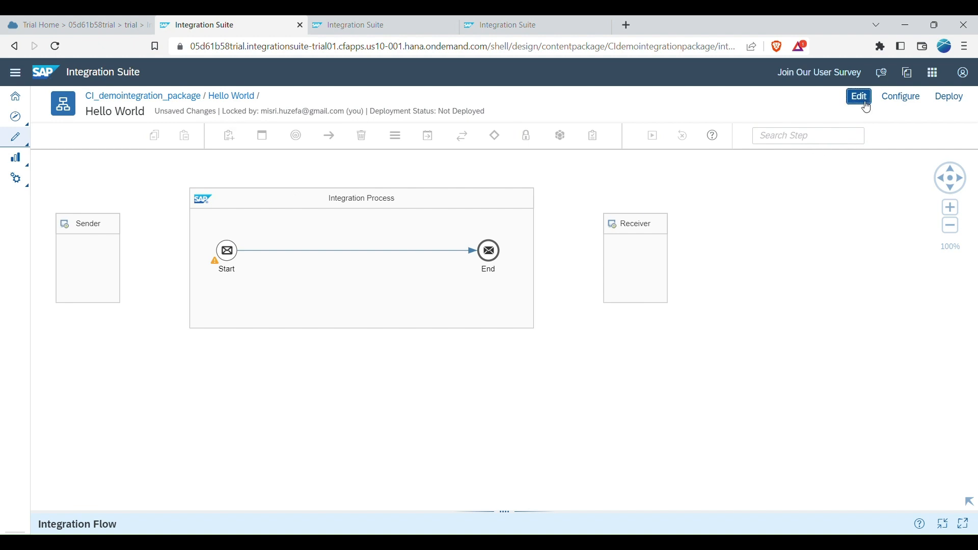
Put the Hello World flow into edit mode, unlocking it by closing the previous session.
{"action": "left_click", "coordinate": [858, 96]}
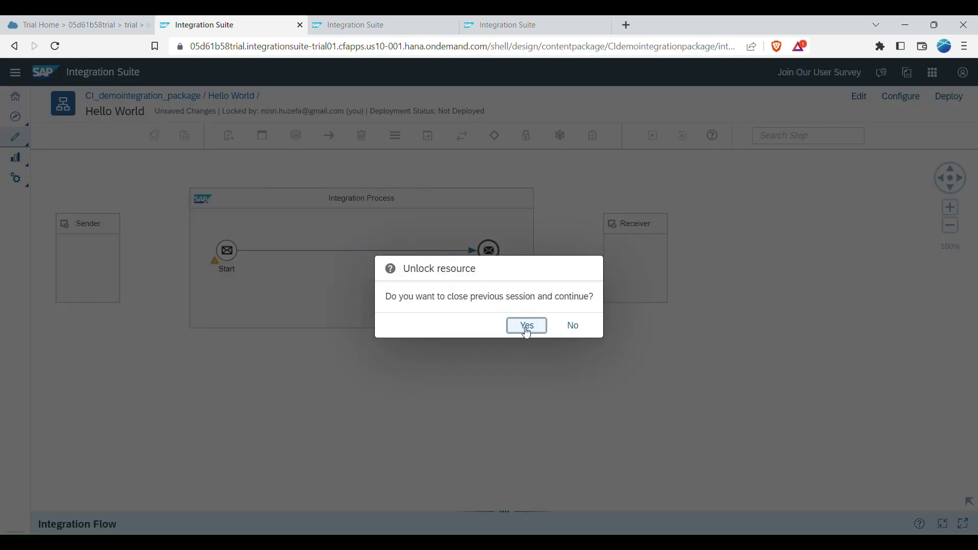
{"action": "left_click", "coordinate": [526, 324]}
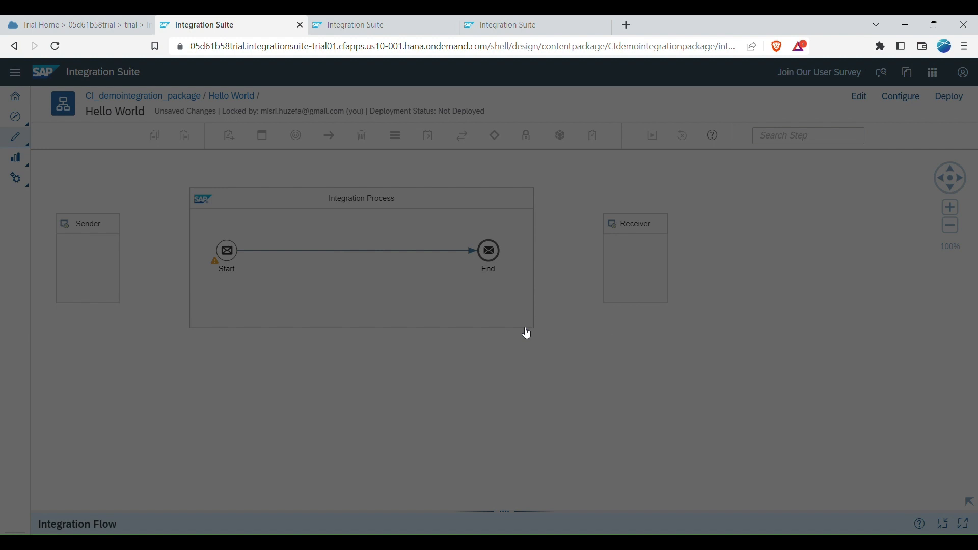
{"action": "left_click", "coordinate": [857, 96]}
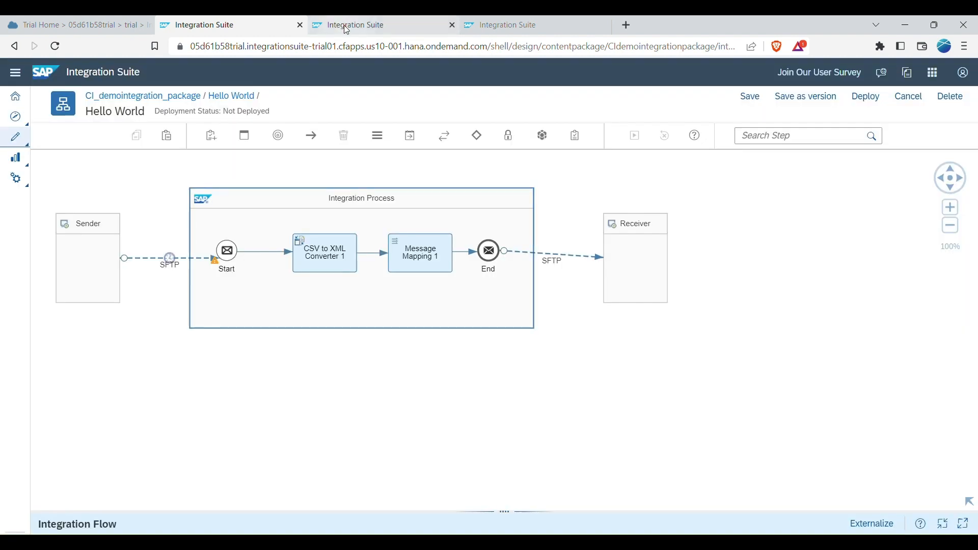
Switch to the xslt demo flow, unlock it for editing, and select Content Modifier 1.
{"action": "left_click", "coordinate": [383, 25]}
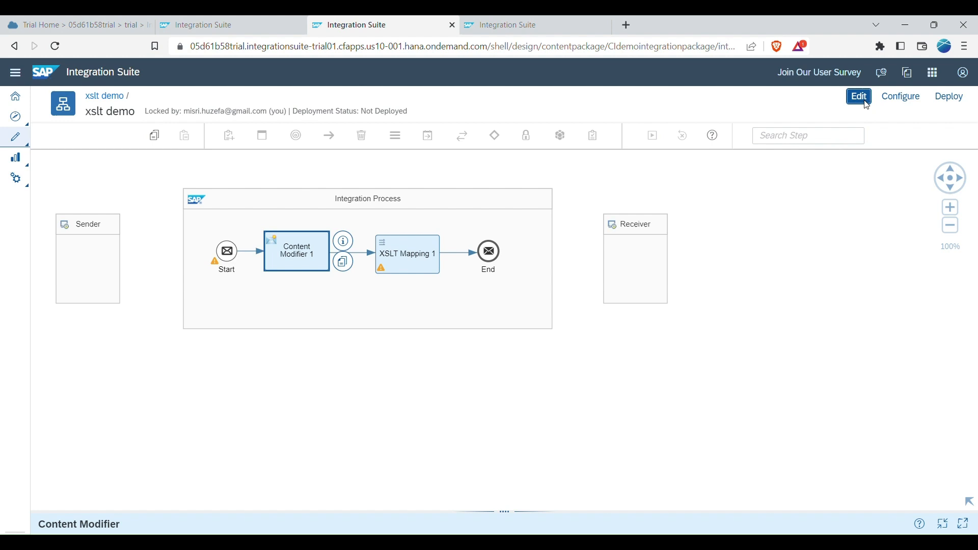
{"action": "left_click", "coordinate": [858, 96]}
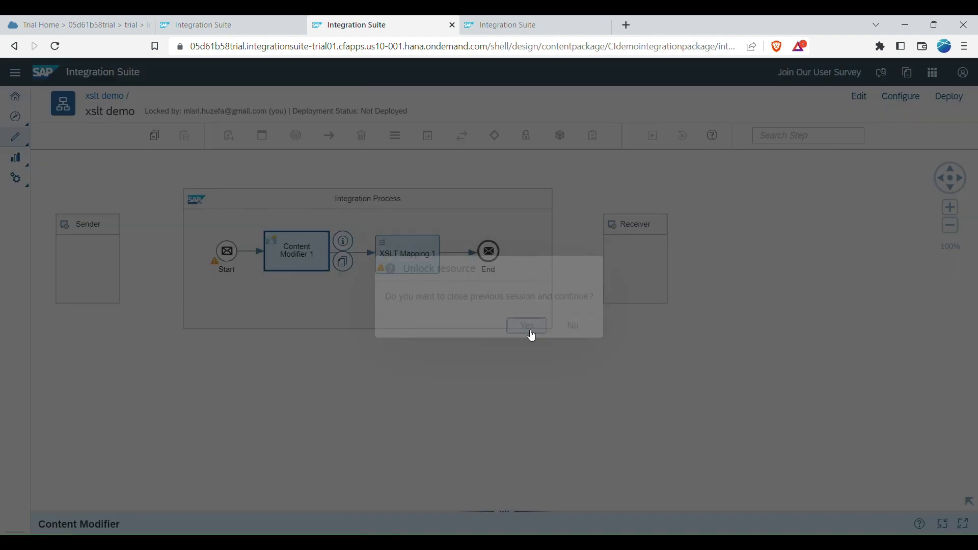
{"action": "left_click", "coordinate": [525, 325]}
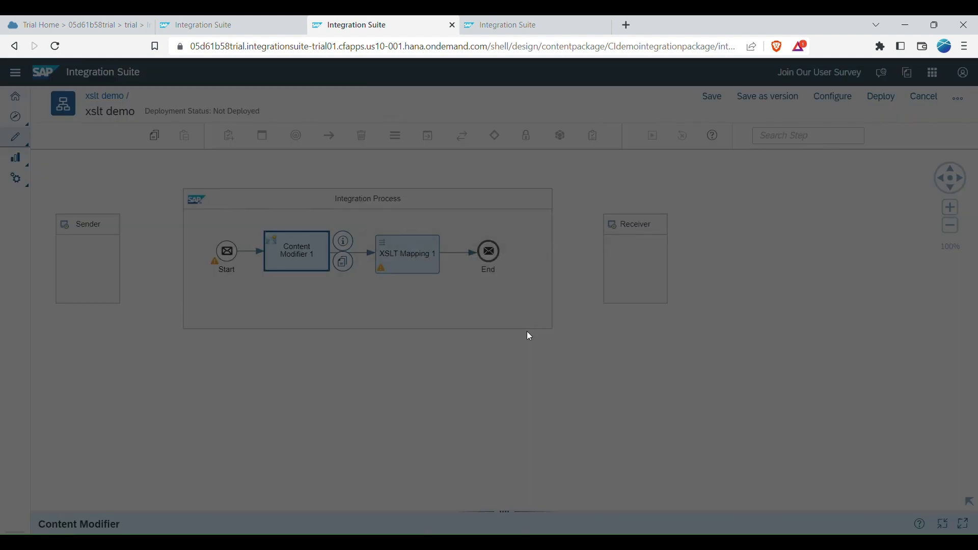
{"action": "left_click", "coordinate": [297, 251]}
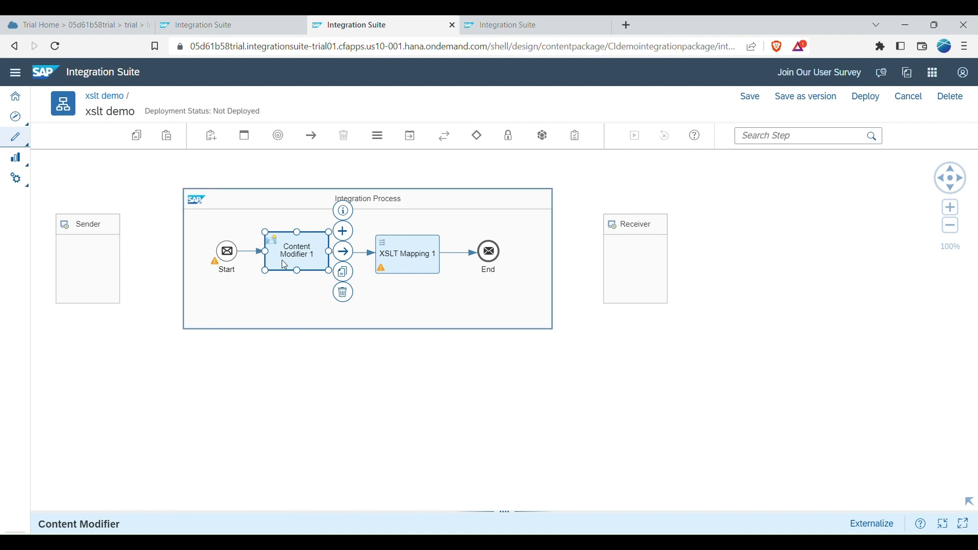
{"action": "mouse_move", "coordinate": [300, 256]}
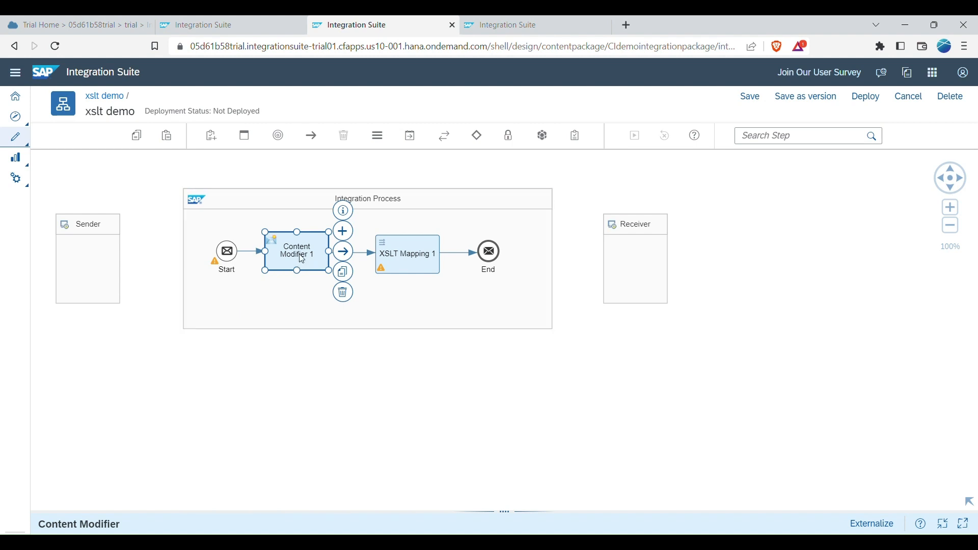
{"action": "mouse_move", "coordinate": [377, 136]}
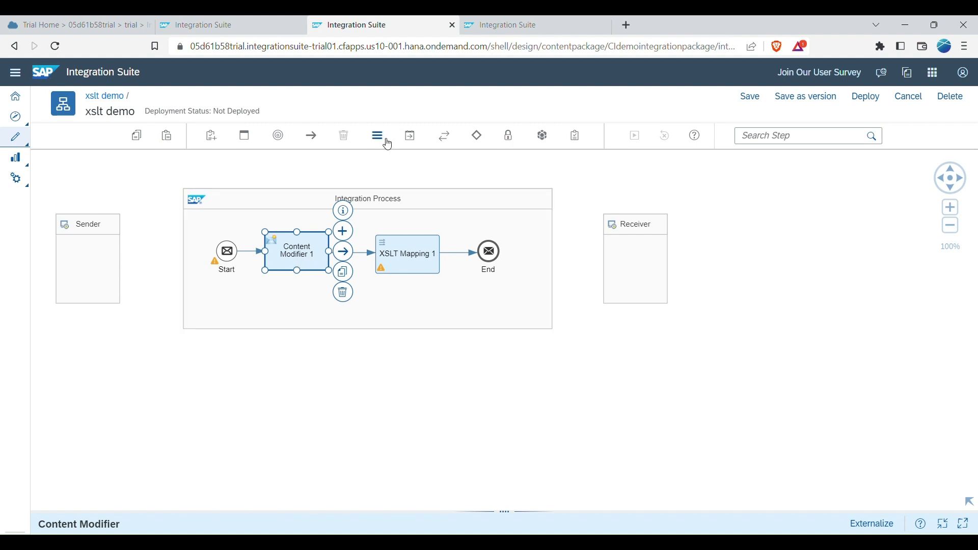
{"action": "mouse_move", "coordinate": [409, 136]}
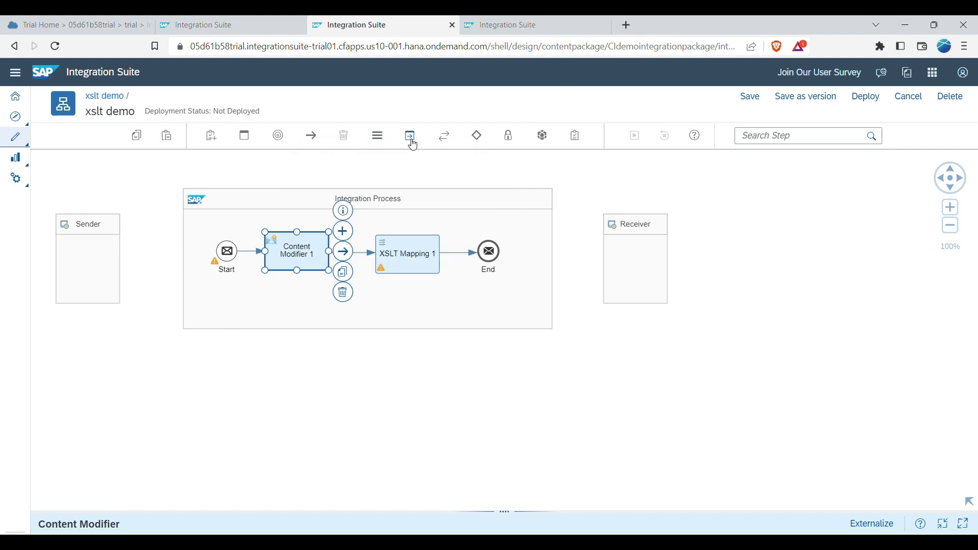
Browse the Transformation and Mapping palettes, then open Content Modifier 1's properties.
{"action": "left_click", "coordinate": [409, 136]}
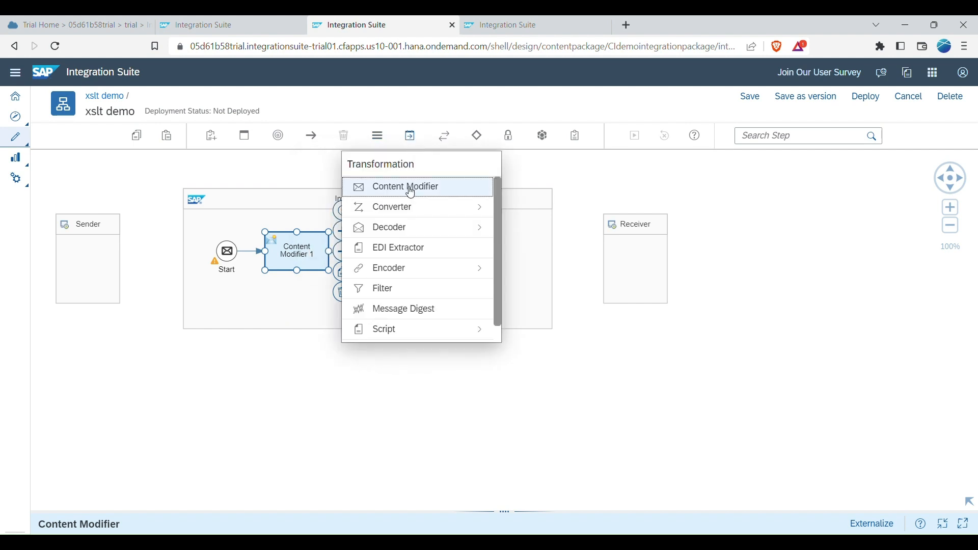
{"action": "mouse_move", "coordinate": [305, 264]}
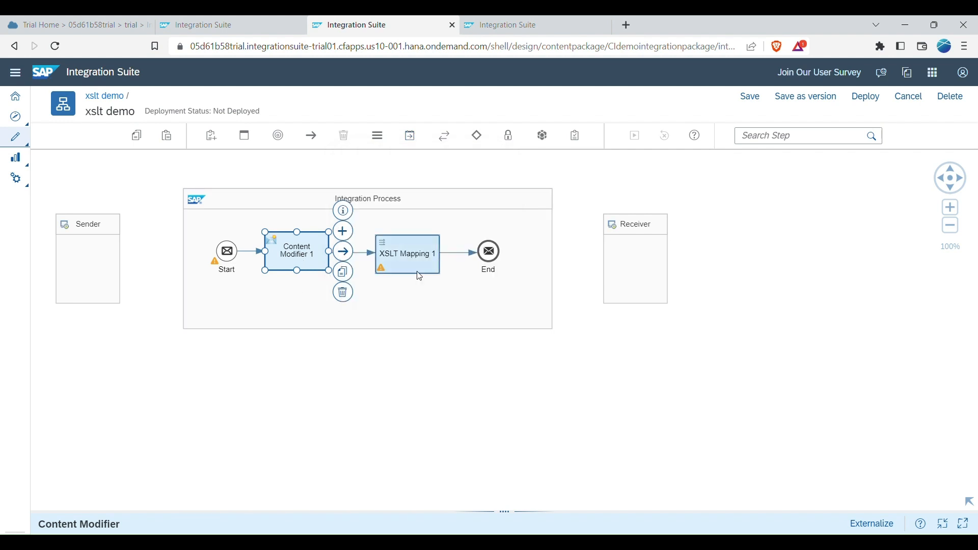
{"action": "left_click", "coordinate": [376, 136]}
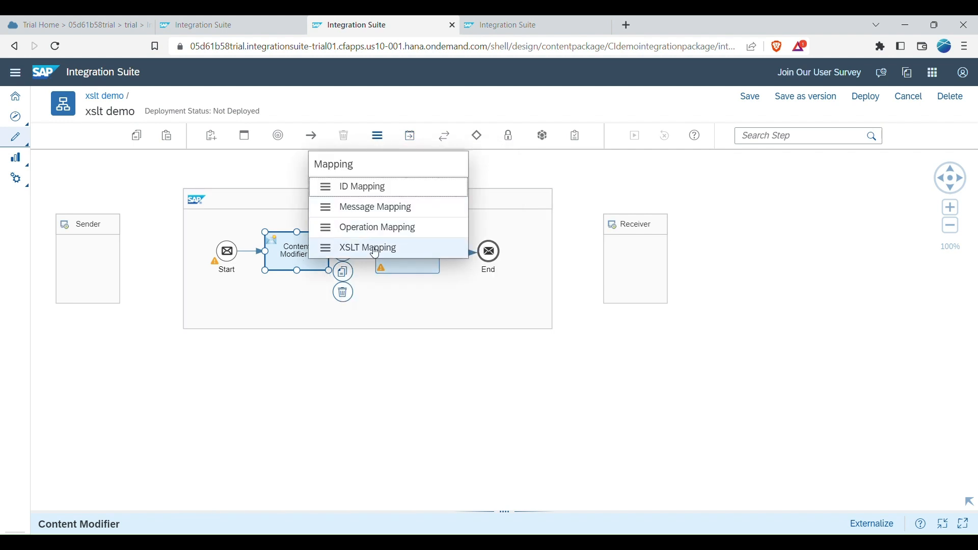
{"action": "mouse_move", "coordinate": [303, 316]}
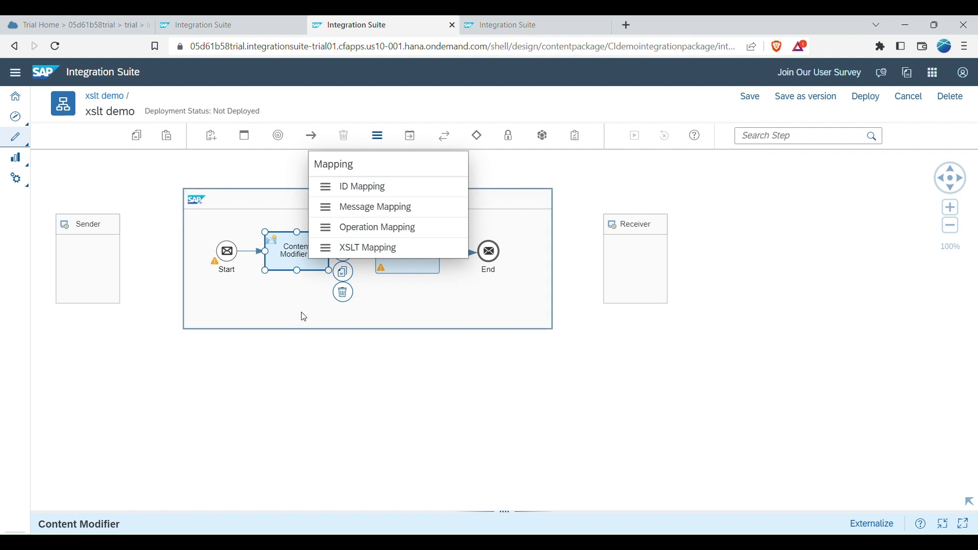
{"action": "left_click", "coordinate": [367, 247]}
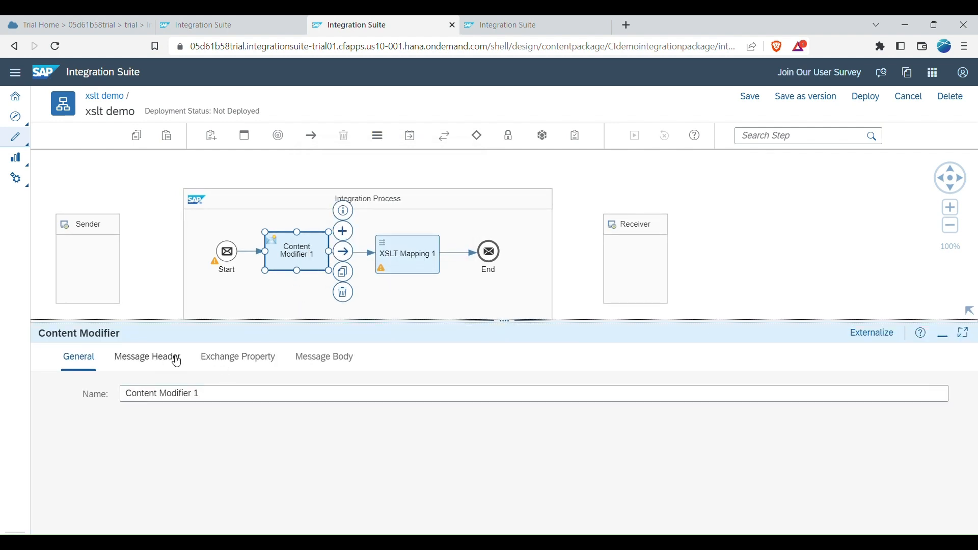
Review Content Modifier 1's constant breakfast_menu XML on the Message Body tab.
{"action": "left_click", "coordinate": [324, 356]}
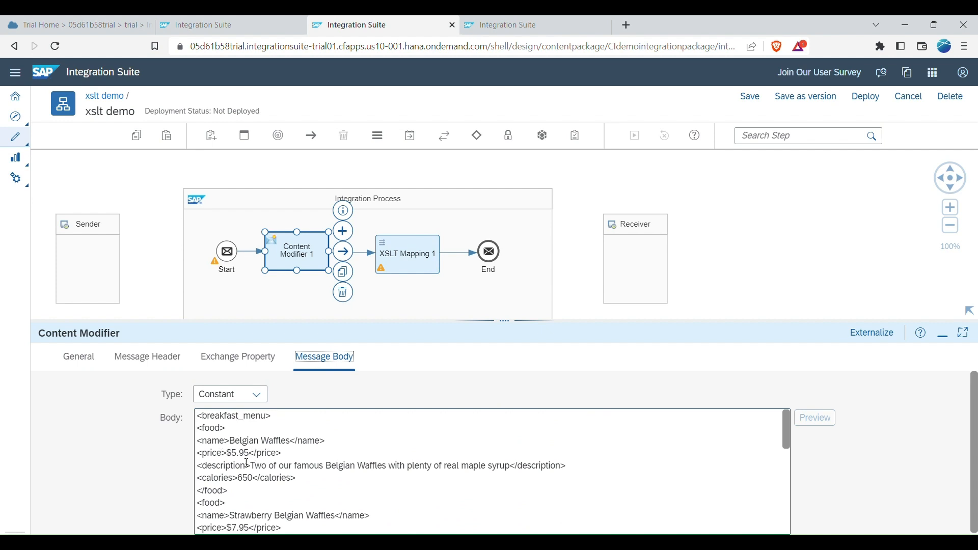
{"action": "scroll", "scroll_direction": "down", "scroll_amount": 3}
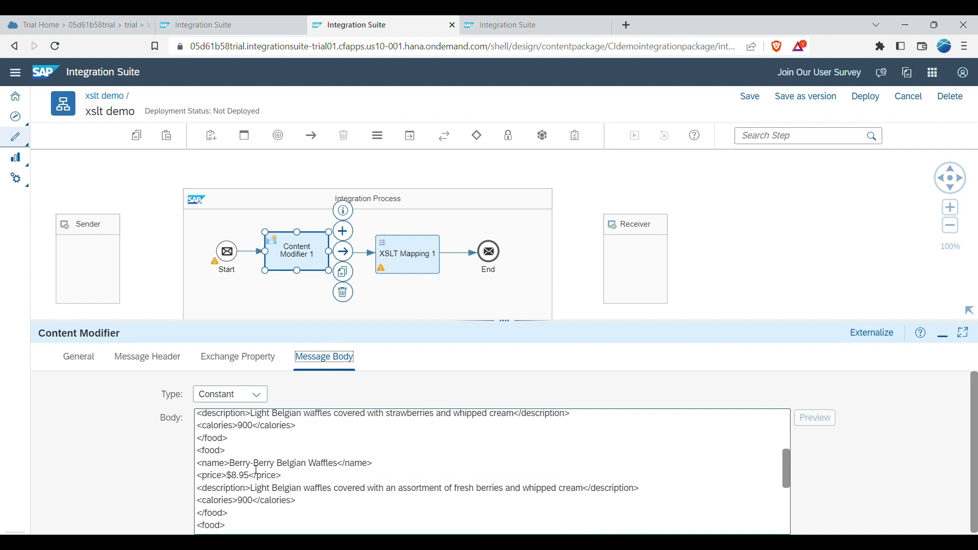
{"action": "scroll", "scroll_direction": "down", "scroll_amount": 3}
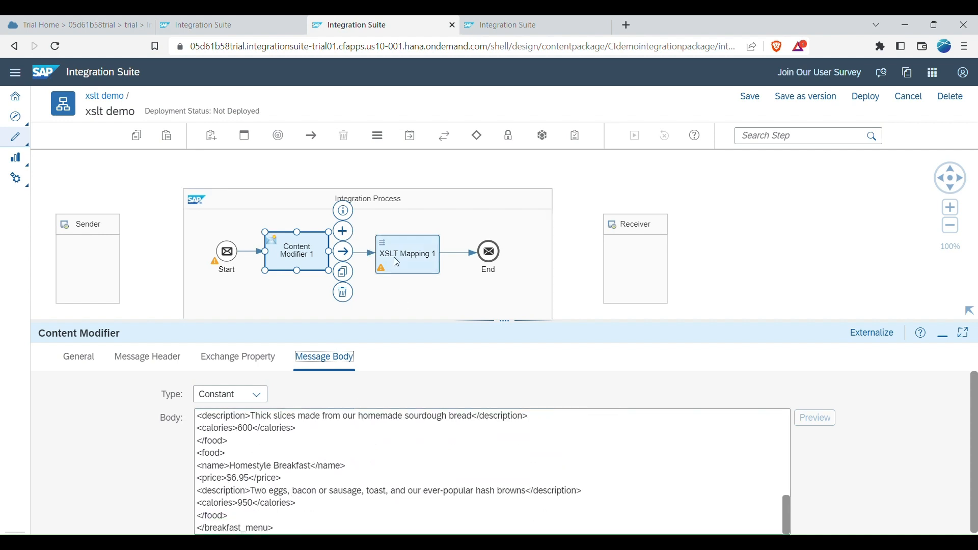
{"action": "mouse_move", "coordinate": [418, 264]}
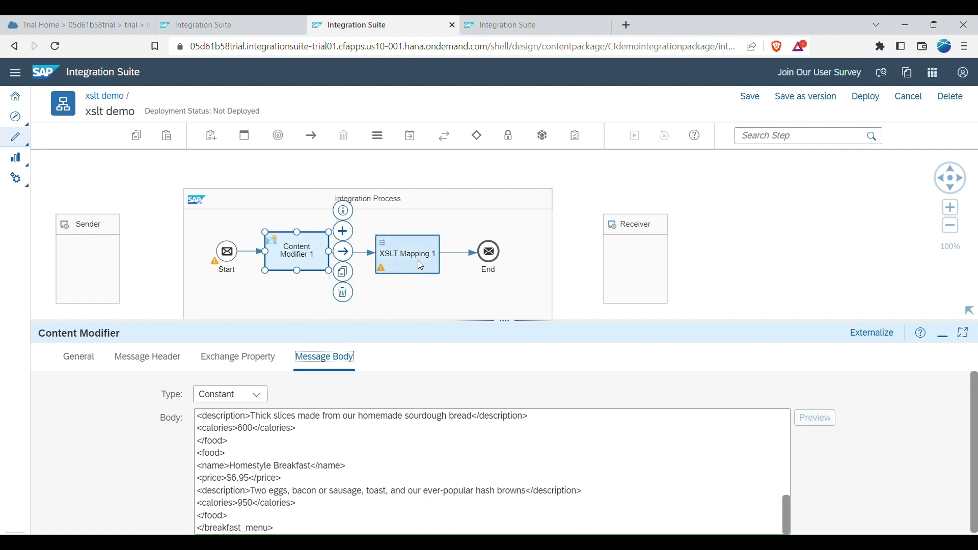
{"action": "left_click", "coordinate": [406, 253]}
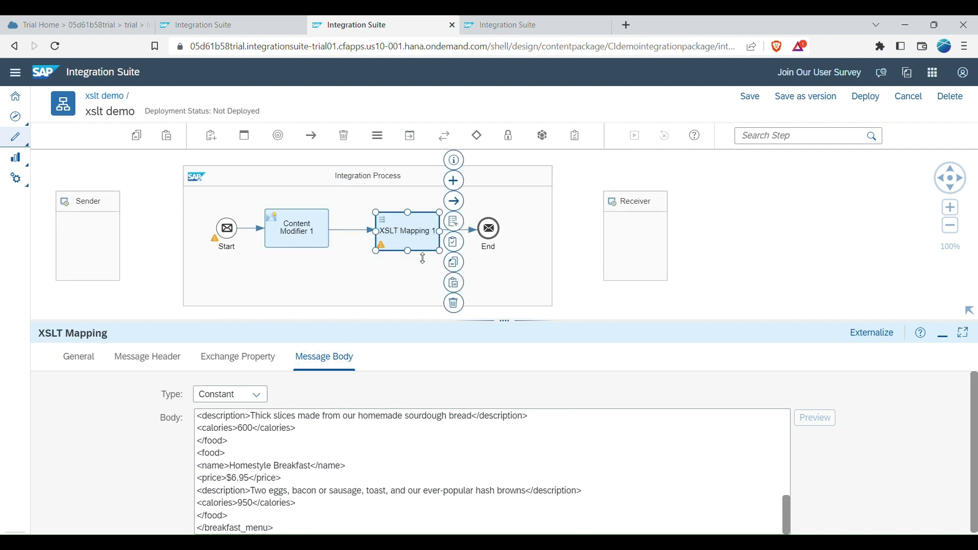
{"action": "left_click", "coordinate": [78, 356]}
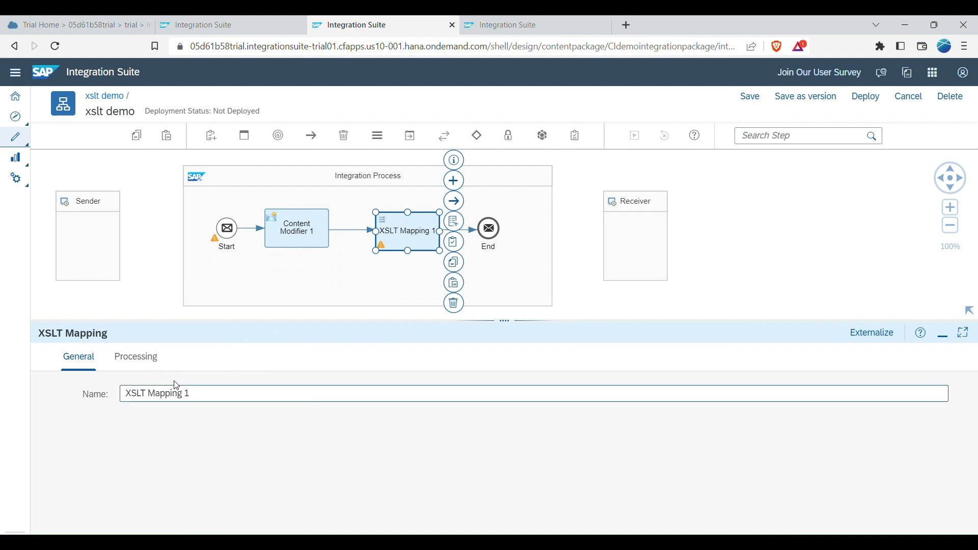
{"action": "left_click", "coordinate": [136, 356]}
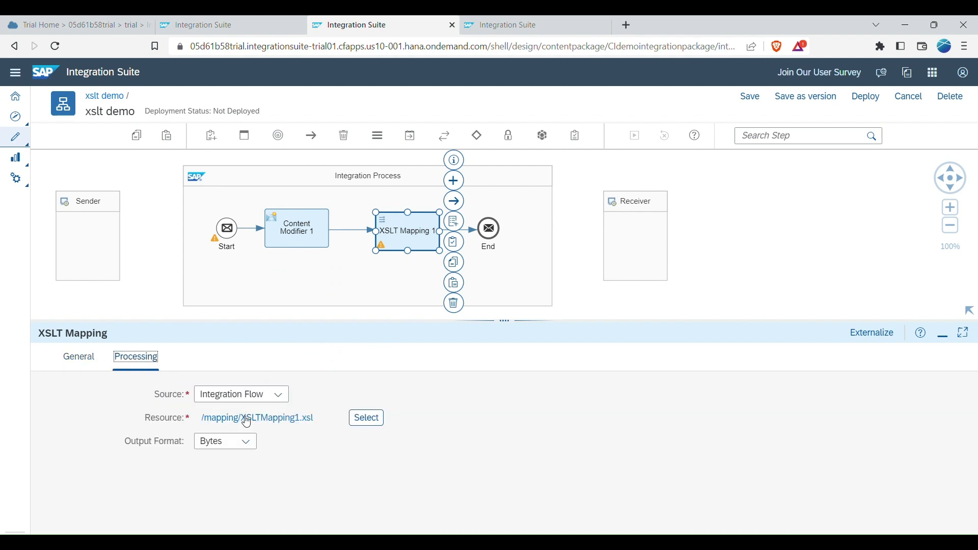
{"action": "mouse_move", "coordinate": [225, 412]}
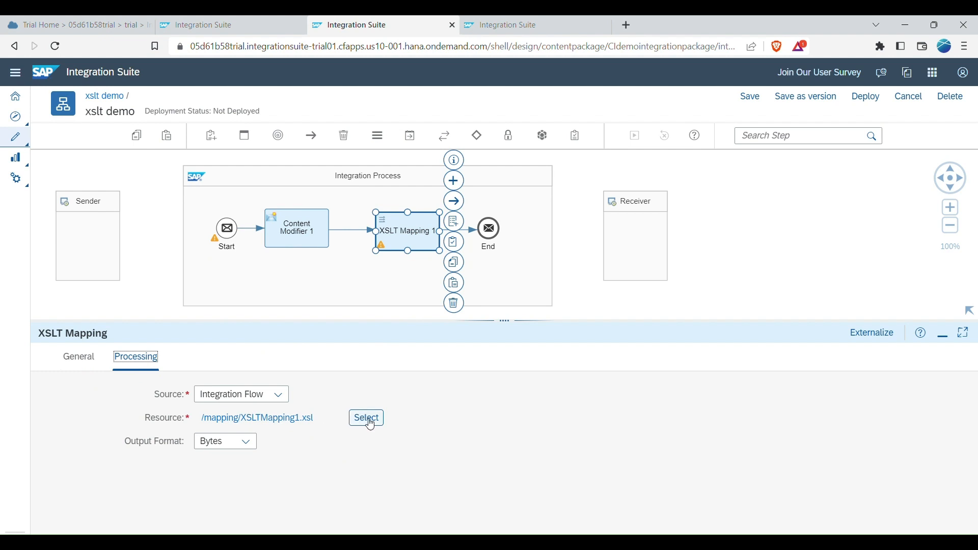
{"action": "left_click", "coordinate": [366, 417]}
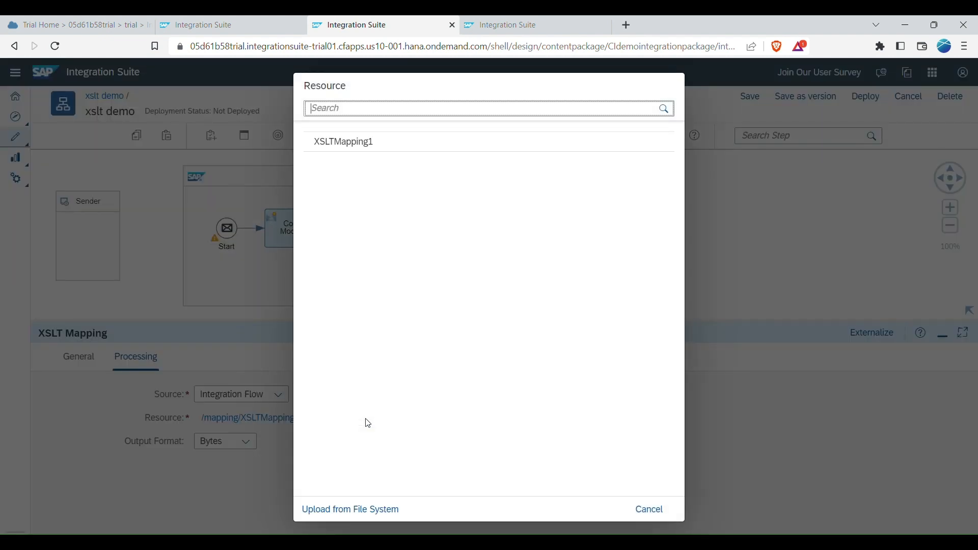
{"action": "mouse_move", "coordinate": [632, 482]}
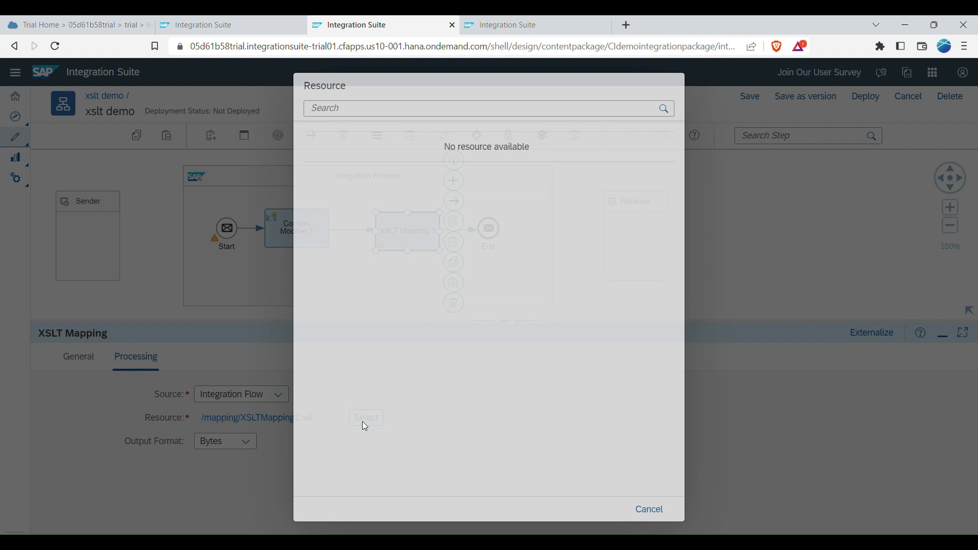
{"action": "left_click", "coordinate": [648, 509]}
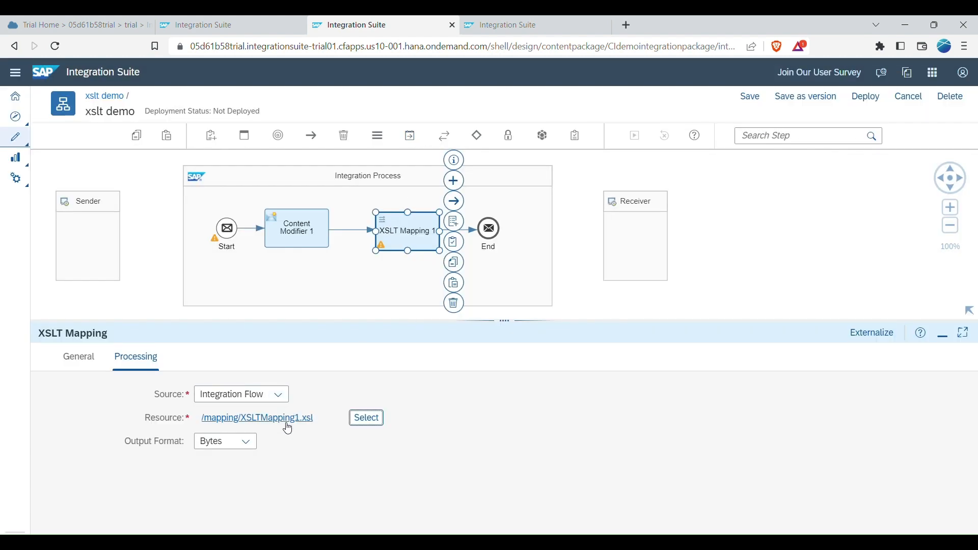
Open /mapping/XSLTMapping1.xsl to read its breakfast menu food template.
{"action": "left_click", "coordinate": [256, 417]}
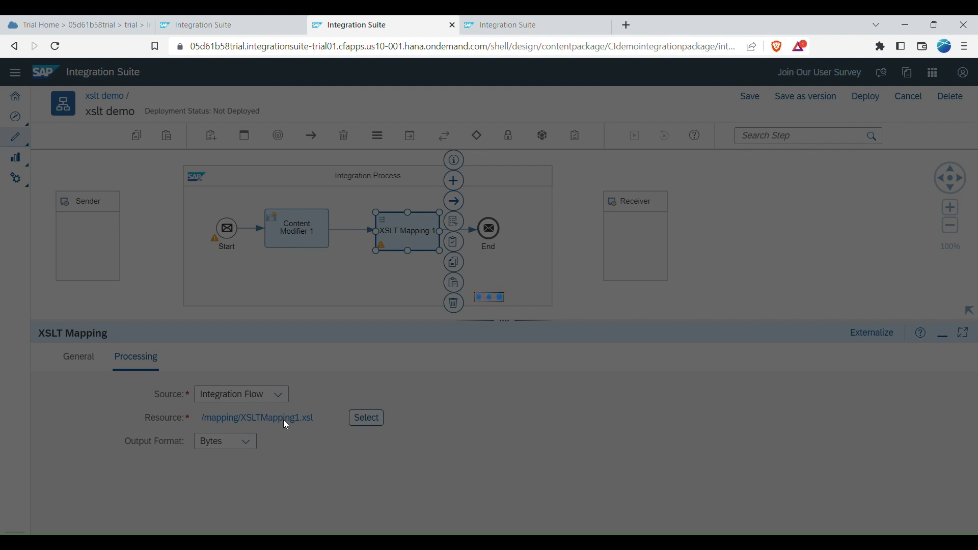
{"action": "left_click", "coordinate": [255, 417]}
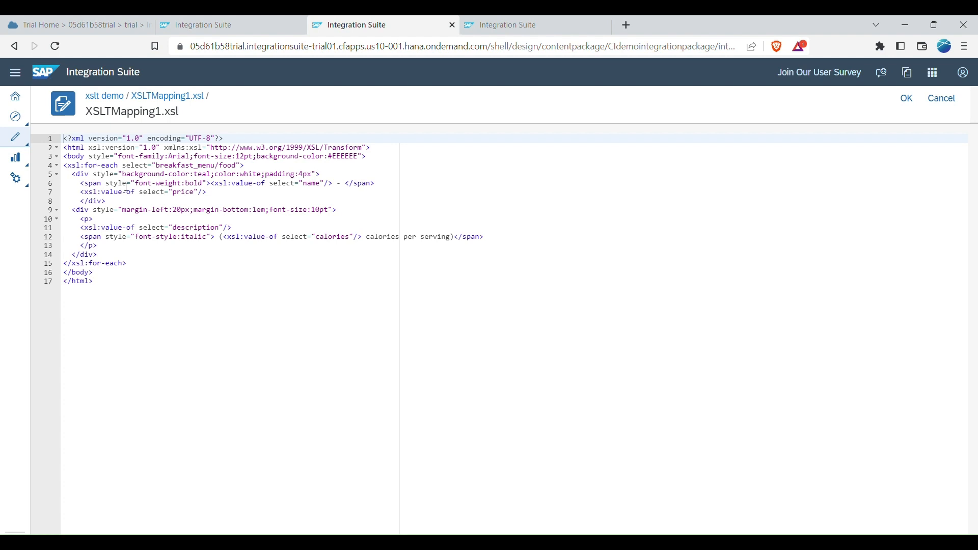
{"action": "mouse_move", "coordinate": [324, 239]}
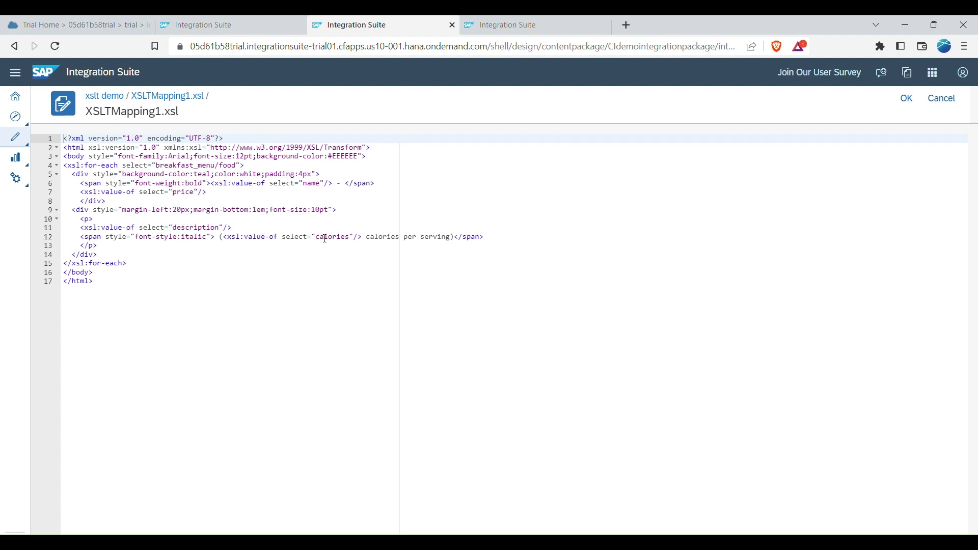
{"action": "mouse_move", "coordinate": [324, 246]}
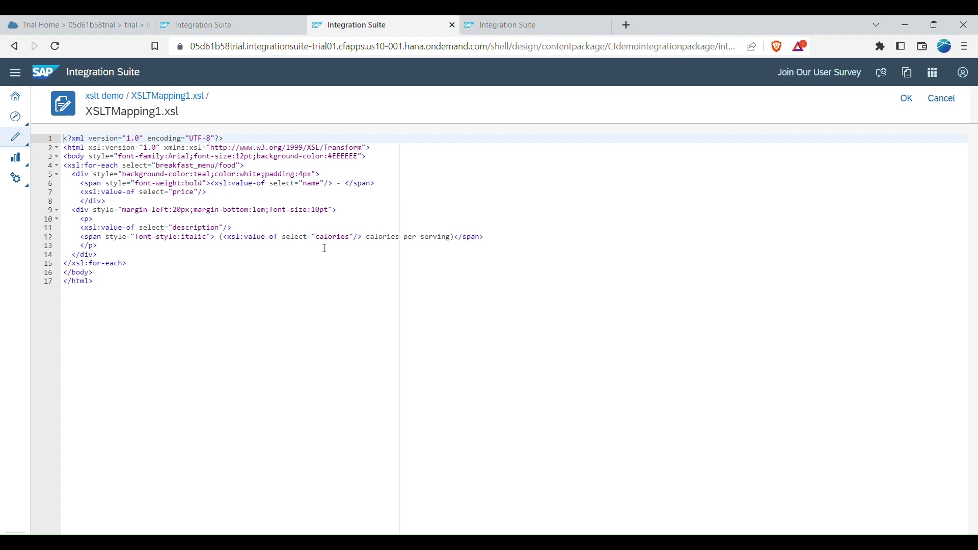
{"action": "mouse_move", "coordinate": [211, 266]}
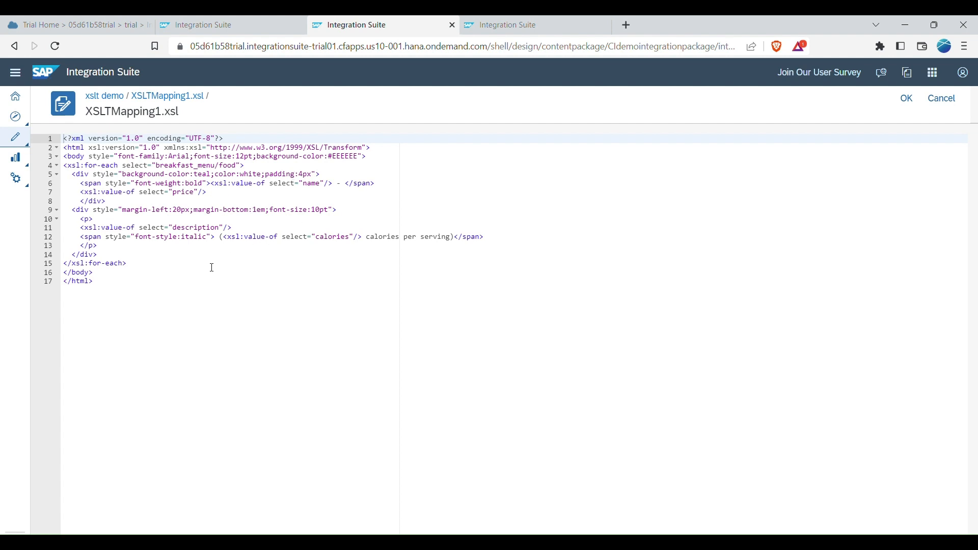
{"action": "mouse_move", "coordinate": [145, 220]}
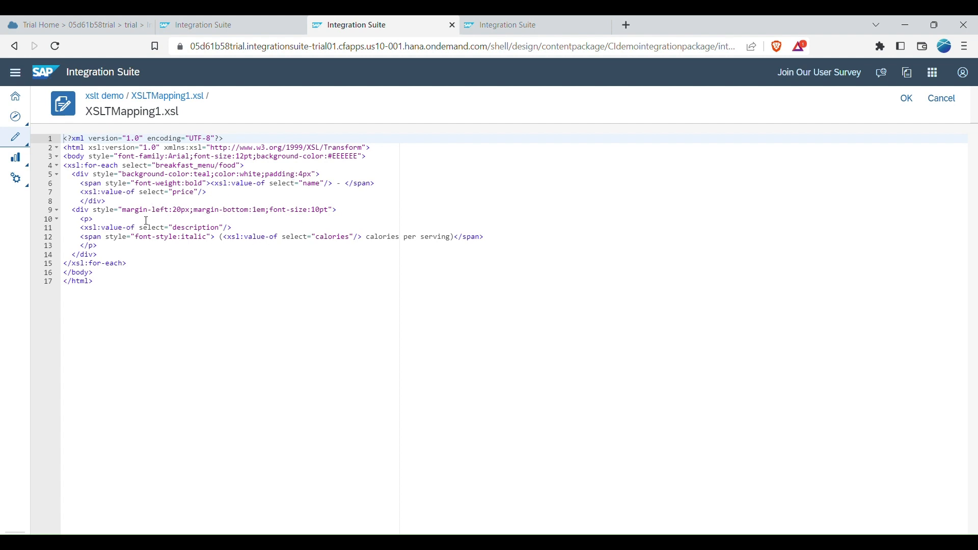
{"action": "mouse_move", "coordinate": [537, 246]}
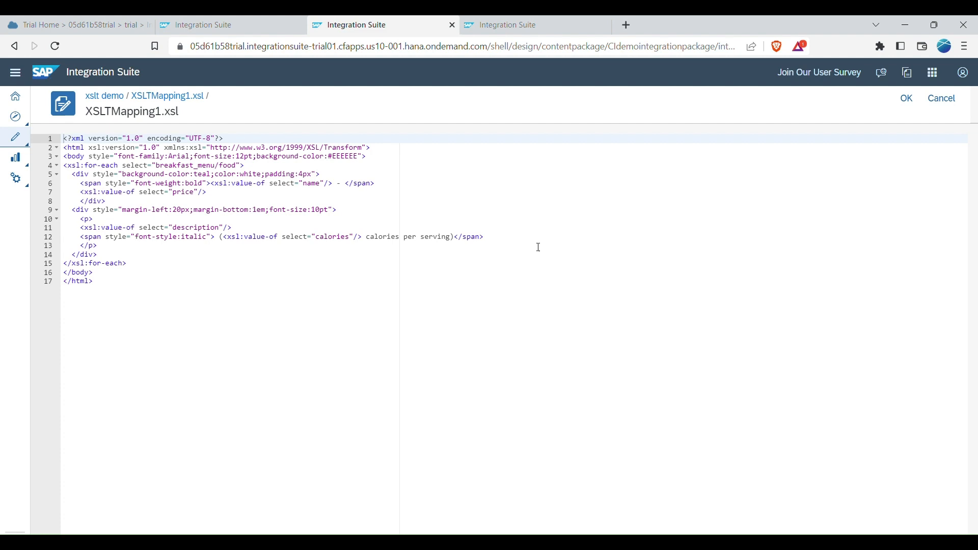
{"action": "mouse_move", "coordinate": [121, 264]}
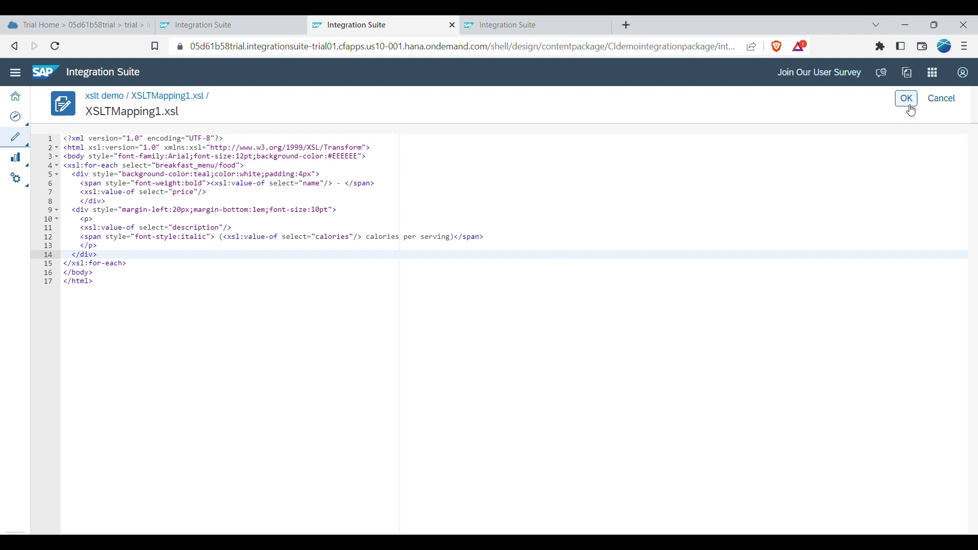
{"action": "mouse_move", "coordinate": [941, 98]}
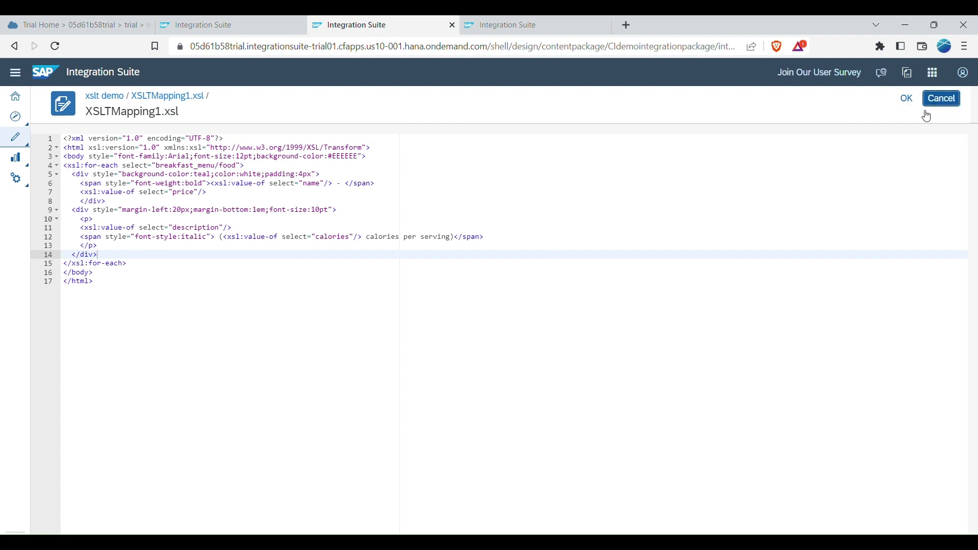
Cancel the XSL editor and set simulation points after Start and before End.
{"action": "left_click", "coordinate": [905, 98]}
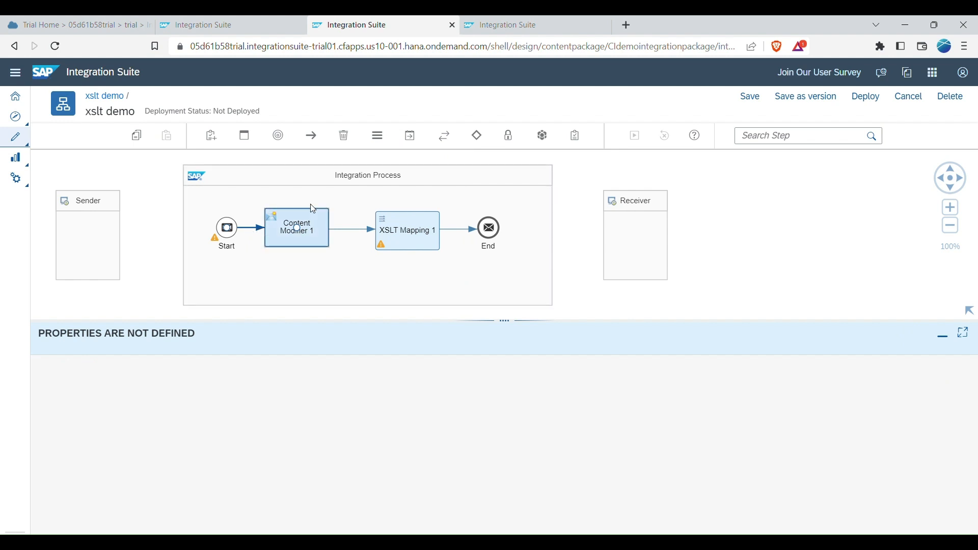
{"action": "mouse_move", "coordinate": [445, 136]}
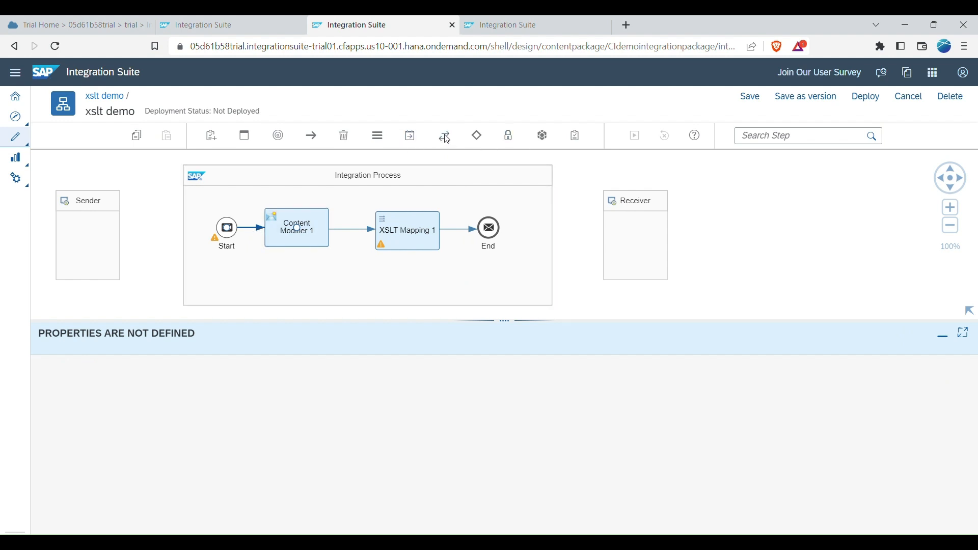
{"action": "mouse_move", "coordinate": [476, 136]}
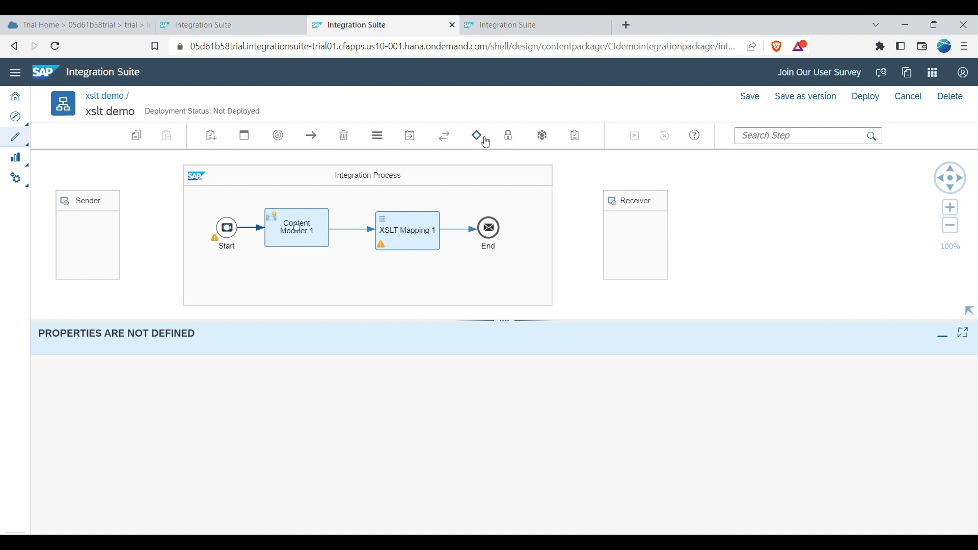
{"action": "mouse_move", "coordinate": [533, 151]}
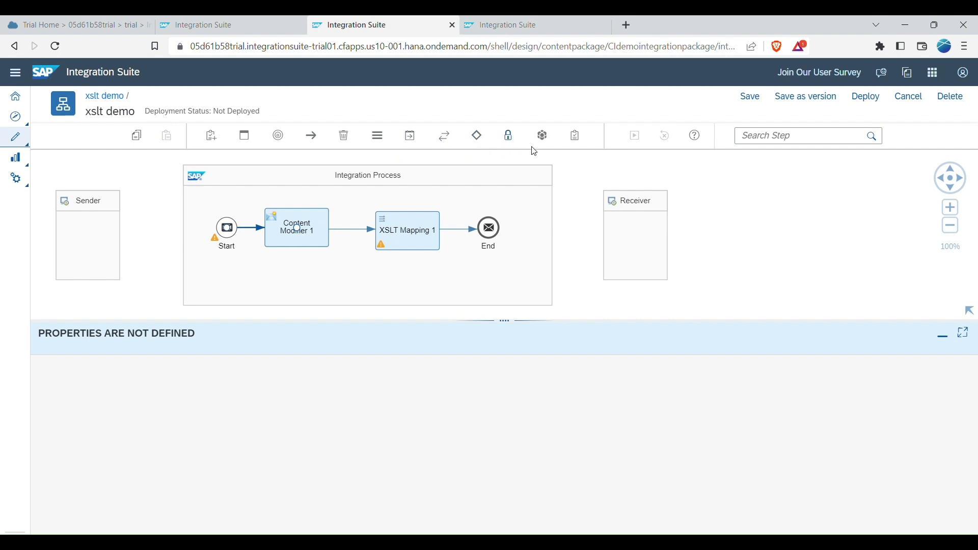
{"action": "mouse_move", "coordinate": [251, 231]}
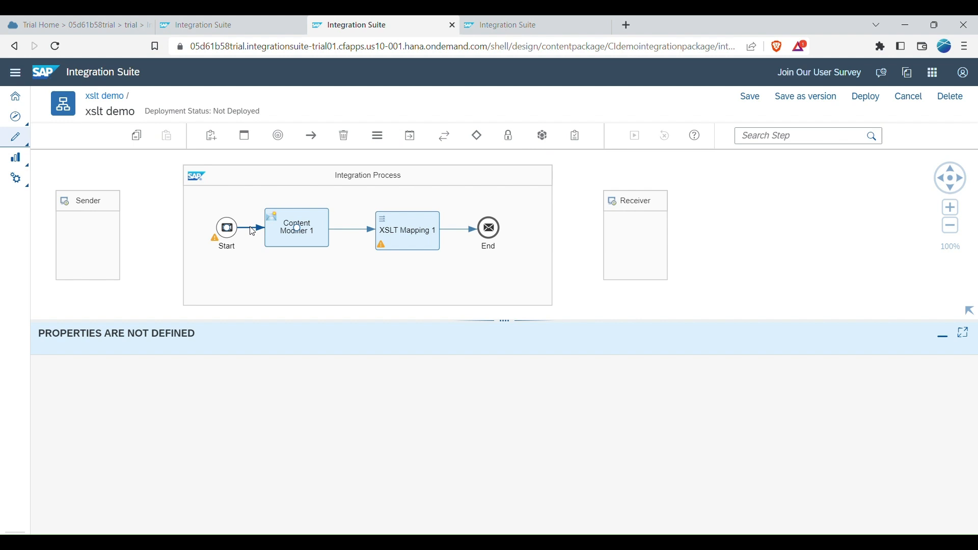
{"action": "mouse_move", "coordinate": [261, 234]}
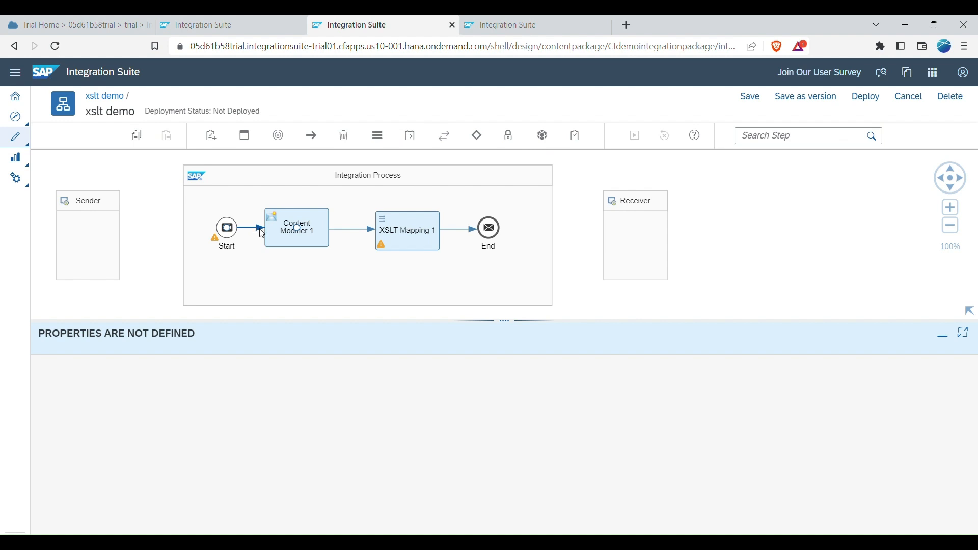
{"action": "mouse_move", "coordinate": [256, 230]}
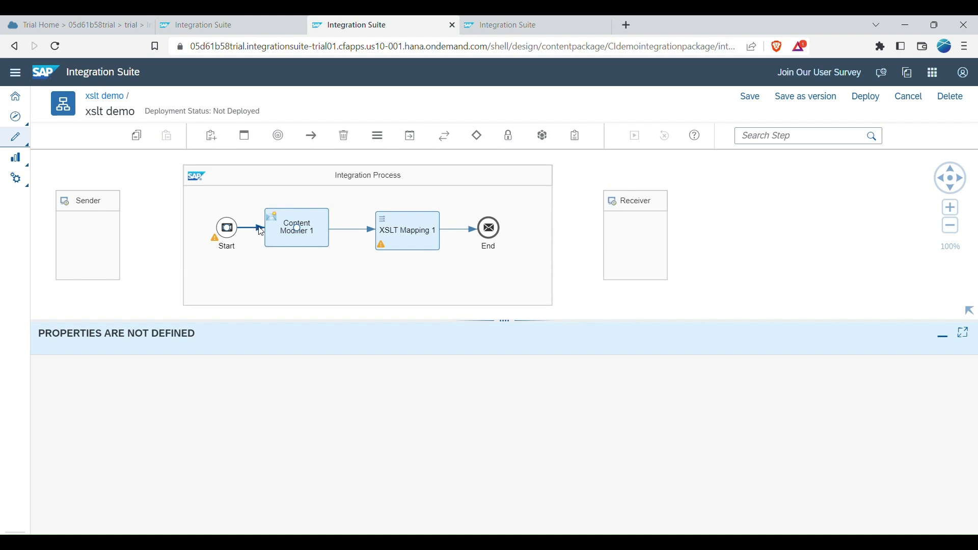
{"action": "left_click", "coordinate": [406, 230]}
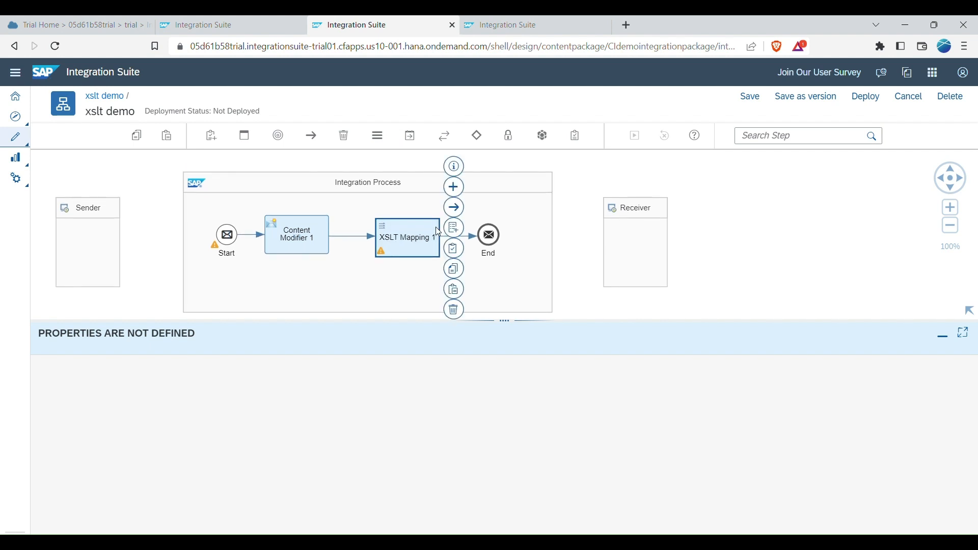
{"action": "left_click", "coordinate": [227, 234]}
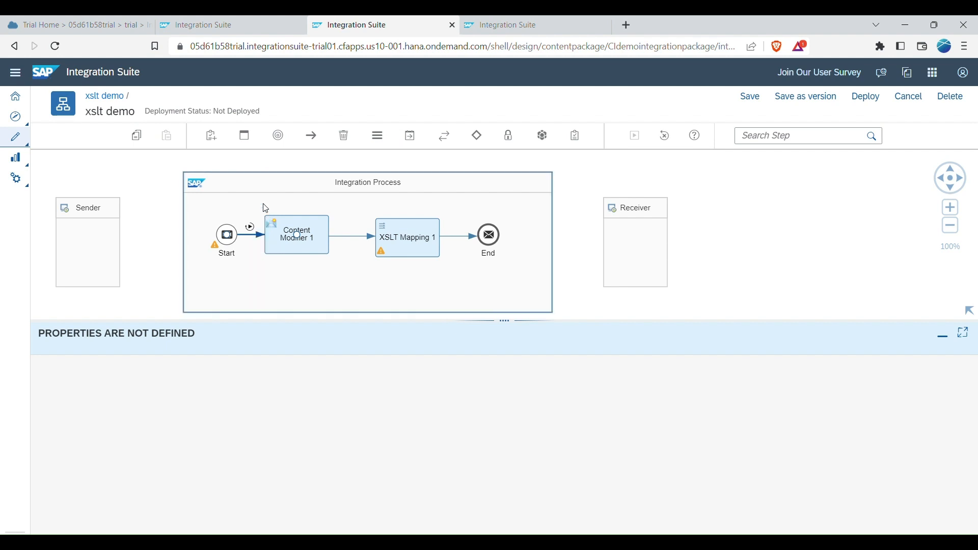
{"action": "mouse_move", "coordinate": [467, 239]}
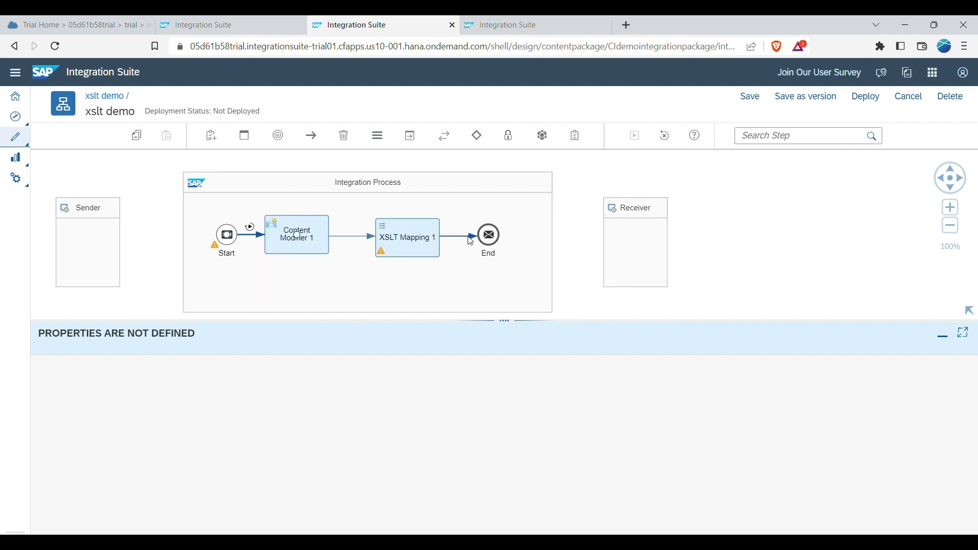
{"action": "left_click", "coordinate": [488, 235]}
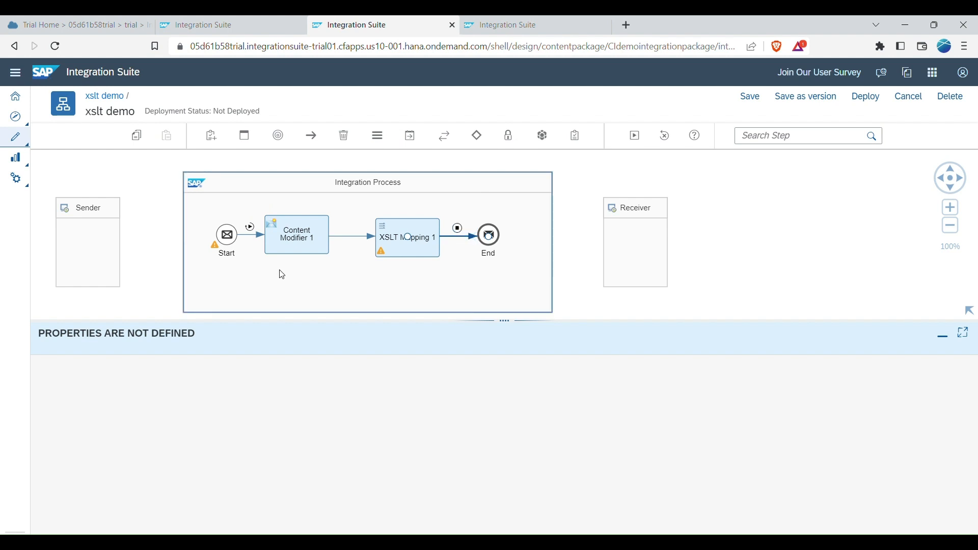
{"action": "mouse_move", "coordinate": [632, 136]}
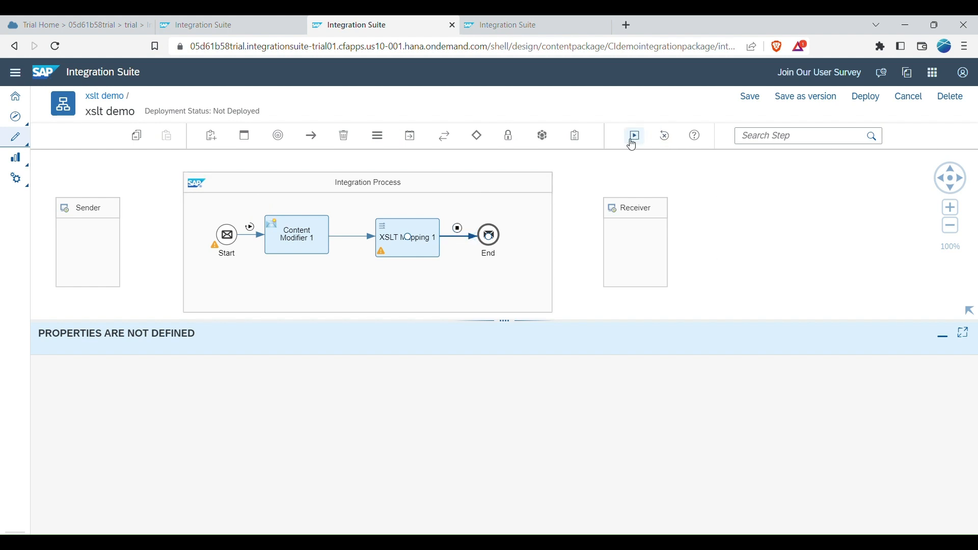
{"action": "mouse_move", "coordinate": [637, 141]}
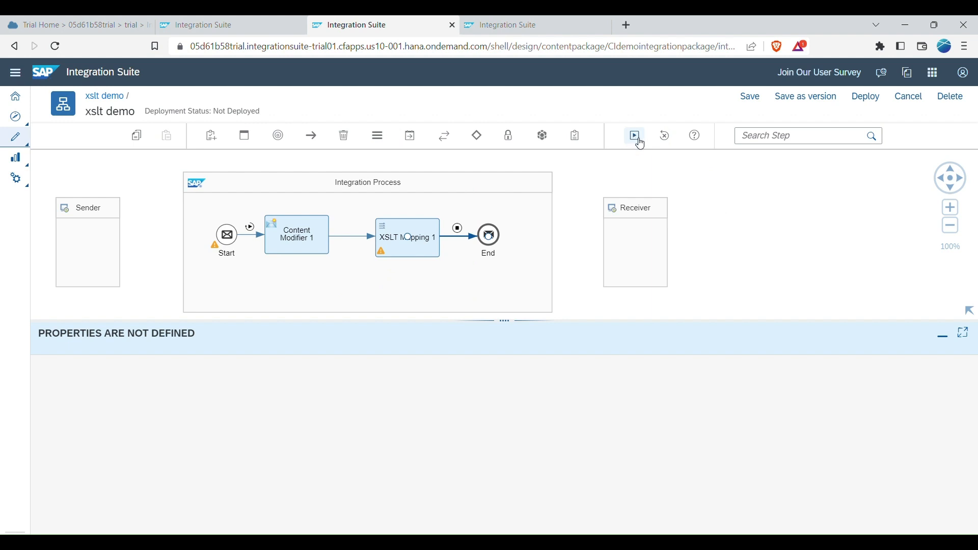
Run the simulation of the xslt demo flow.
{"action": "left_click", "coordinate": [633, 136]}
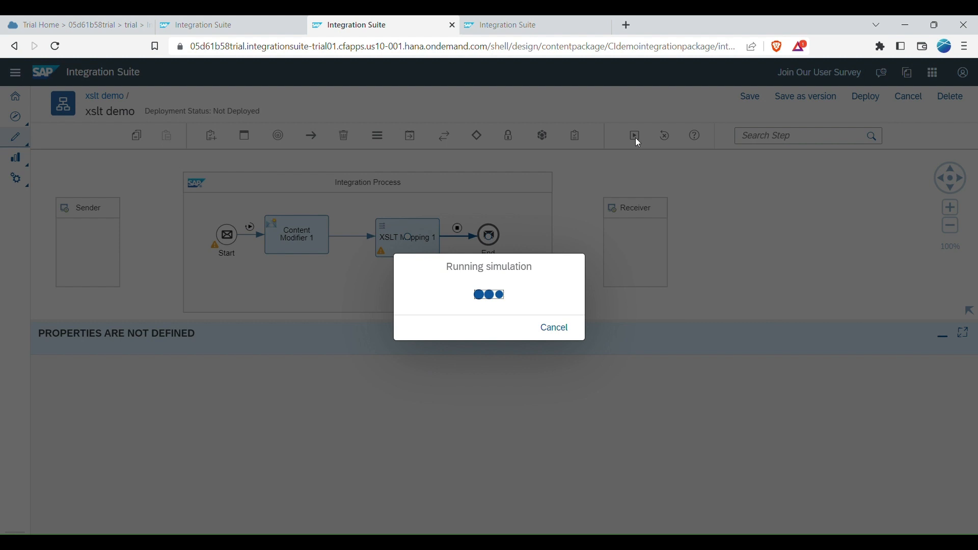
{"action": "mouse_move", "coordinate": [255, 257]}
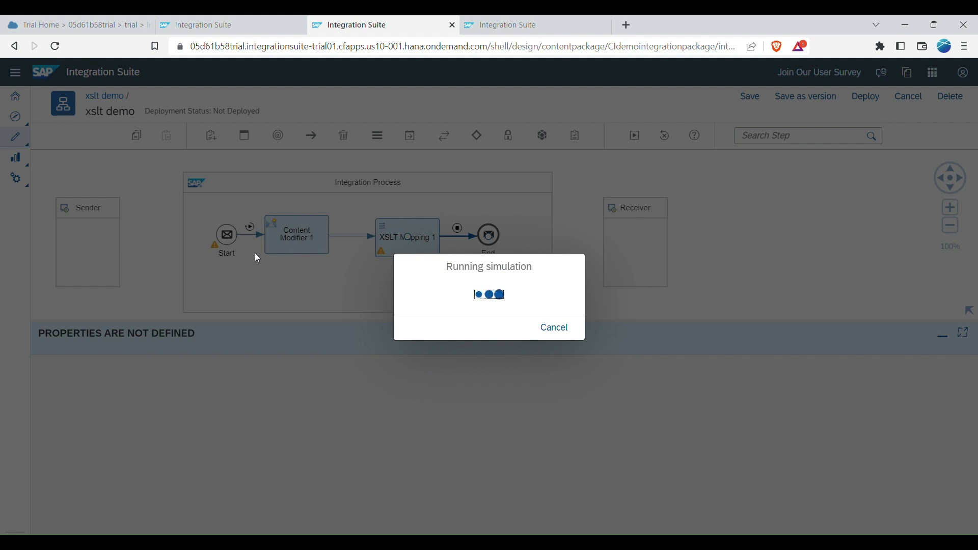
{"action": "mouse_move", "coordinate": [308, 213]}
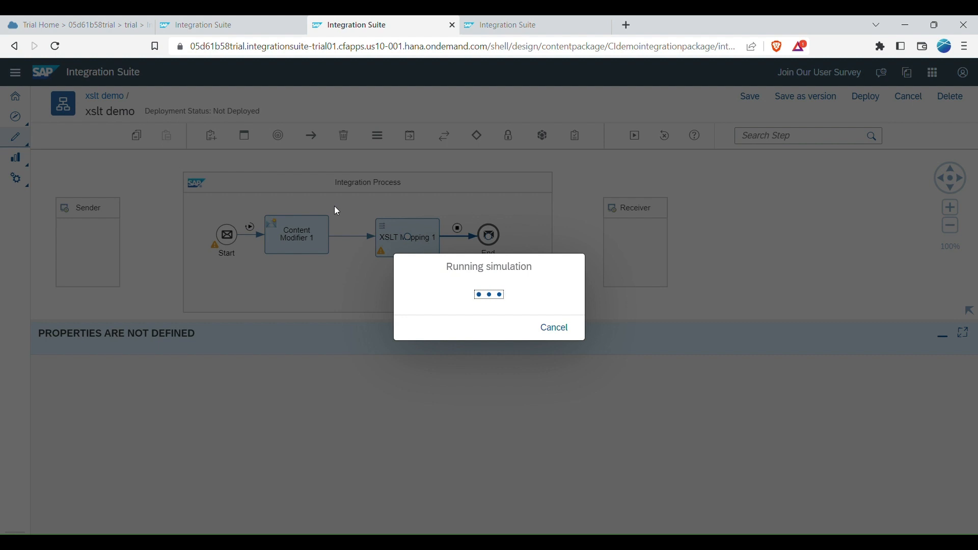
{"action": "mouse_move", "coordinate": [436, 244]}
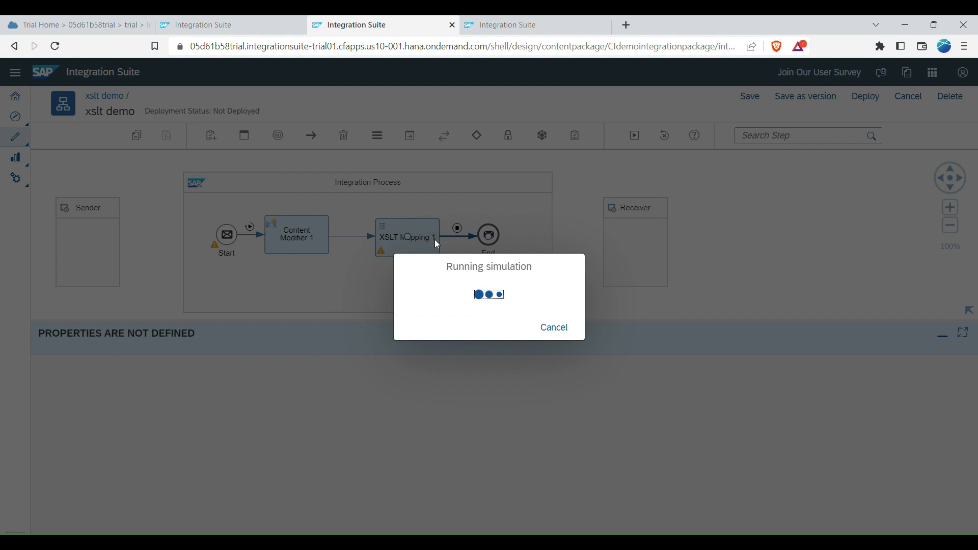
{"action": "mouse_move", "coordinate": [462, 233]}
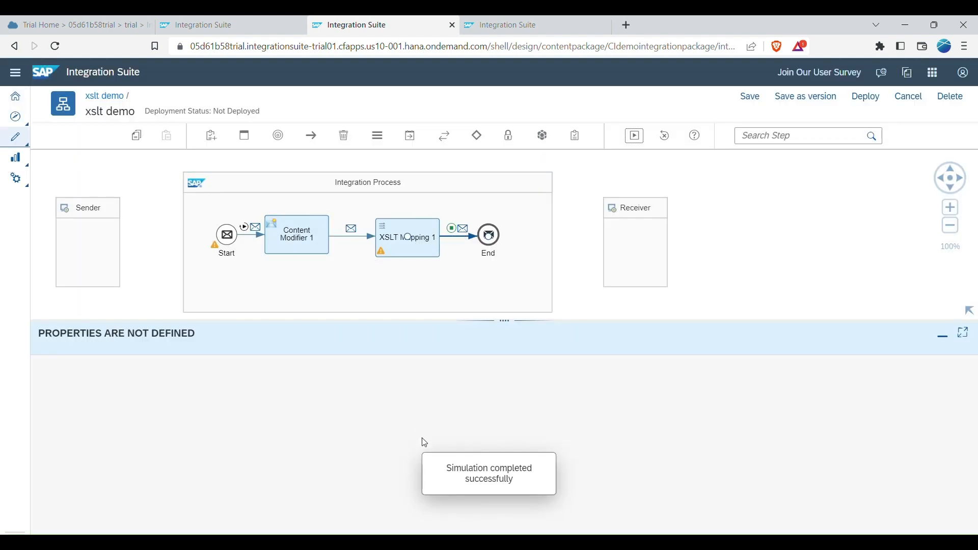
{"action": "mouse_move", "coordinate": [407, 320]}
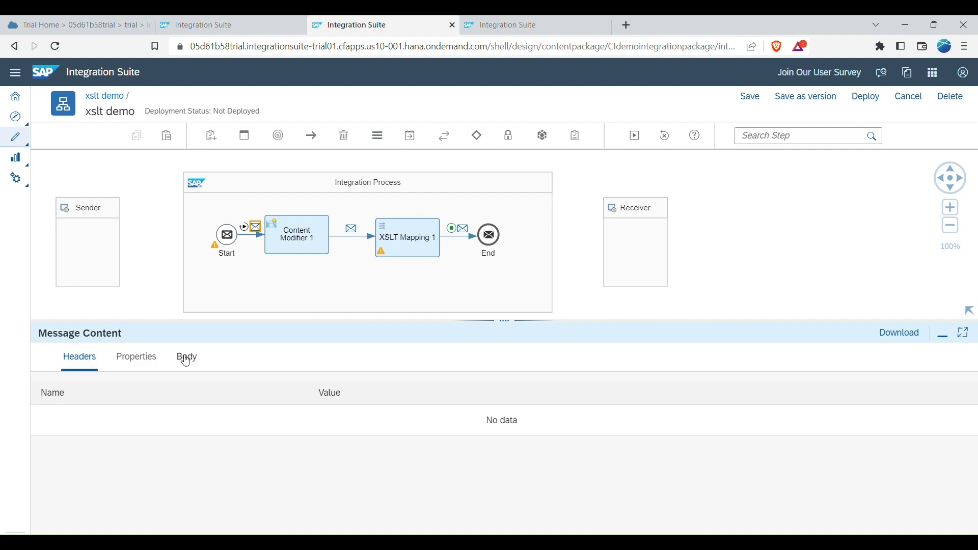
Check the empty start body, then the breakfast-menu body after Content Modifier 1, and open XSLT Mapping 1's output.
{"action": "left_click", "coordinate": [186, 356]}
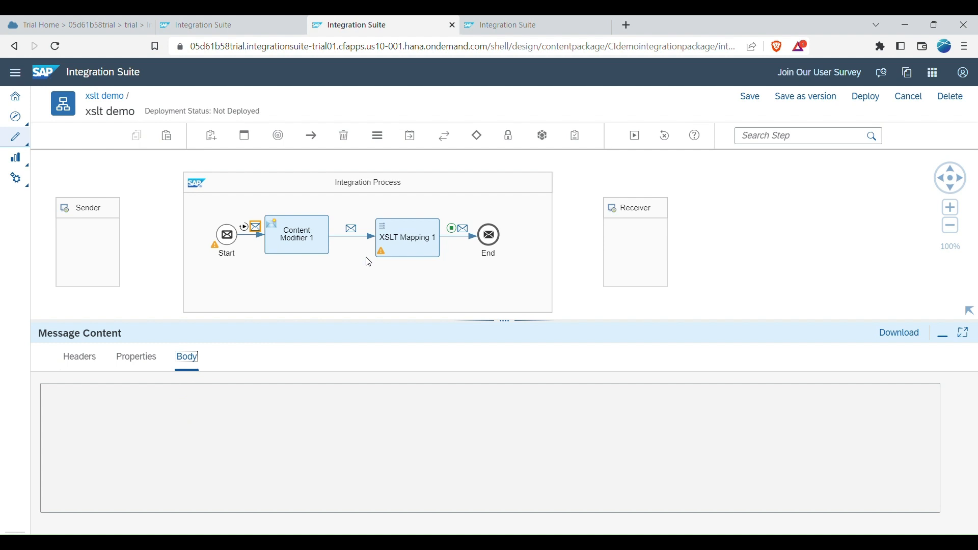
{"action": "mouse_move", "coordinate": [349, 236]}
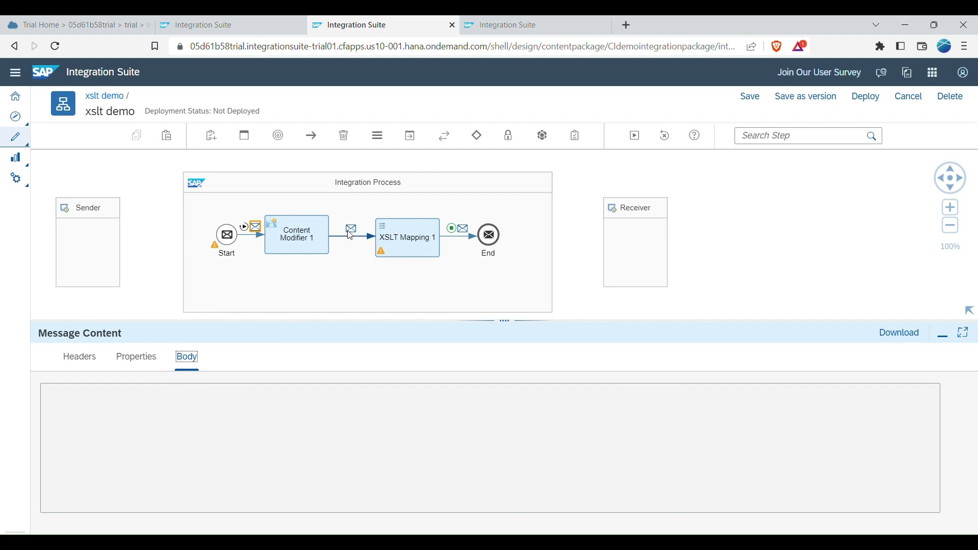
{"action": "left_click", "coordinate": [79, 356]}
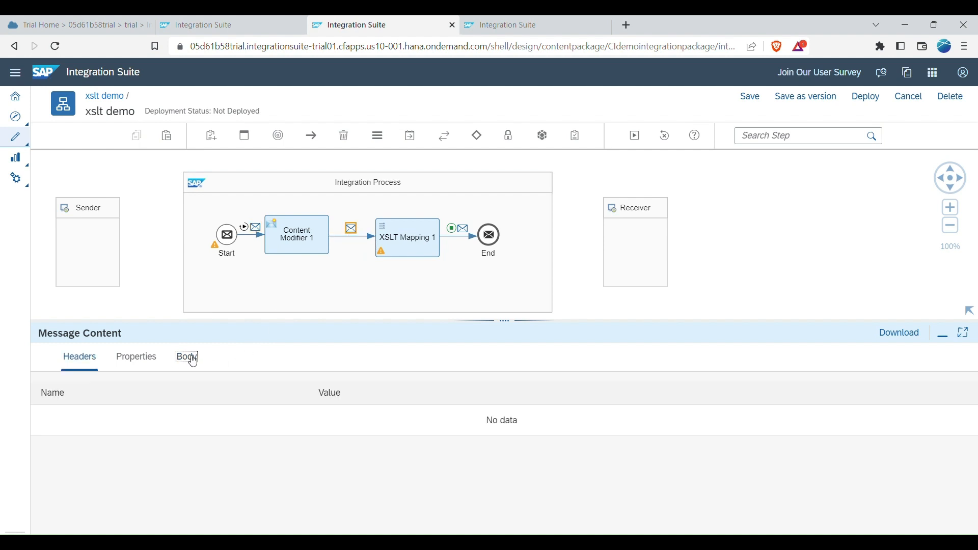
{"action": "left_click", "coordinate": [186, 356]}
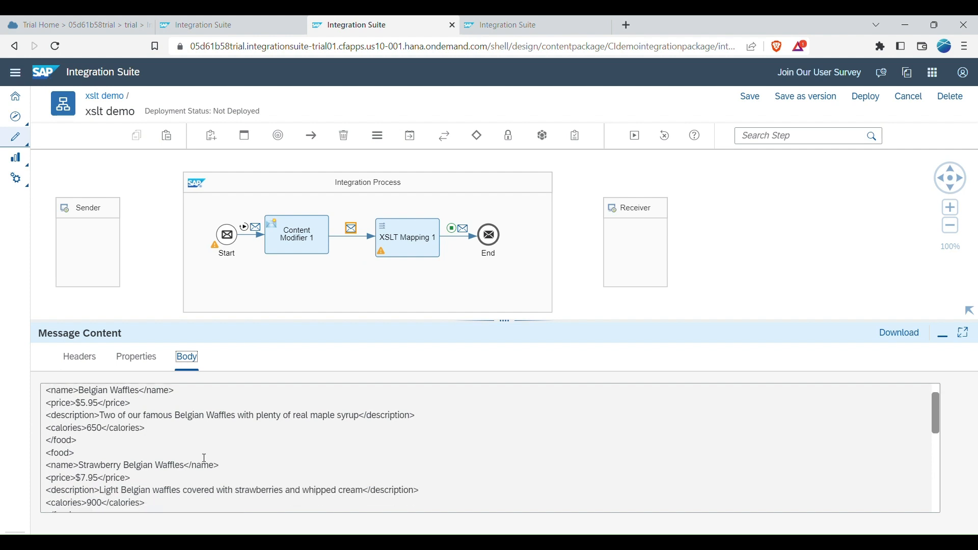
{"action": "scroll", "scroll_direction": "up", "scroll_amount": 3}
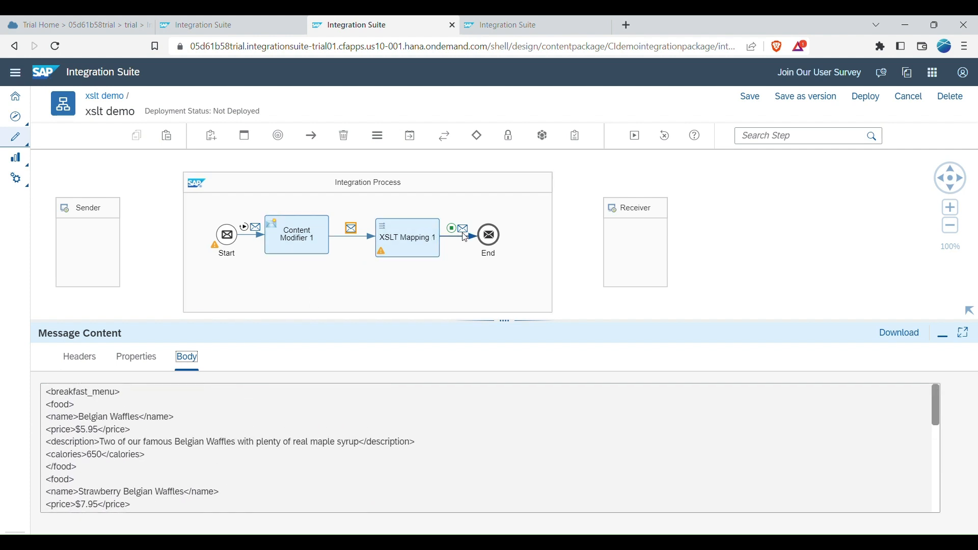
{"action": "left_click", "coordinate": [80, 356]}
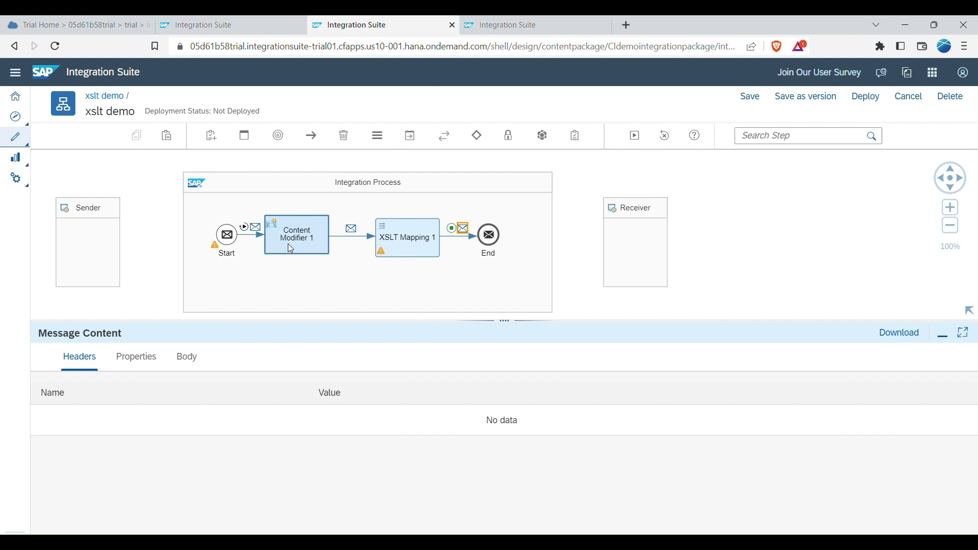
Show XSLT Mapping 1's HTML output body and select all of its text.
{"action": "left_click", "coordinate": [406, 237]}
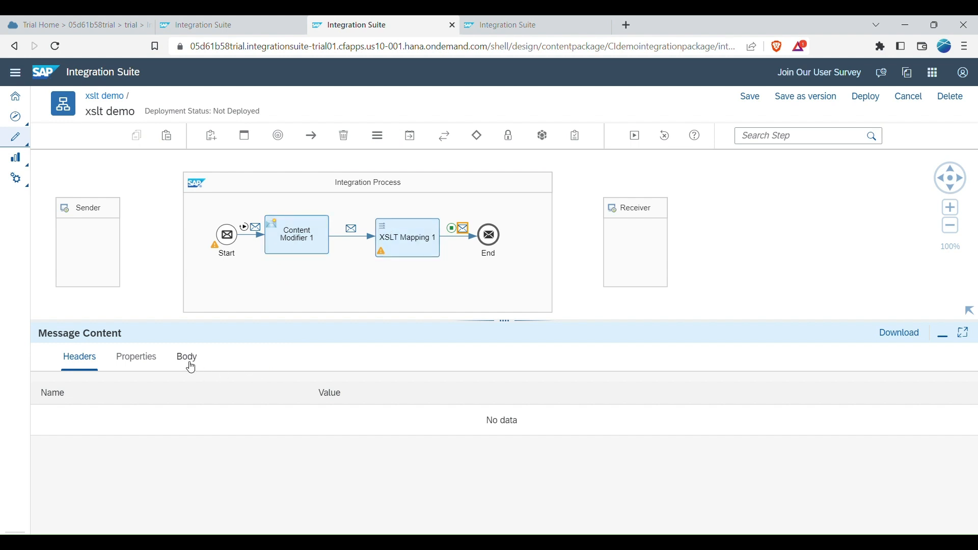
{"action": "left_click", "coordinate": [186, 355]}
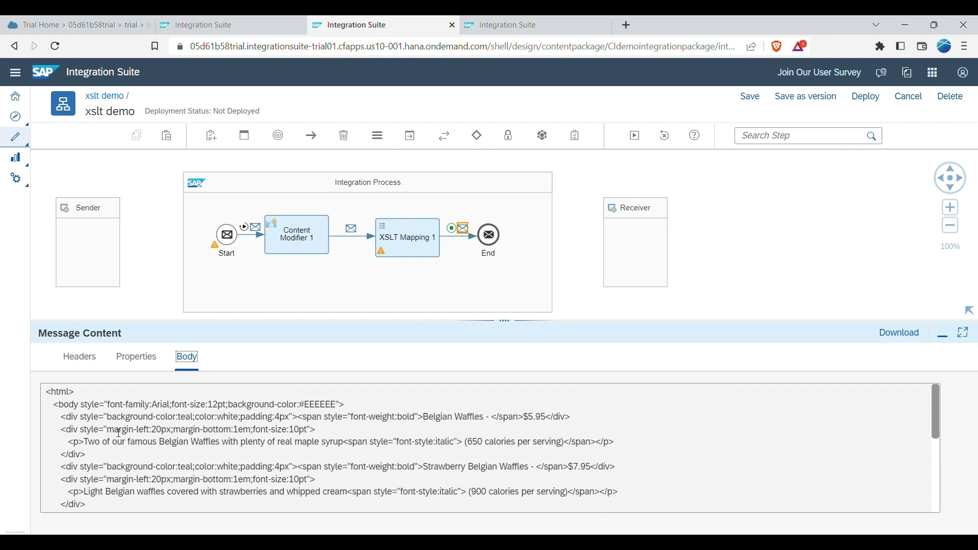
{"action": "scroll", "scroll_direction": "down", "scroll_amount": 3}
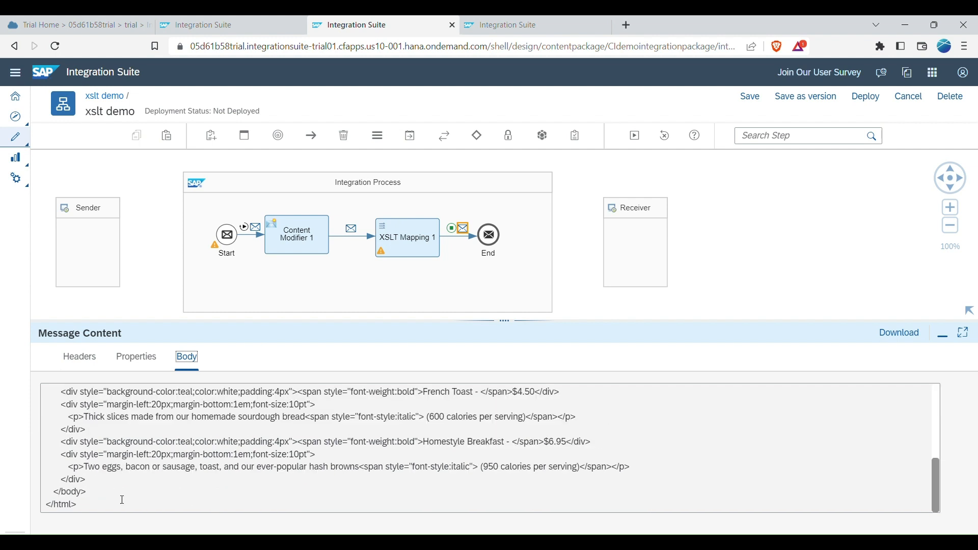
{"action": "key", "text": "ctrl+a"}
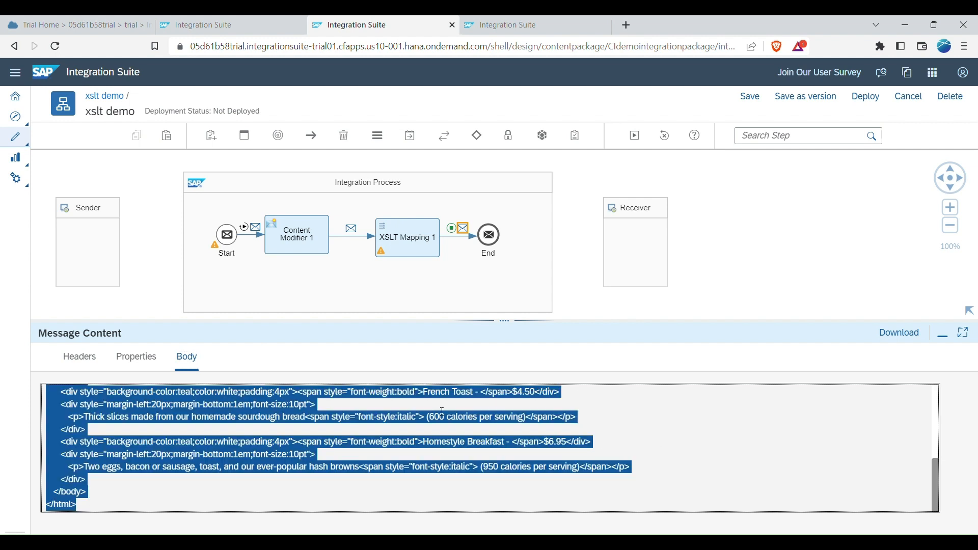
Paste the mapped HTML into htmledit.squarefree.com to preview the five-item breakfast menu.
{"action": "left_click", "coordinate": [599, 25]}
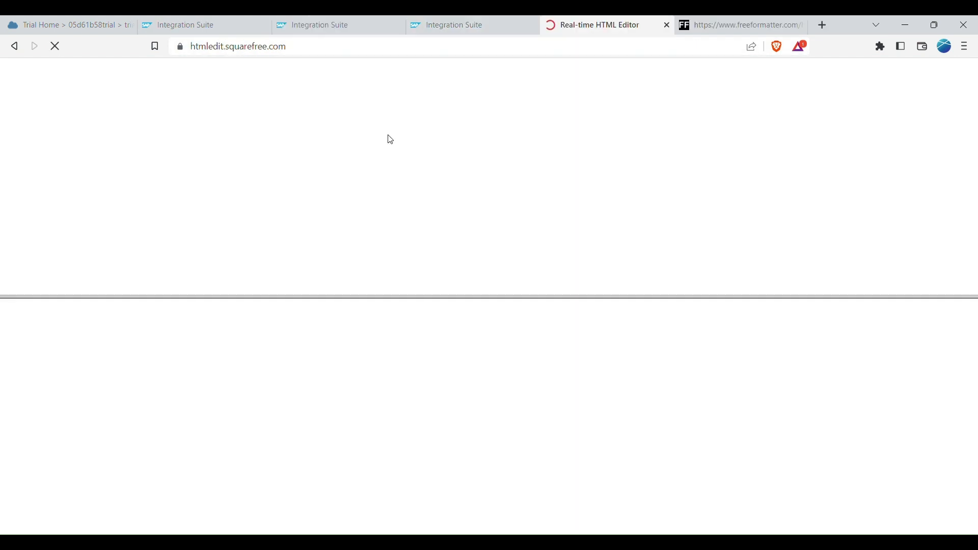
{"action": "mouse_move", "coordinate": [602, 518]}
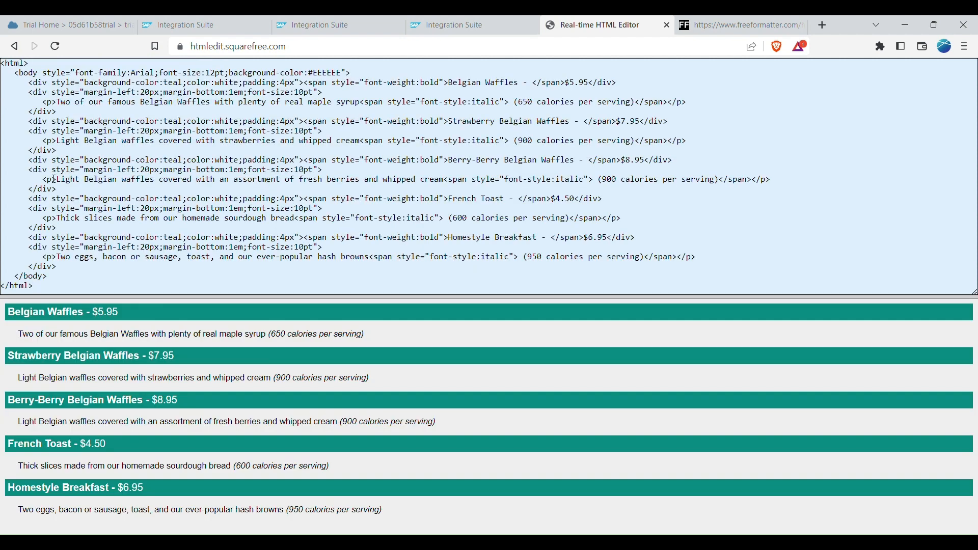
{"action": "mouse_move", "coordinate": [100, 261]}
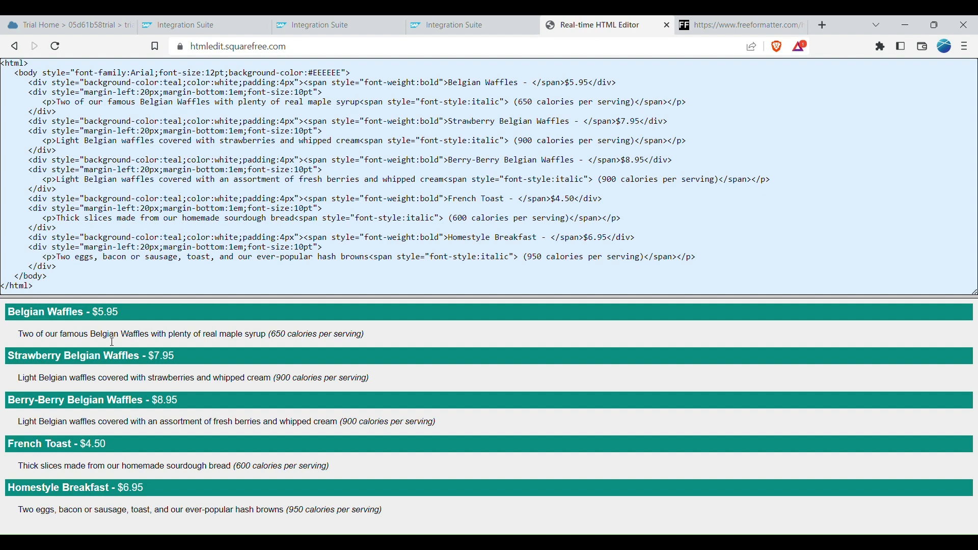
{"action": "mouse_move", "coordinate": [45, 325]}
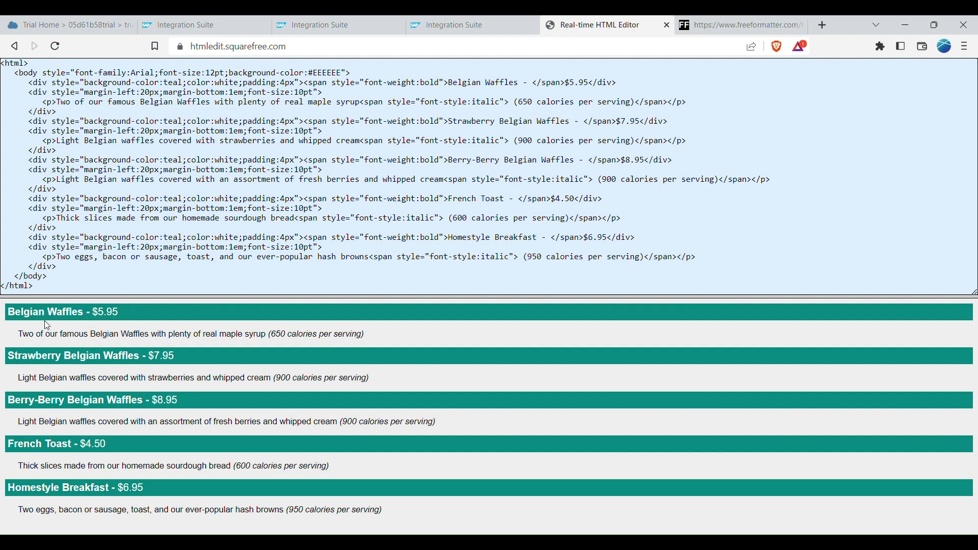
{"action": "mouse_move", "coordinate": [71, 322]}
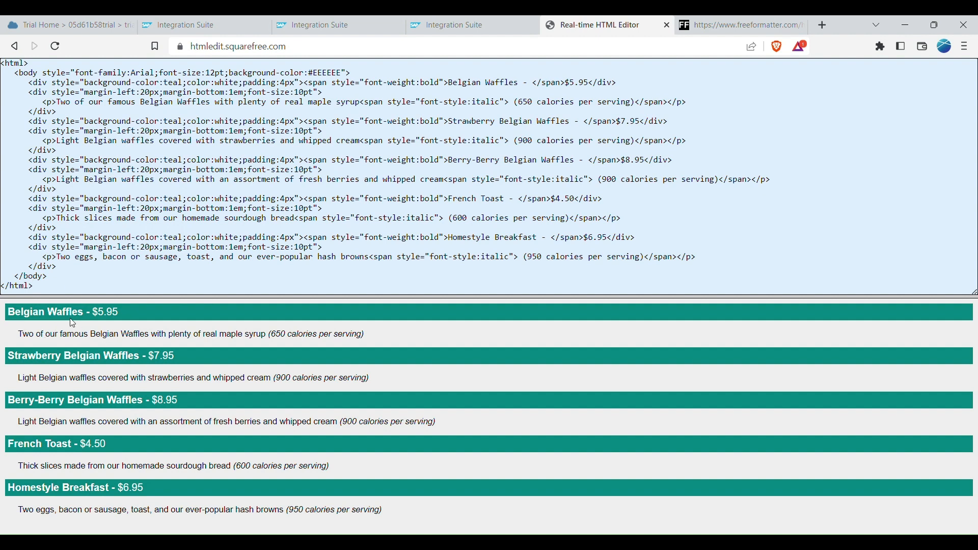
{"action": "left_click", "coordinate": [34, 285]}
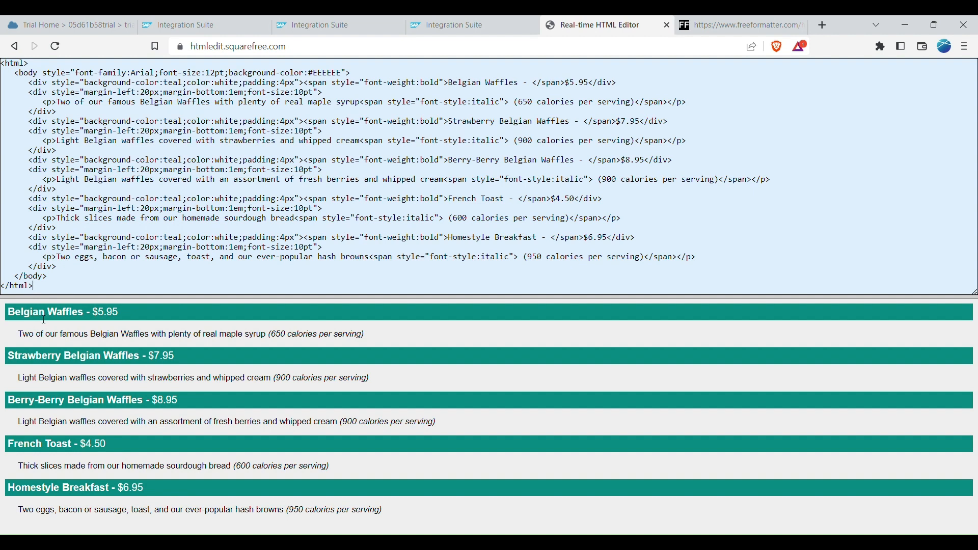
{"action": "mouse_move", "coordinate": [385, 333]}
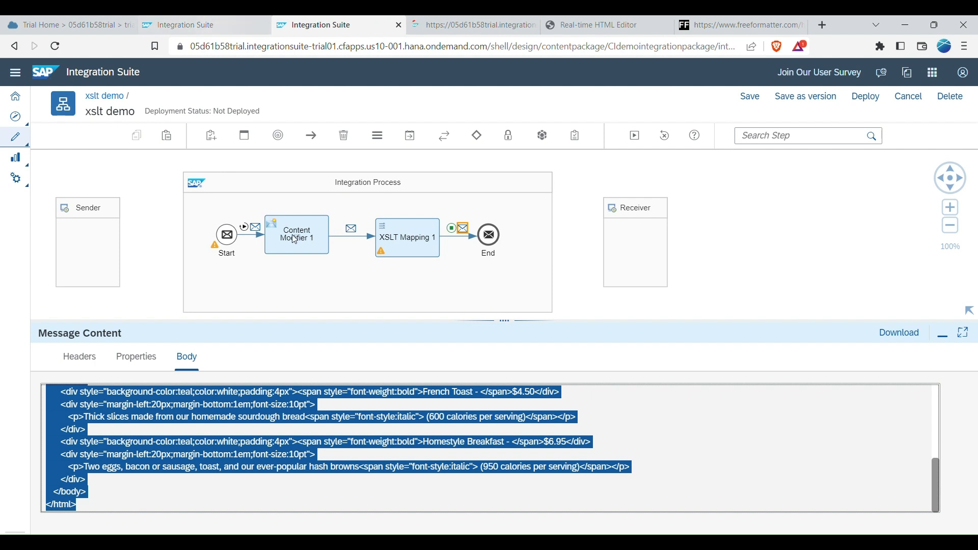
{"action": "mouse_move", "coordinate": [275, 228]}
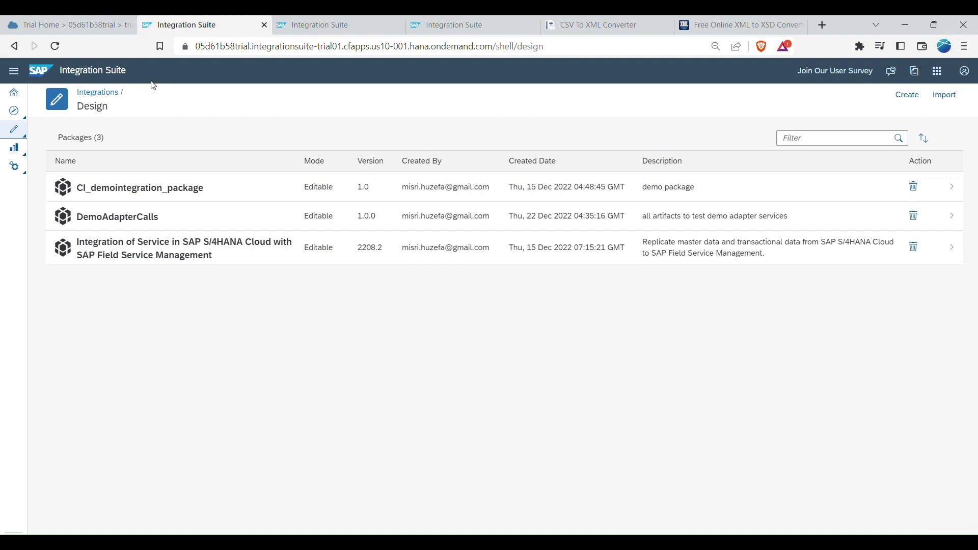
{"action": "mouse_move", "coordinate": [166, 88]}
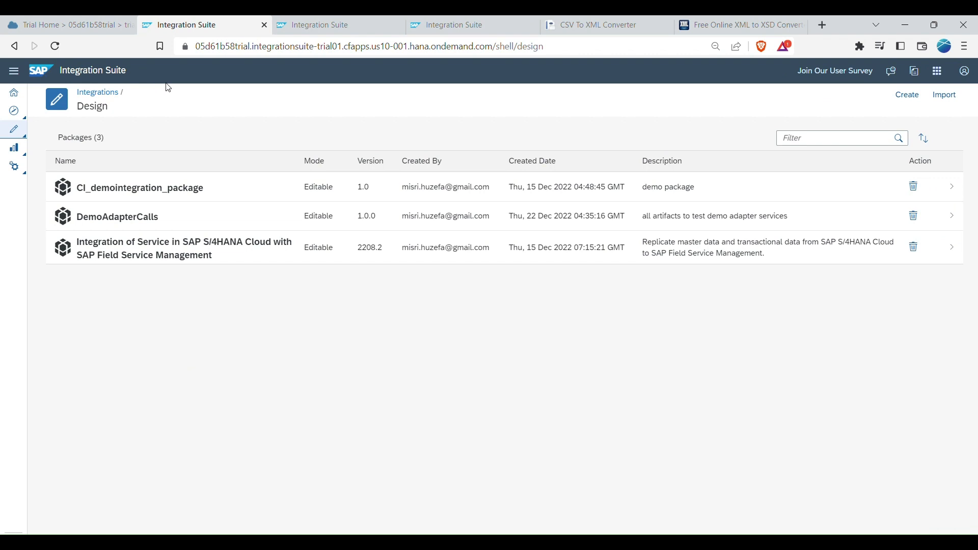
{"action": "mouse_move", "coordinate": [231, 99]}
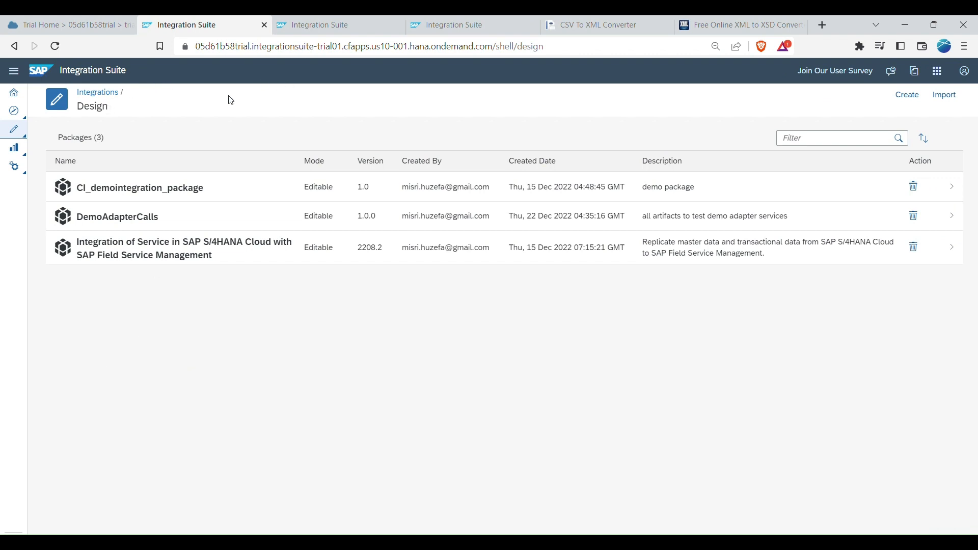
Open the DemoAdapterCalls package and show its Artifacts list.
{"action": "left_click", "coordinate": [117, 217]}
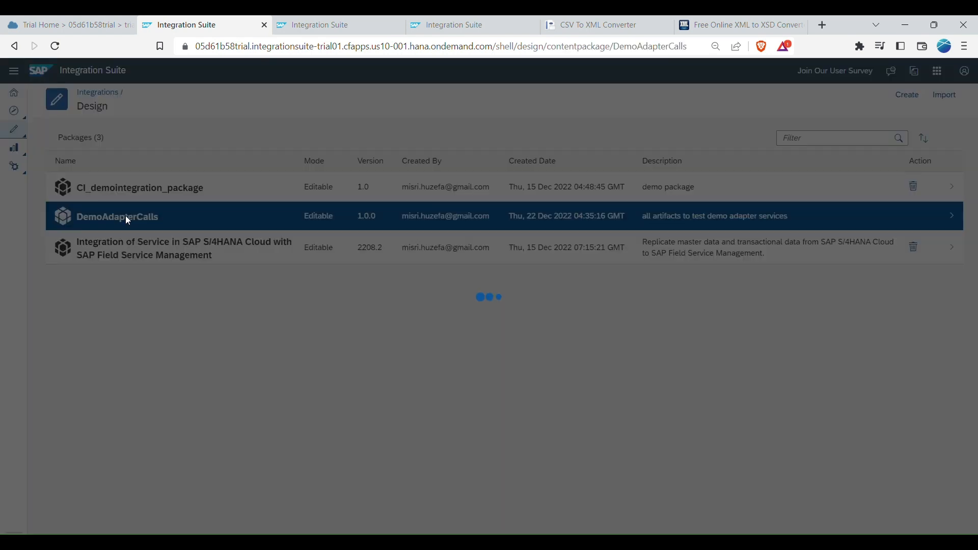
{"action": "left_click", "coordinate": [116, 216]}
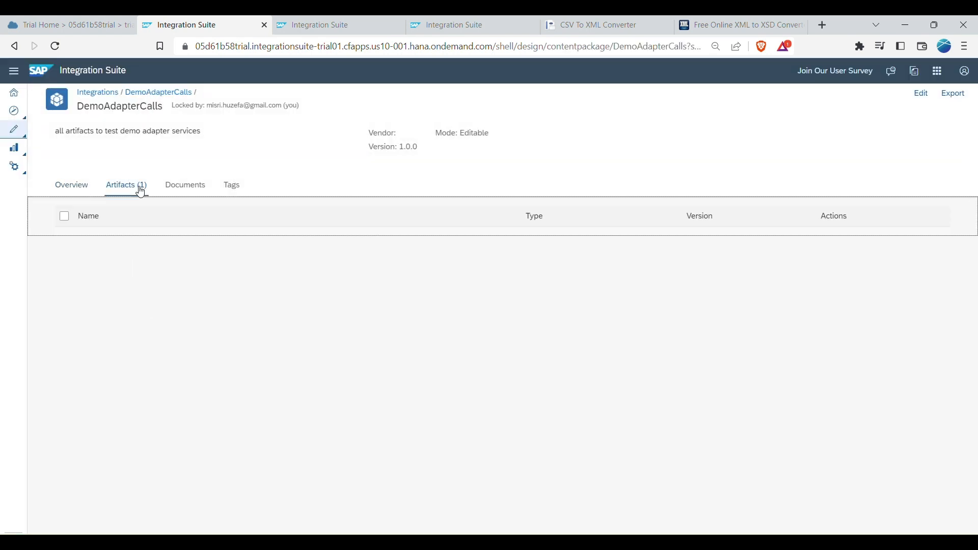
{"action": "left_click", "coordinate": [126, 184]}
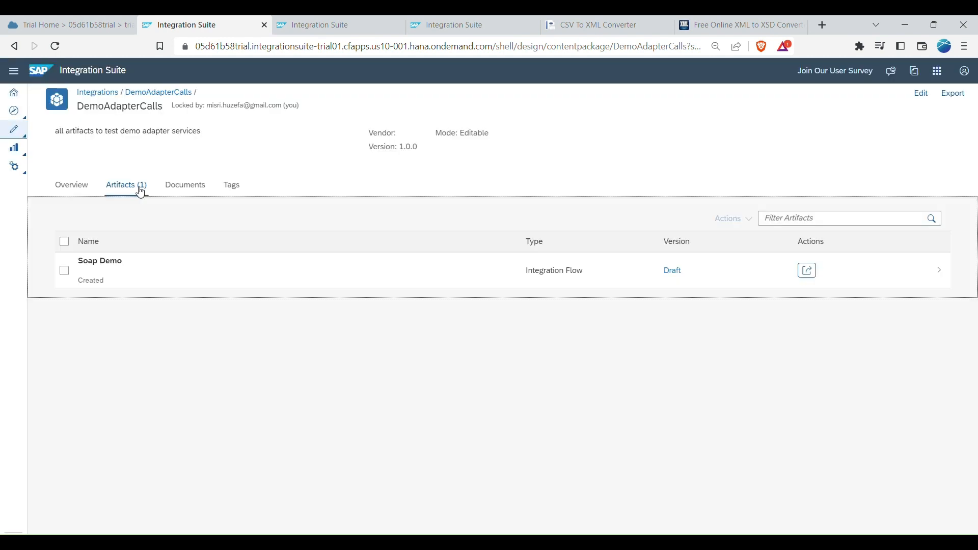
{"action": "mouse_move", "coordinate": [780, 172]}
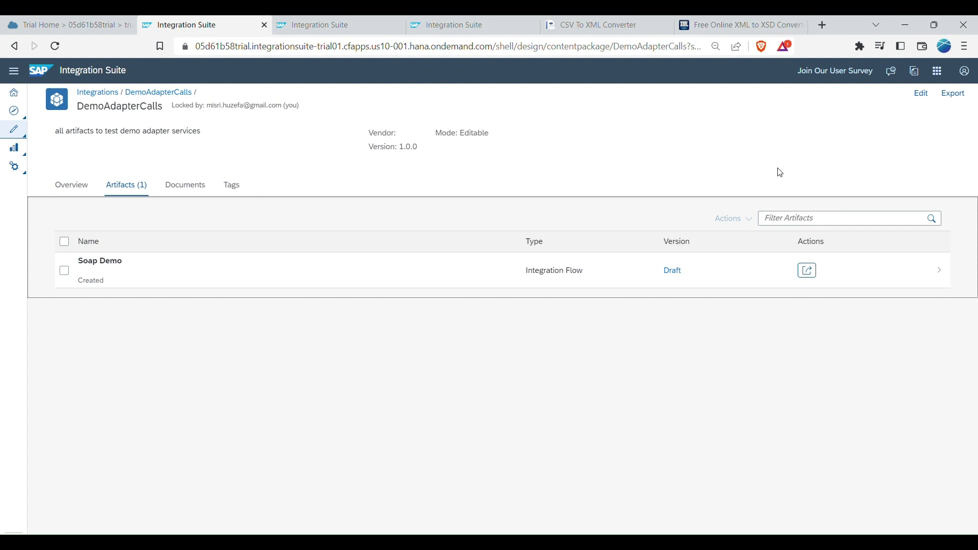
{"action": "mouse_move", "coordinate": [923, 100]}
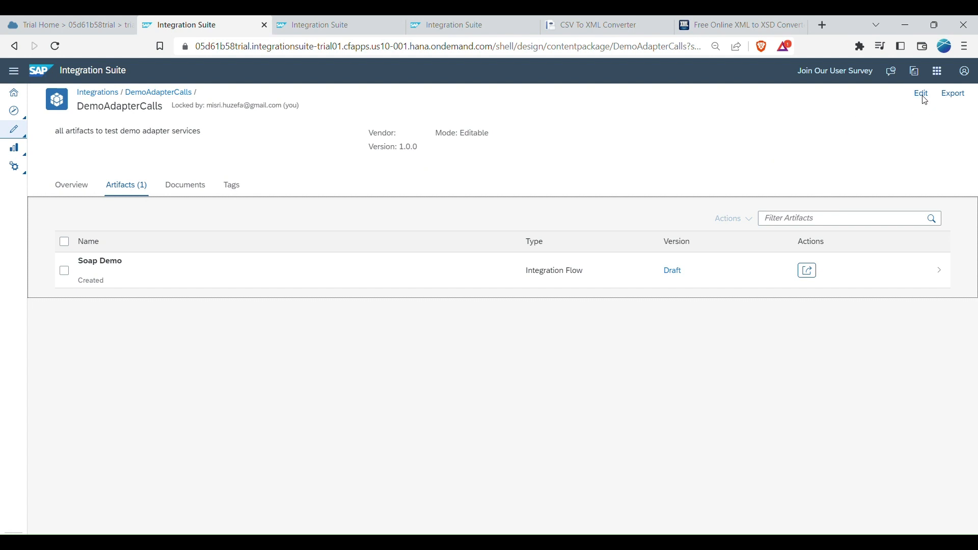
Unlock DemoAdapterCalls for editing, closing the previous session, and begin adding an integration flow.
{"action": "left_click", "coordinate": [920, 93]}
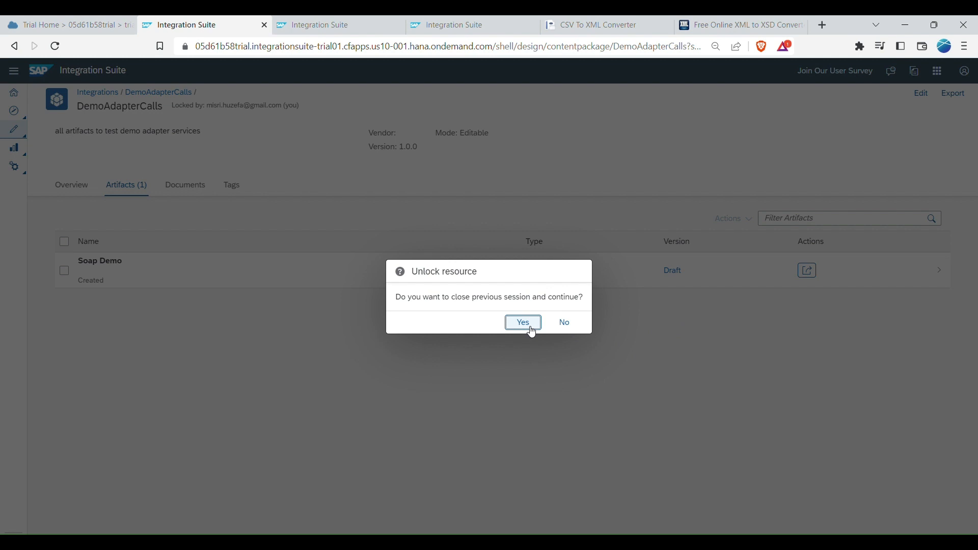
{"action": "left_click", "coordinate": [523, 322]}
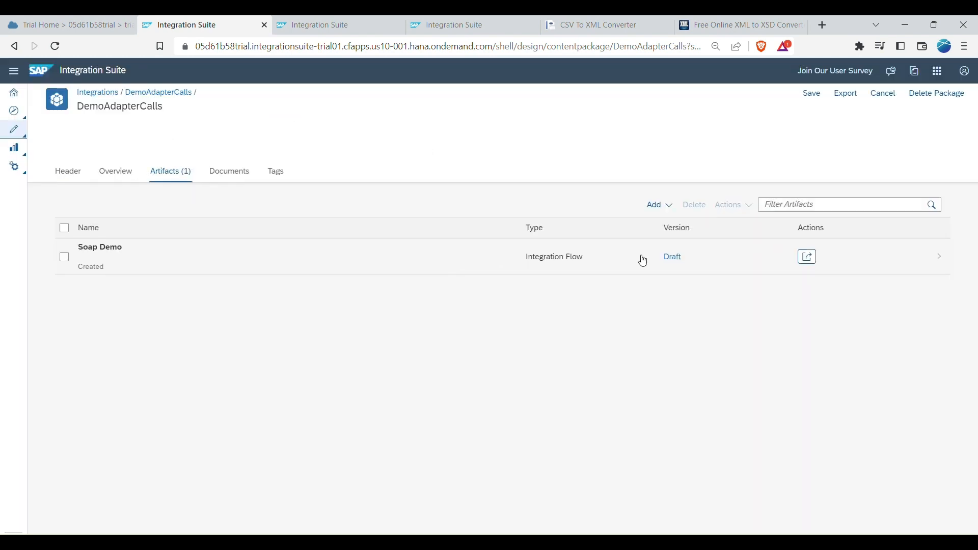
{"action": "left_click", "coordinate": [652, 204]}
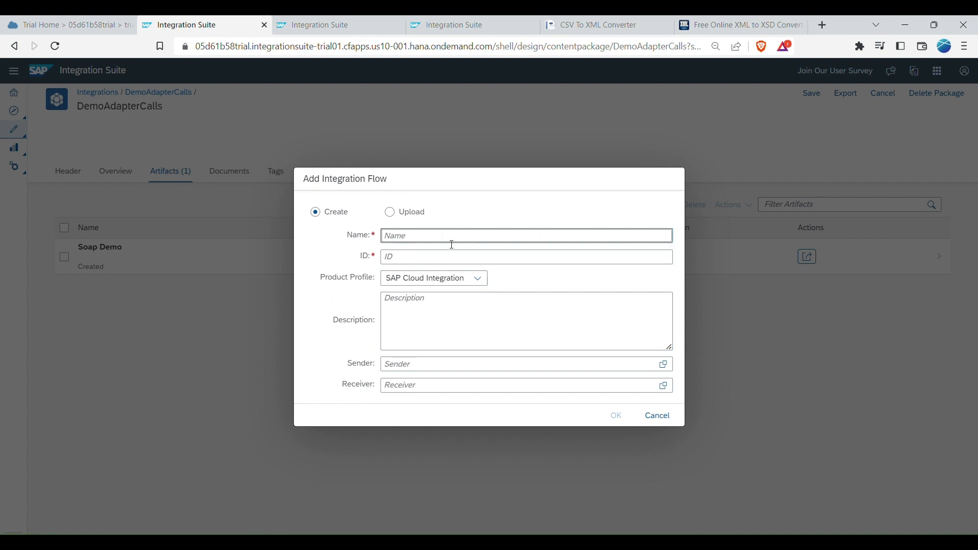
Create the 'CSVtoXML Demo' integration flow and open it from the Artifacts list.
{"action": "type", "text": "CS"}
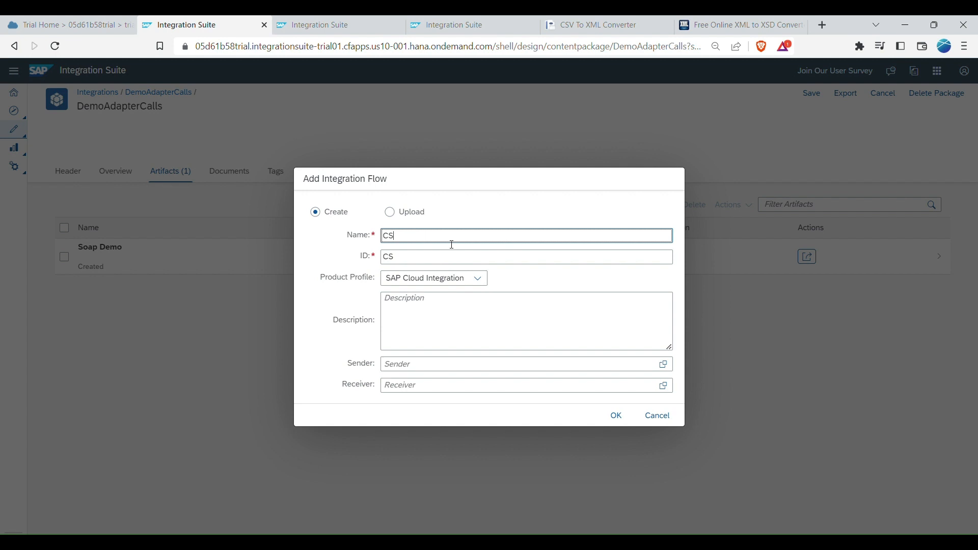
{"action": "type", "text": "Vto"}
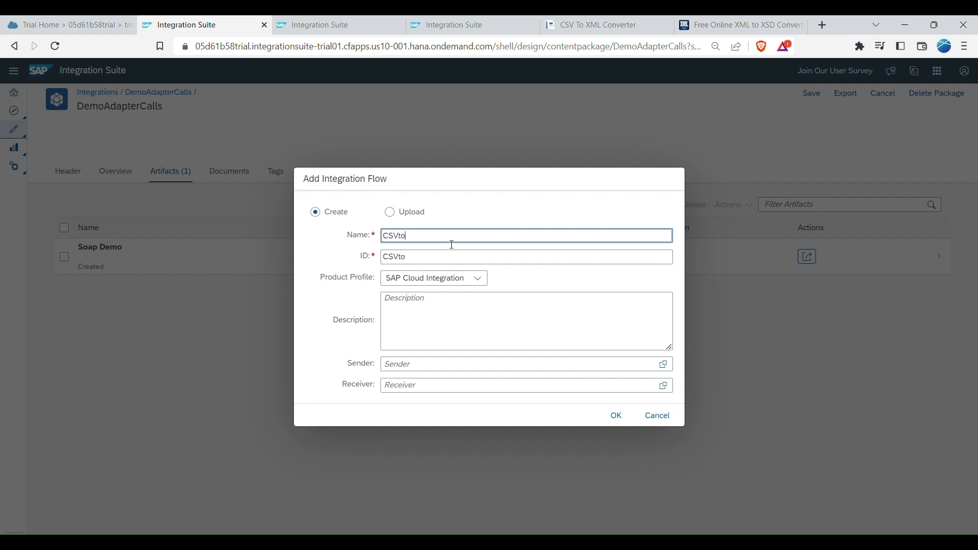
{"action": "type", "text": "XML Demo"}
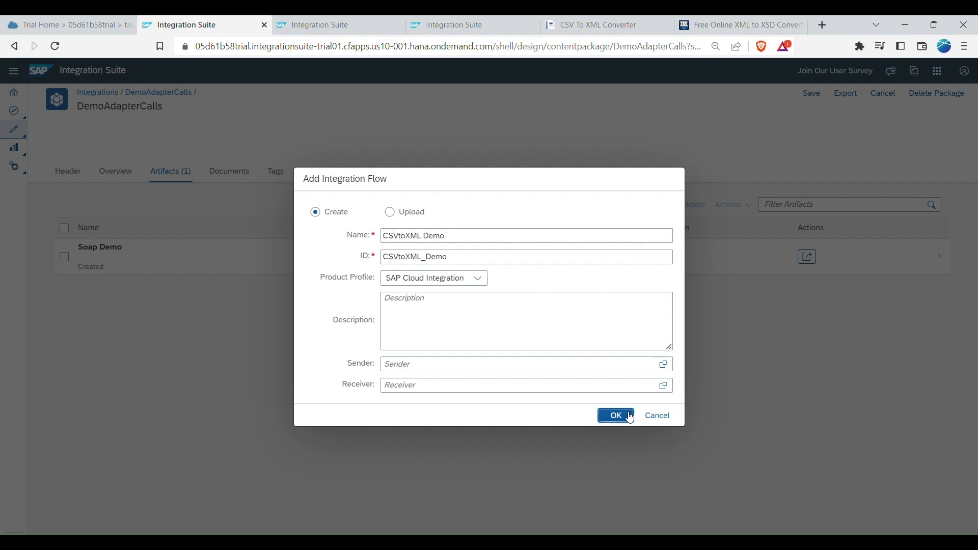
{"action": "left_click", "coordinate": [614, 415]}
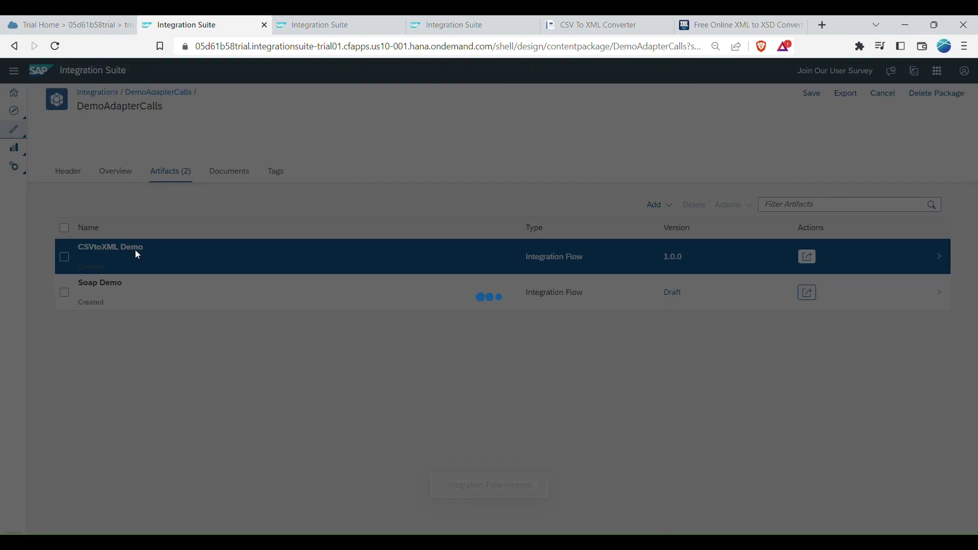
{"action": "left_click", "coordinate": [110, 247]}
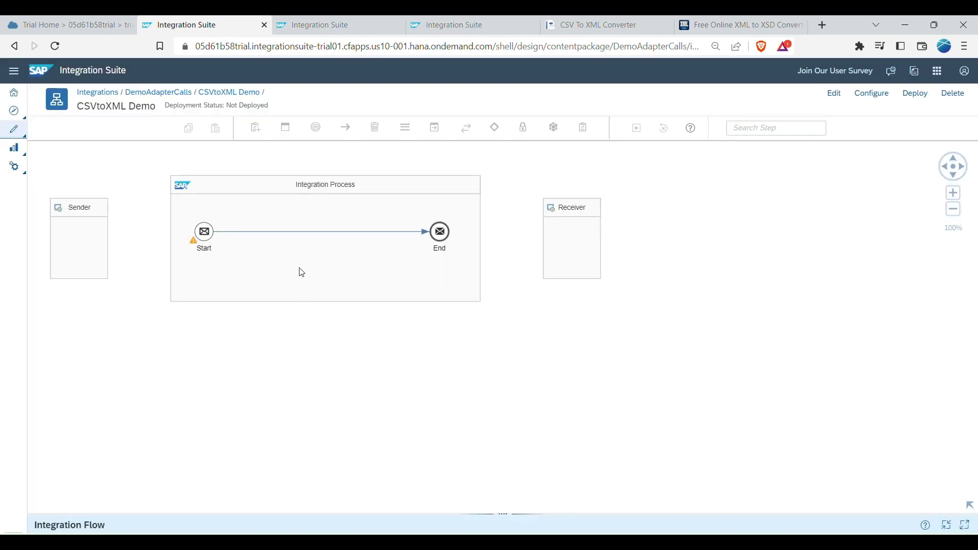
{"action": "mouse_move", "coordinate": [324, 144]}
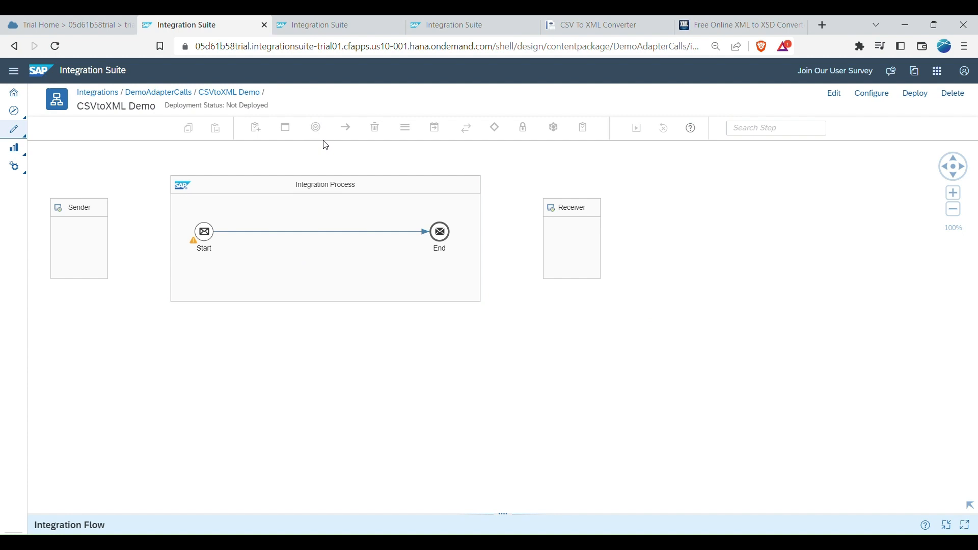
{"action": "mouse_move", "coordinate": [909, 98]}
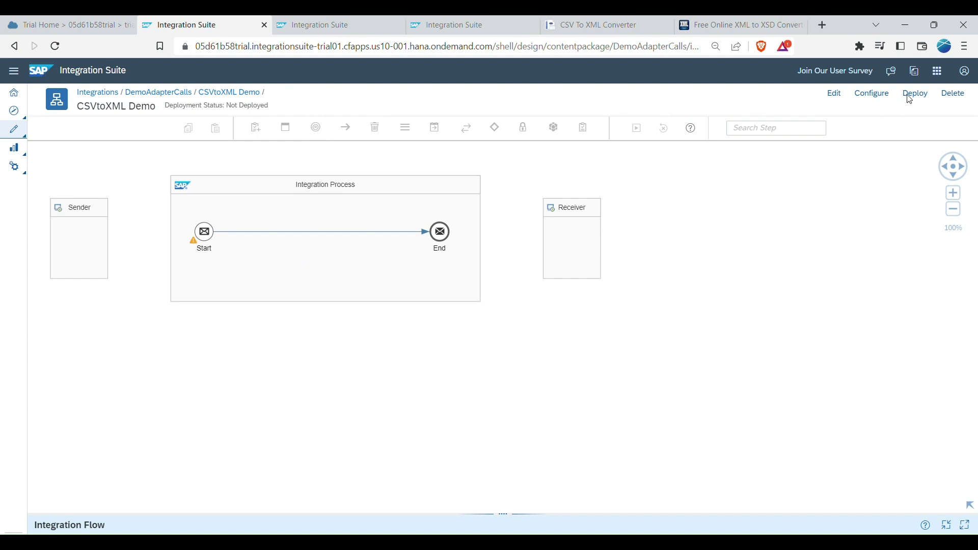
{"action": "mouse_move", "coordinate": [915, 100]}
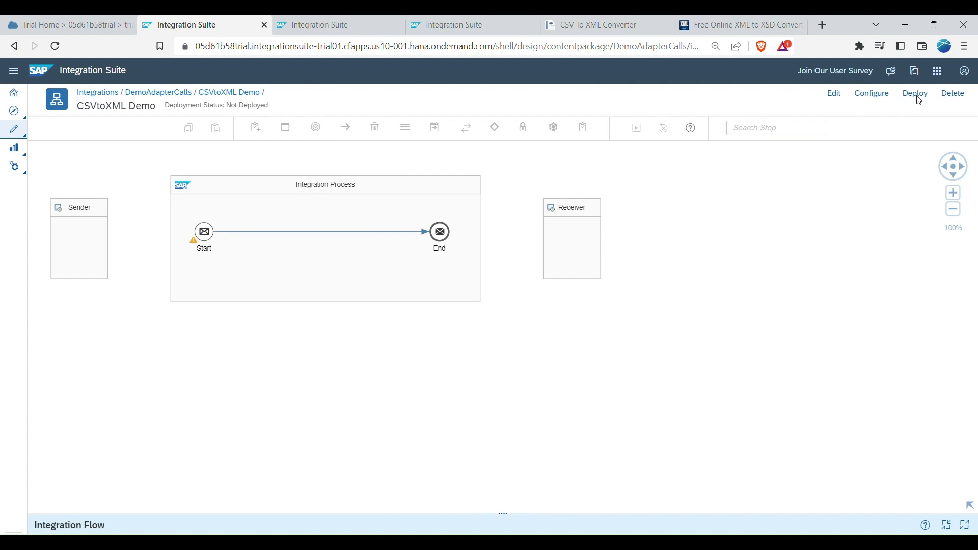
Deploy the empty CSVtoXML Demo flow, confirming and dismissing the deployment and configuration notices.
{"action": "left_click", "coordinate": [914, 93]}
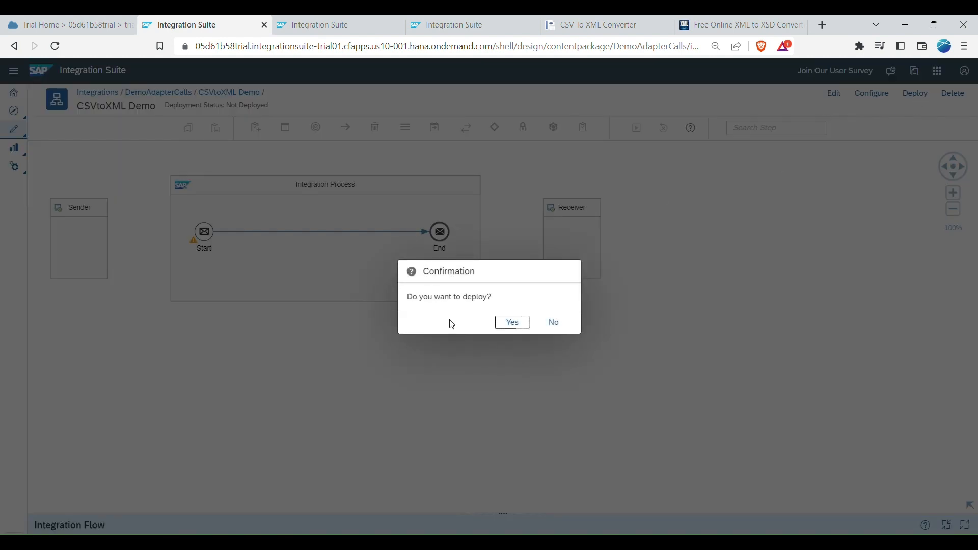
{"action": "left_click", "coordinate": [511, 322]}
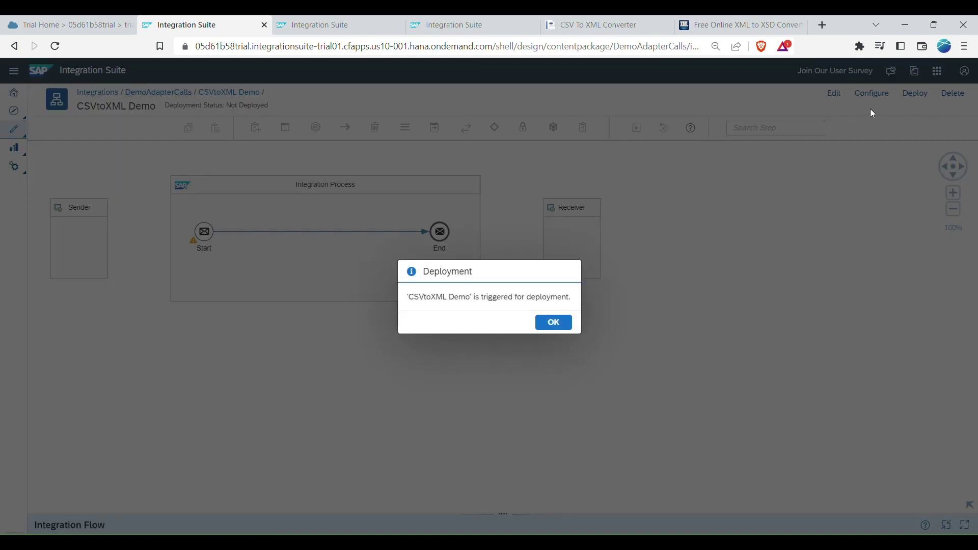
{"action": "left_click", "coordinate": [552, 322]}
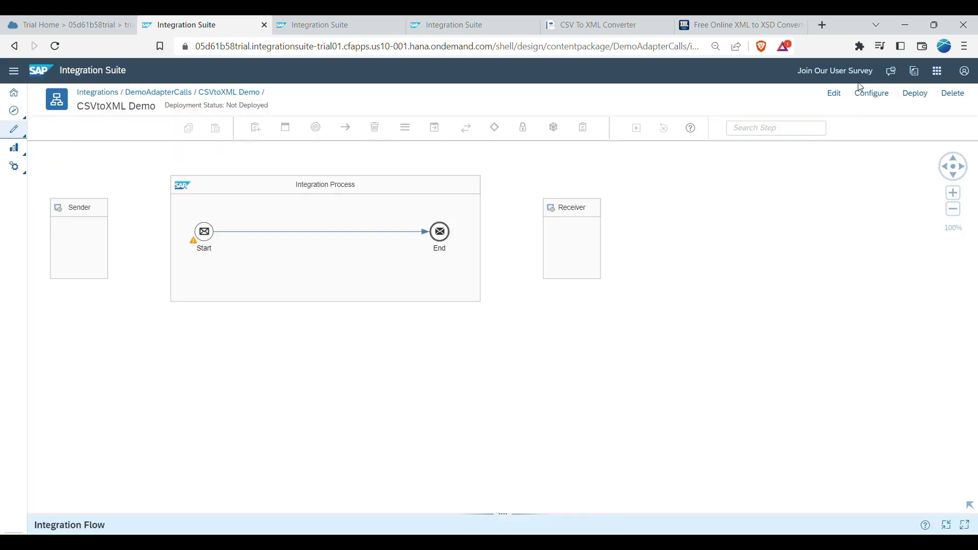
{"action": "mouse_move", "coordinate": [888, 100]}
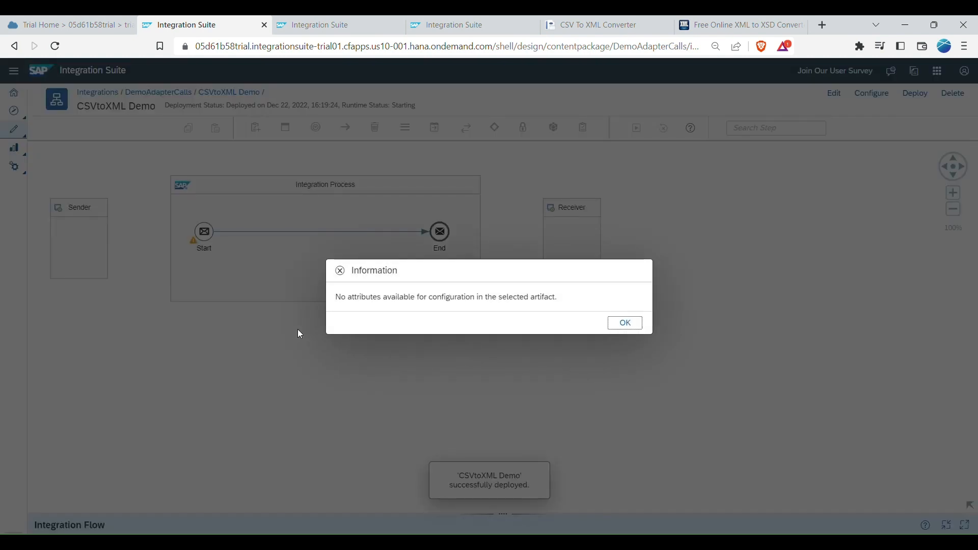
{"action": "mouse_move", "coordinate": [624, 322]}
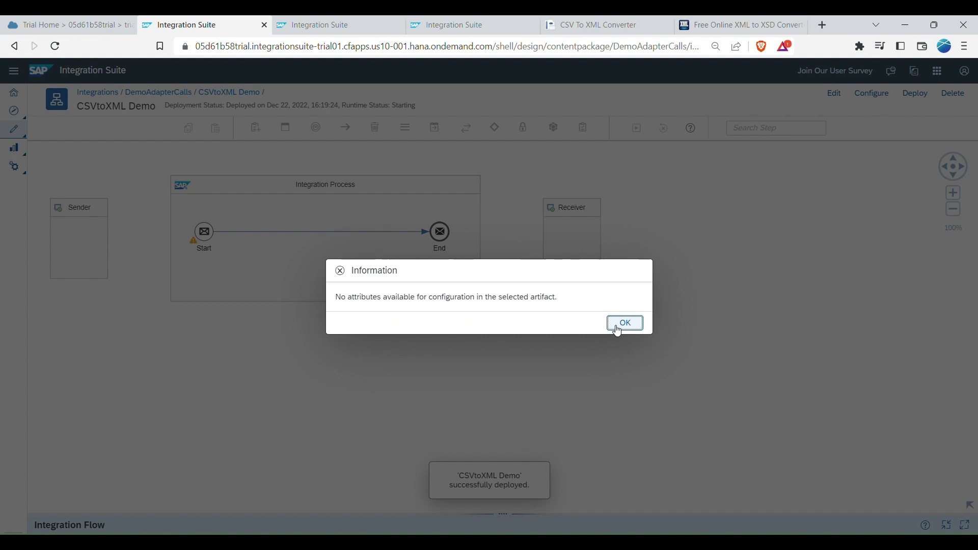
{"action": "left_click", "coordinate": [623, 322]}
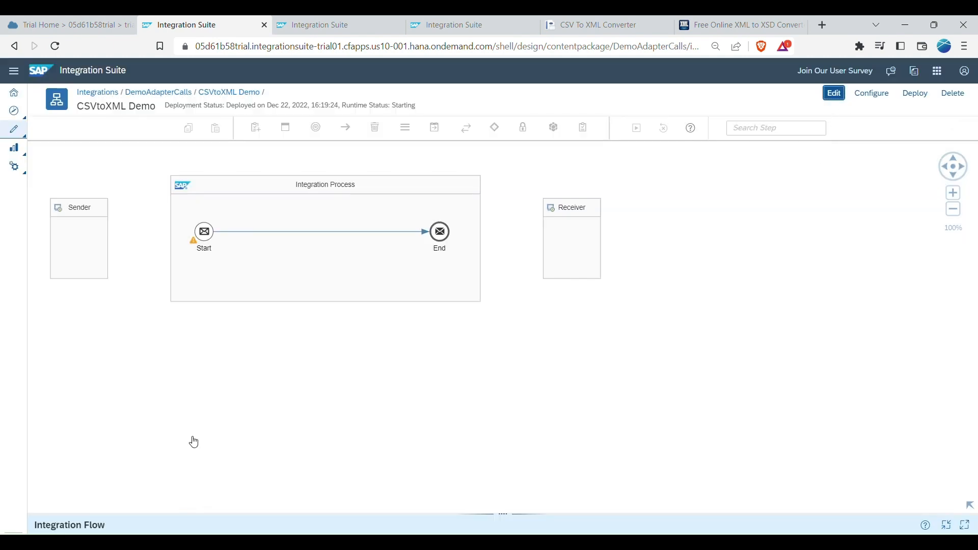
Insert a Content Modifier between Start and End and show its Message Body settings.
{"action": "left_click", "coordinate": [832, 93]}
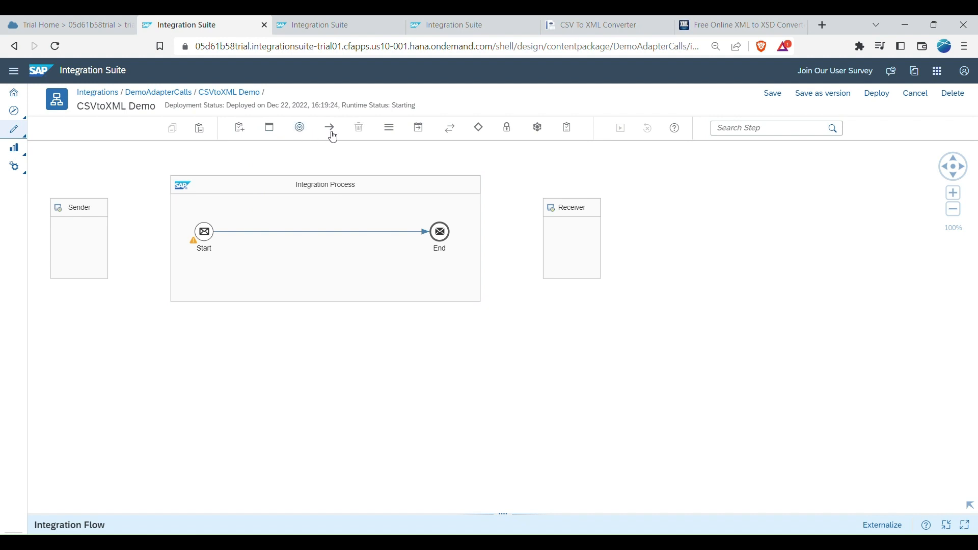
{"action": "left_click", "coordinate": [418, 128]}
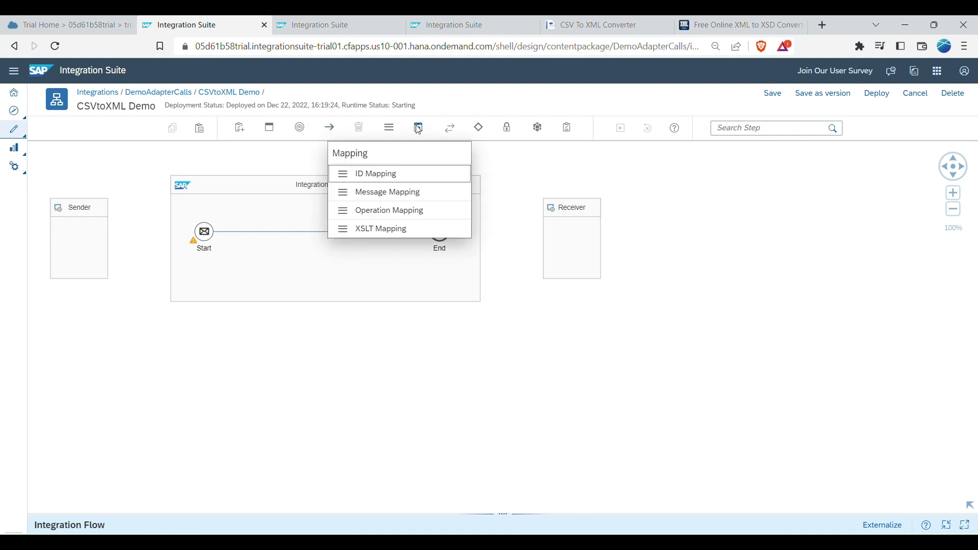
{"action": "left_click", "coordinate": [417, 127]}
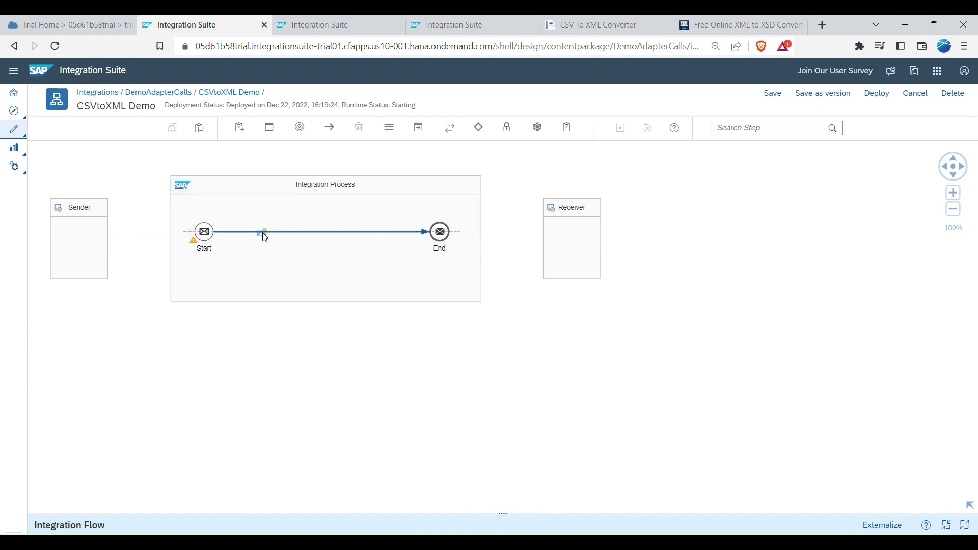
{"action": "left_click", "coordinate": [263, 231]}
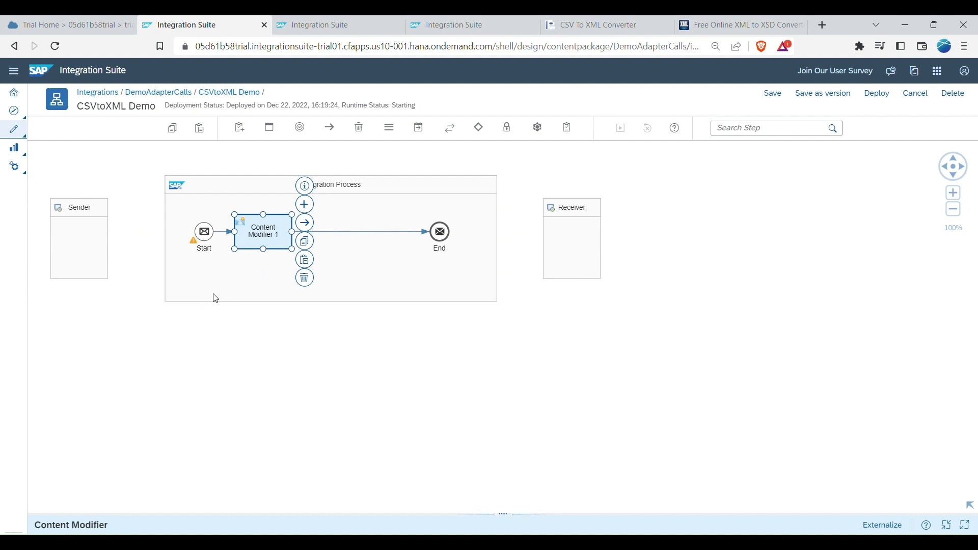
{"action": "mouse_move", "coordinate": [273, 520]}
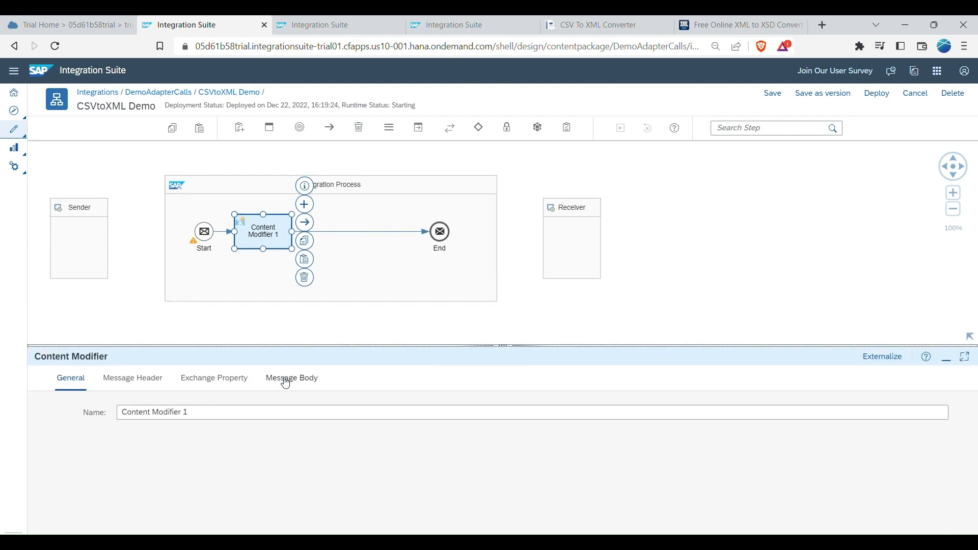
{"action": "left_click", "coordinate": [291, 378]}
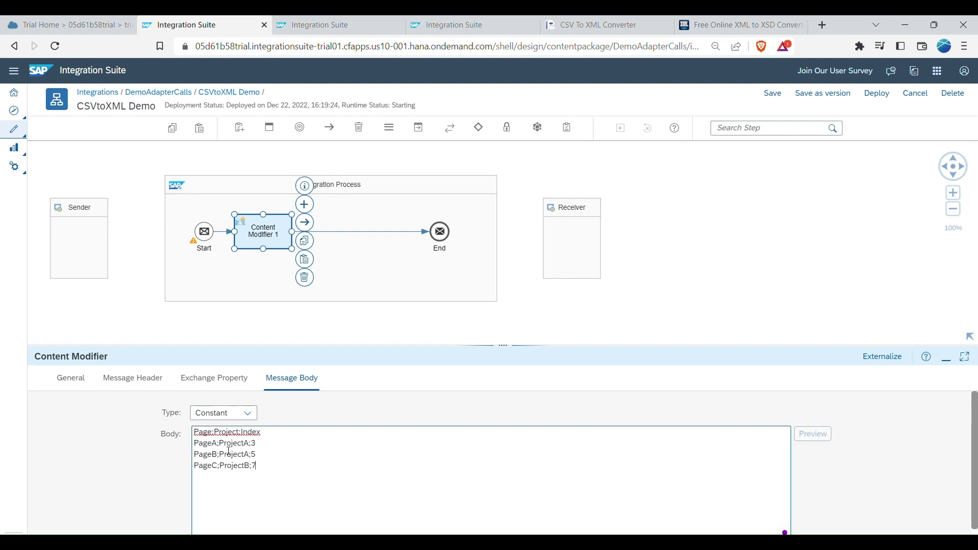
{"action": "mouse_move", "coordinate": [271, 291]}
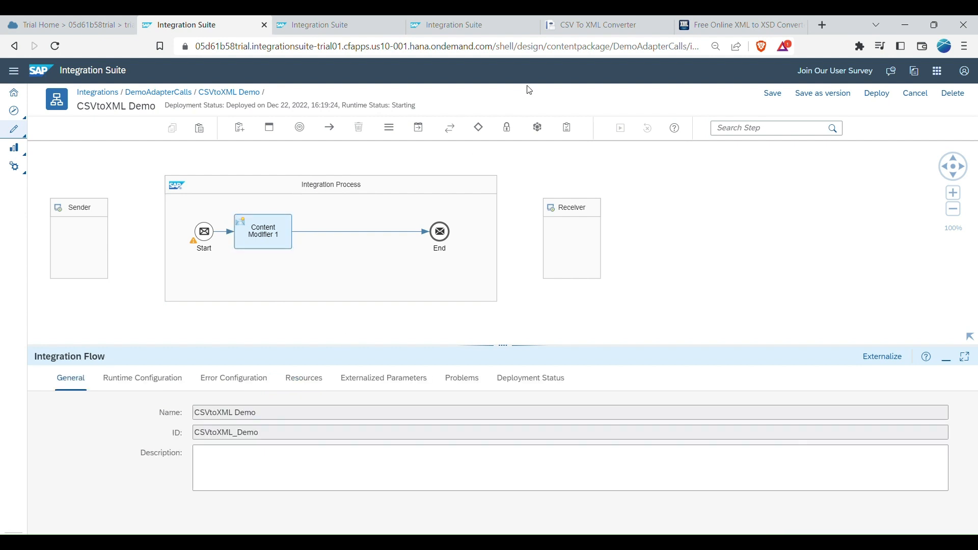
Choose the CSV to XML Converter from the Transformation steps palette.
{"action": "left_click", "coordinate": [388, 127]}
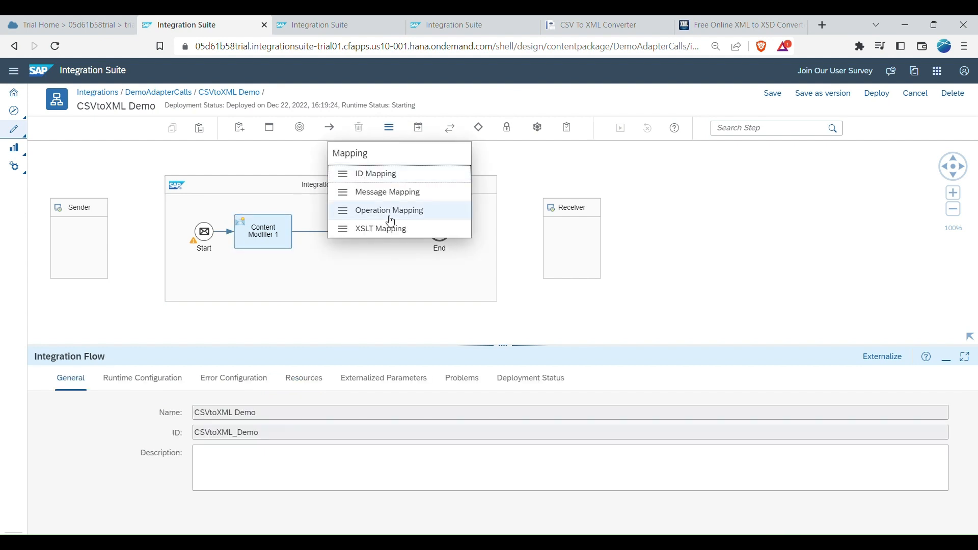
{"action": "left_click", "coordinate": [417, 127]}
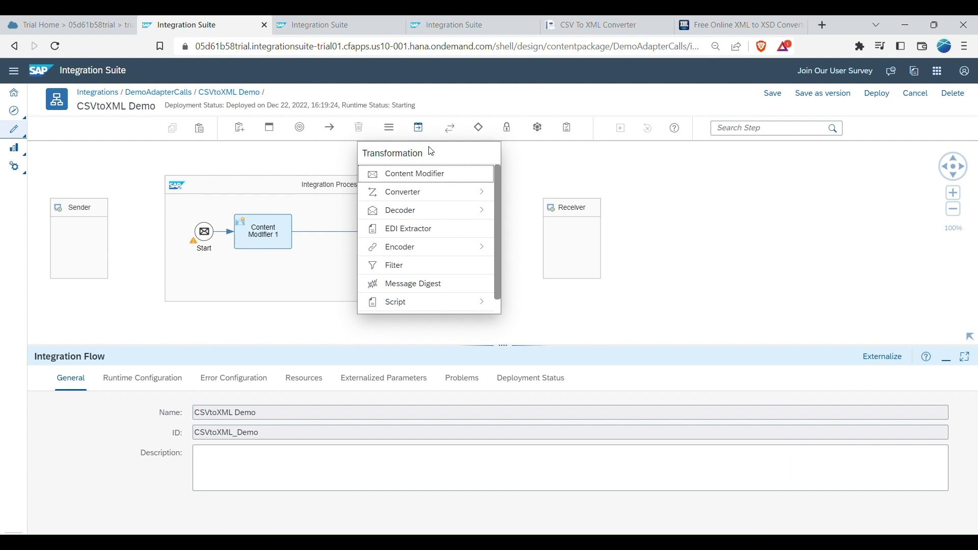
{"action": "left_click", "coordinate": [402, 192]}
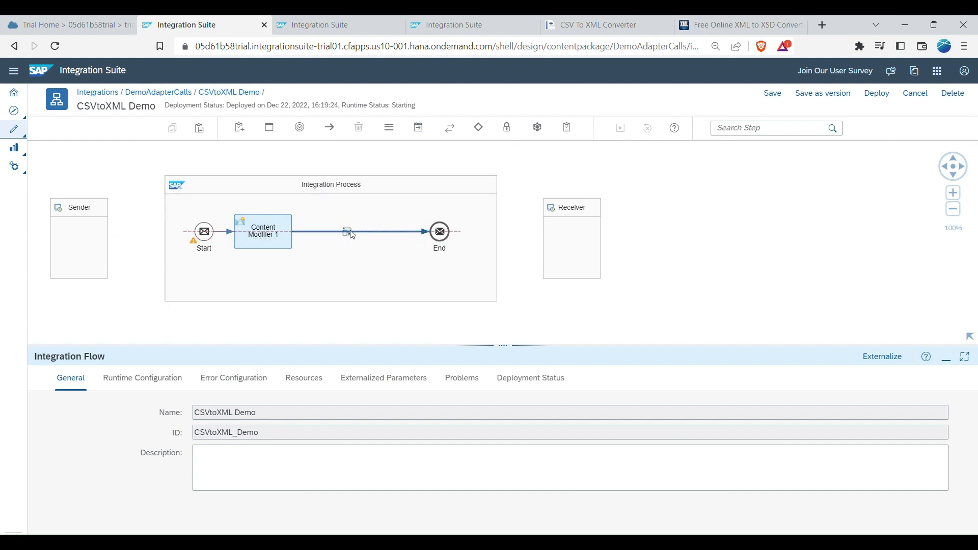
Place CSV to XML Converter 1 after Content Modifier 1 and show its Processing settings.
{"action": "left_click", "coordinate": [347, 231]}
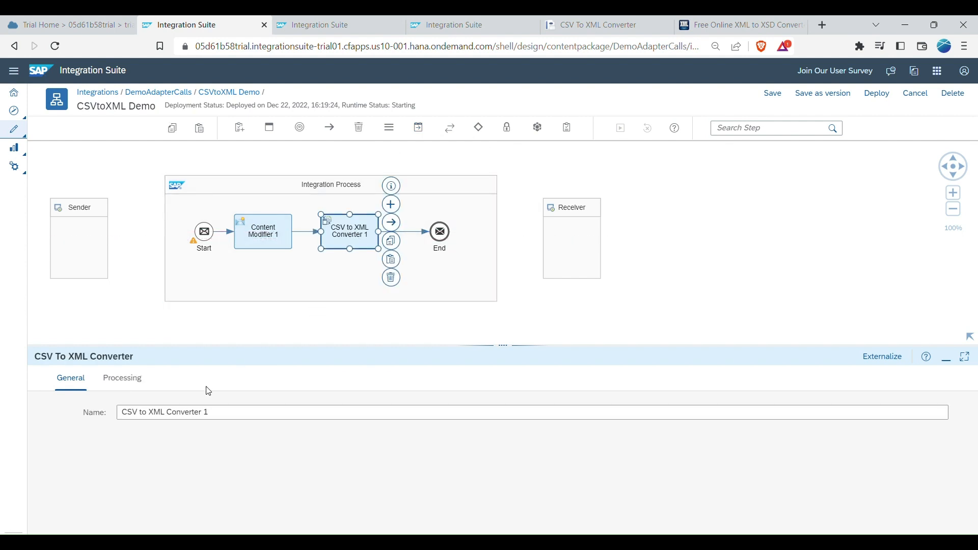
{"action": "mouse_move", "coordinate": [122, 378]}
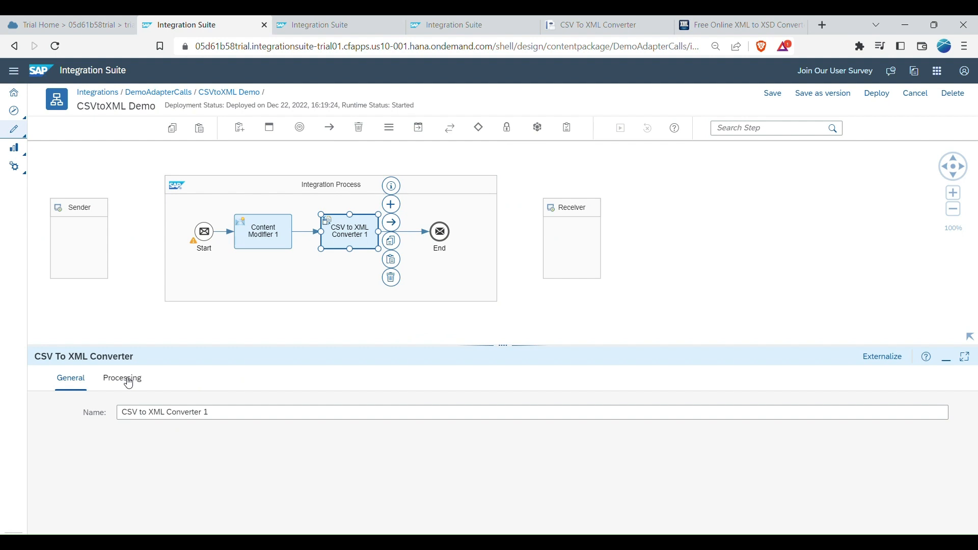
{"action": "left_click", "coordinate": [121, 378]}
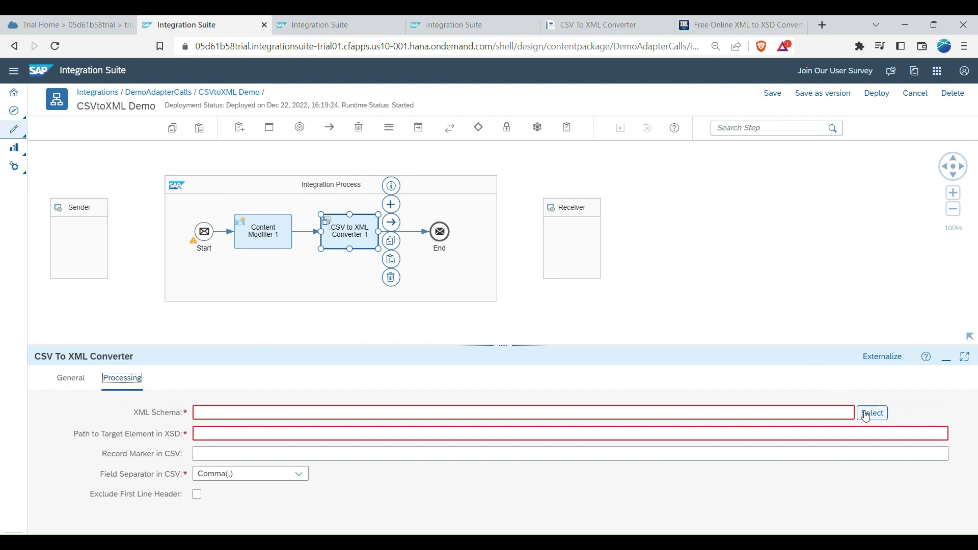
Assign the uploaded /xsd/TEST.xsd schema to the converter, then return to the flow overview.
{"action": "left_click", "coordinate": [872, 413]}
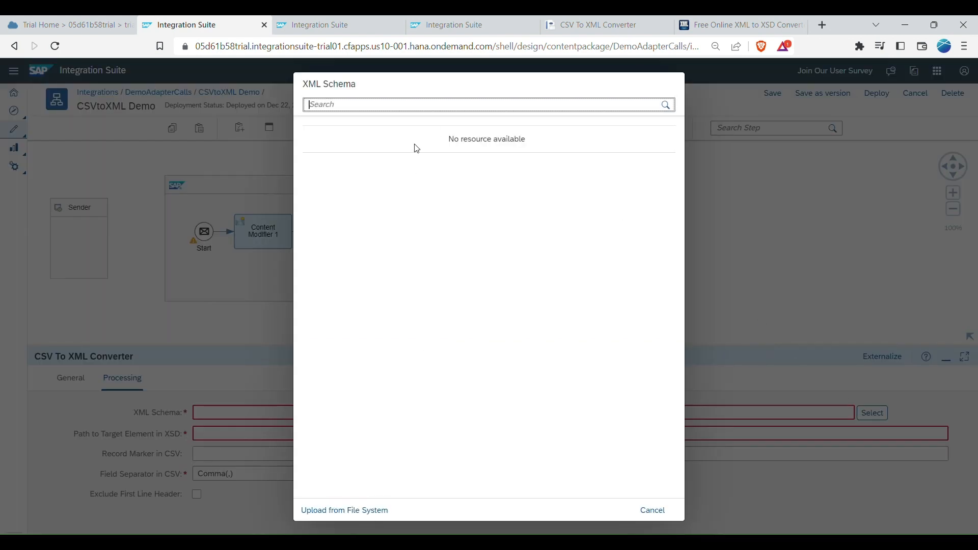
{"action": "mouse_move", "coordinate": [344, 509]}
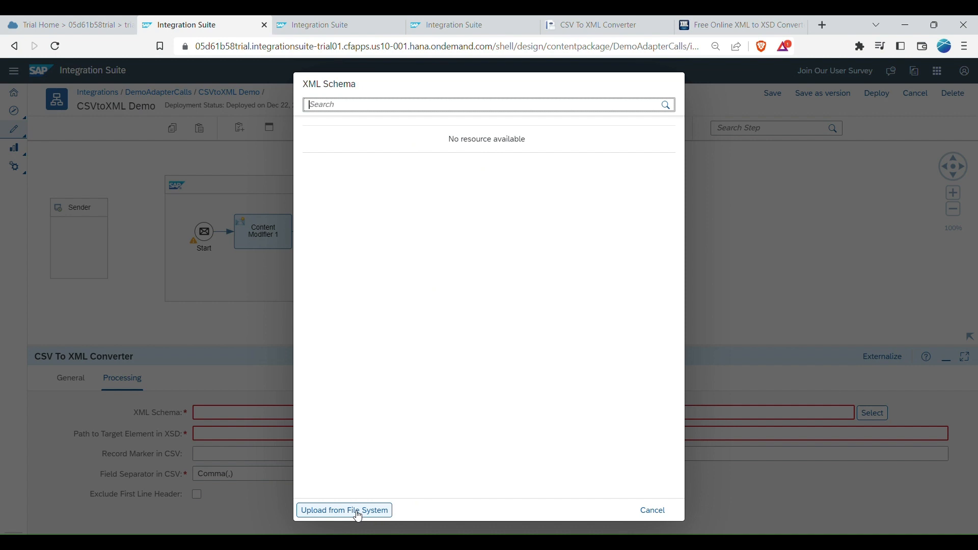
{"action": "left_click", "coordinate": [650, 509]}
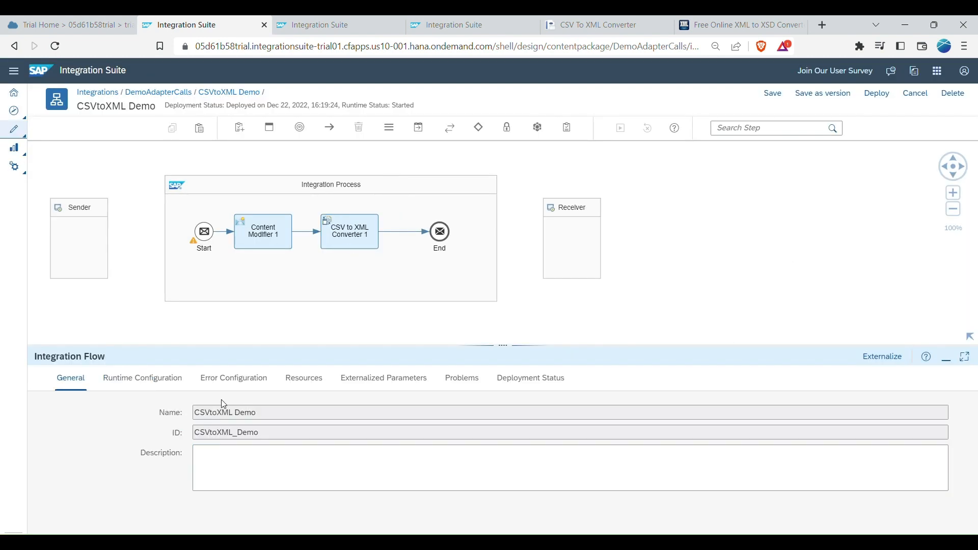
{"action": "left_click", "coordinate": [350, 232]}
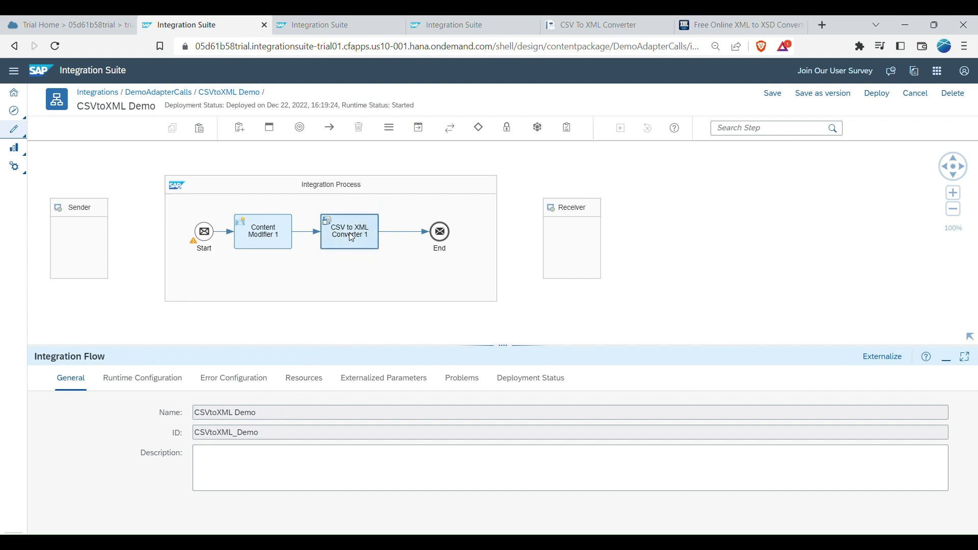
{"action": "left_click", "coordinate": [348, 231]}
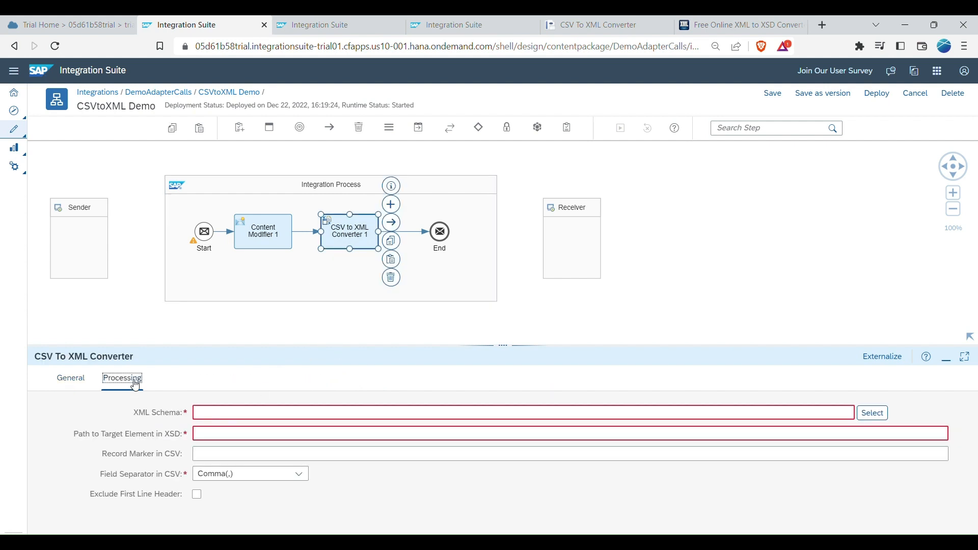
{"action": "left_click", "coordinate": [871, 412]}
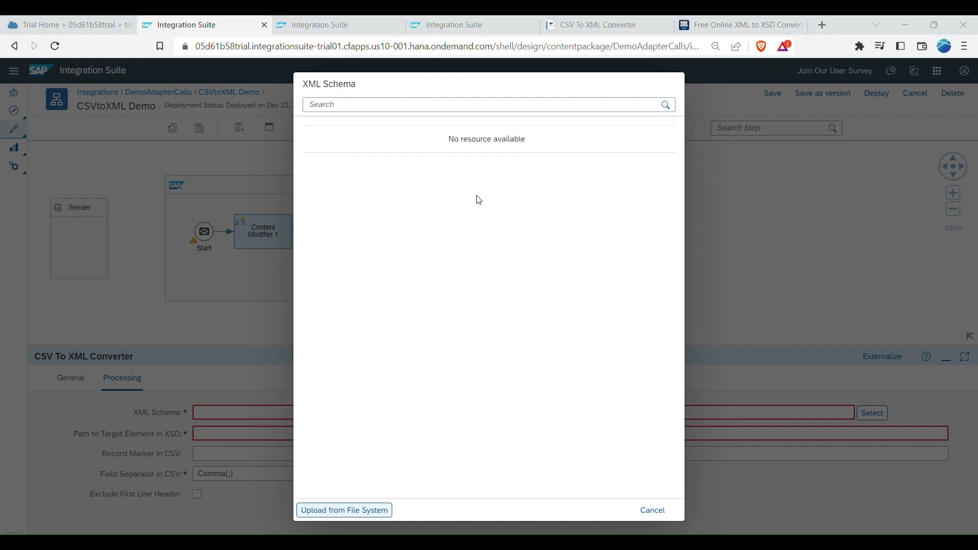
{"action": "mouse_move", "coordinate": [534, 339]}
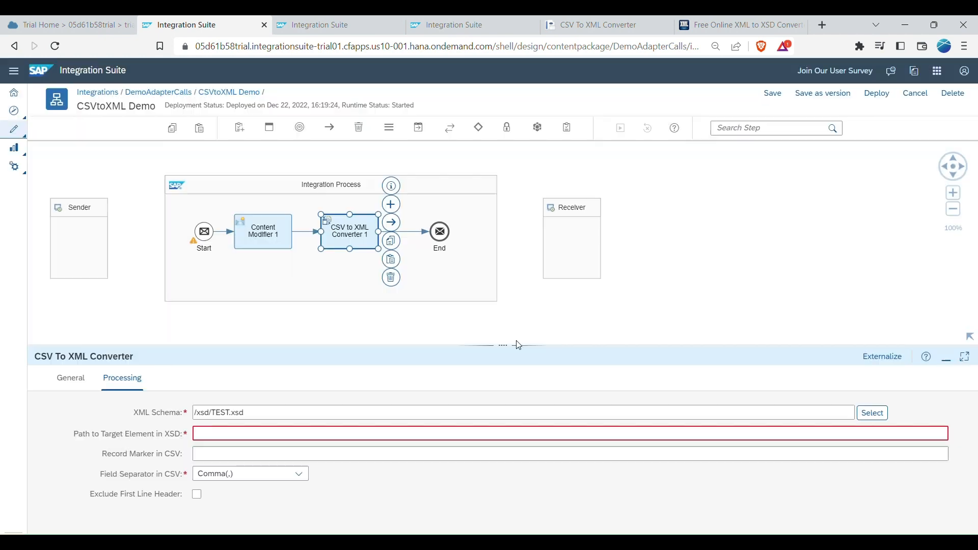
{"action": "left_click", "coordinate": [434, 434]}
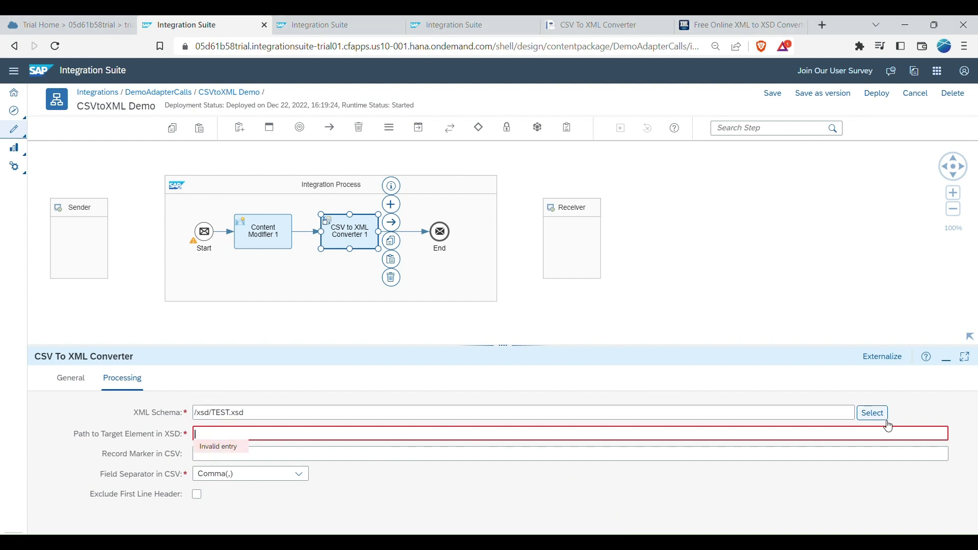
{"action": "left_click", "coordinate": [872, 412]}
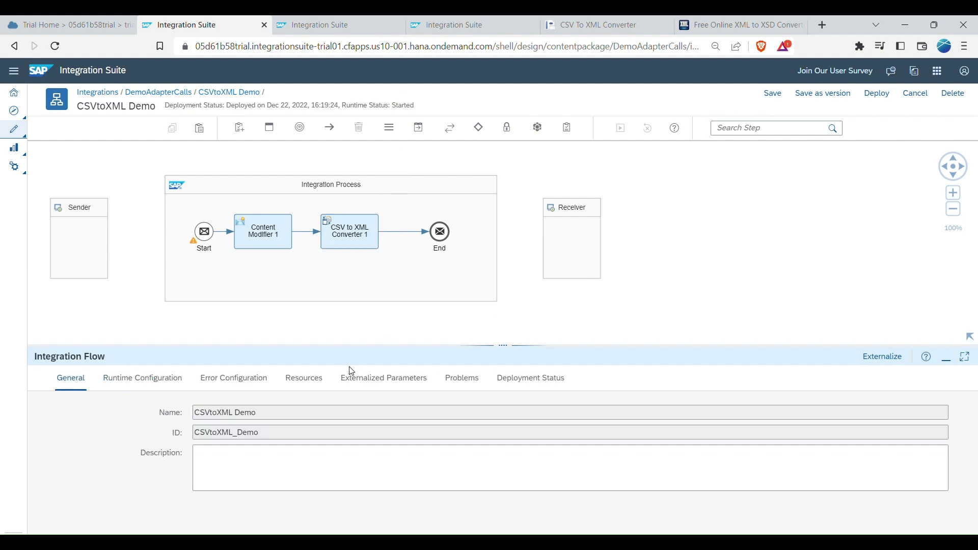
{"action": "left_click", "coordinate": [303, 378]}
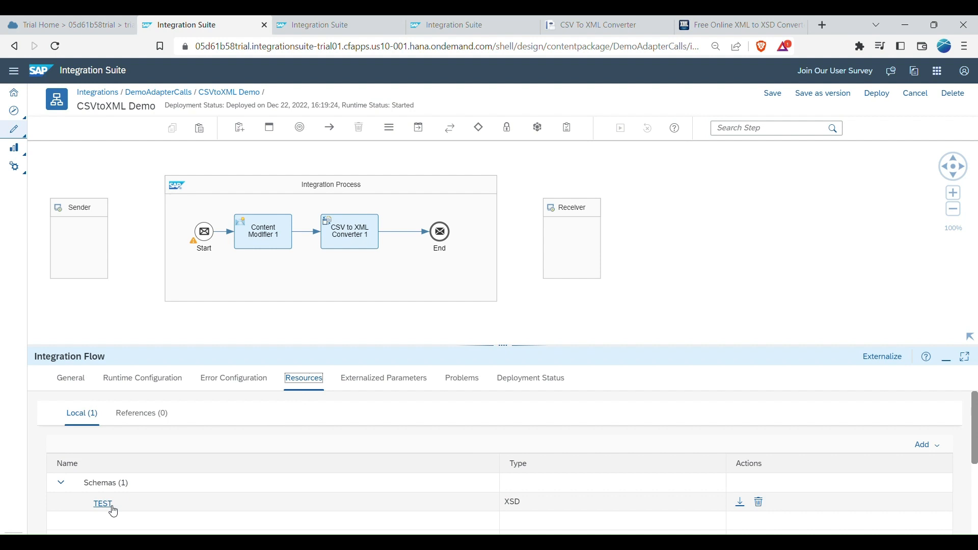
{"action": "left_click", "coordinate": [102, 503]}
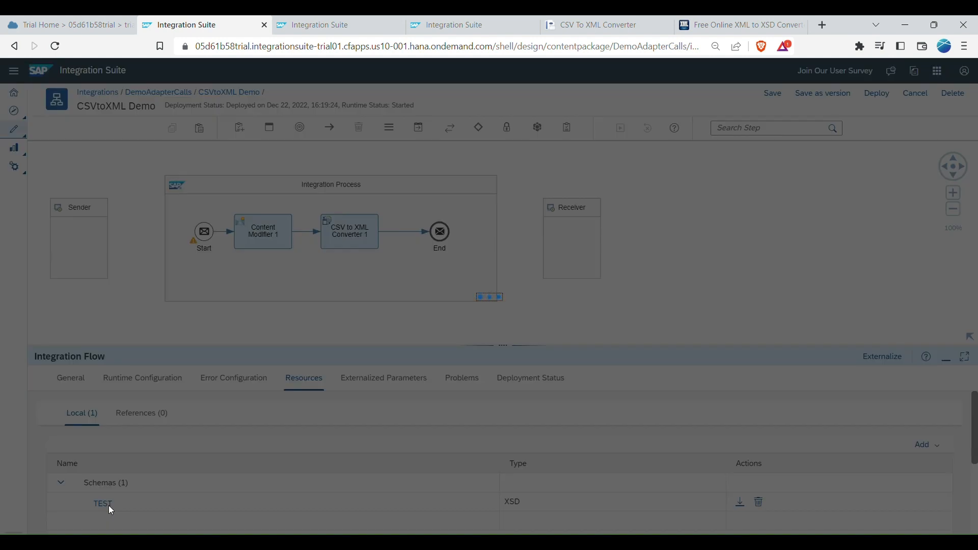
{"action": "left_click", "coordinate": [103, 503]}
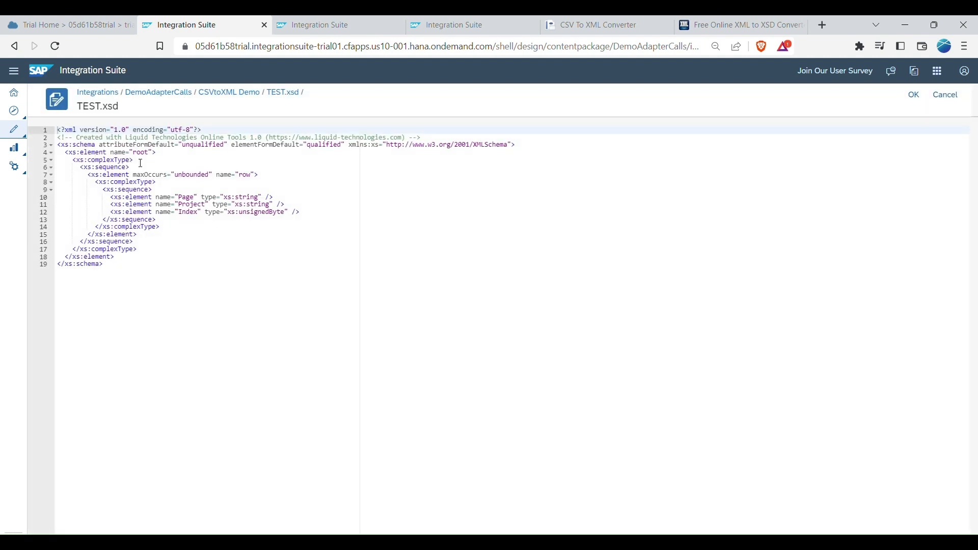
{"action": "mouse_move", "coordinate": [280, 151]}
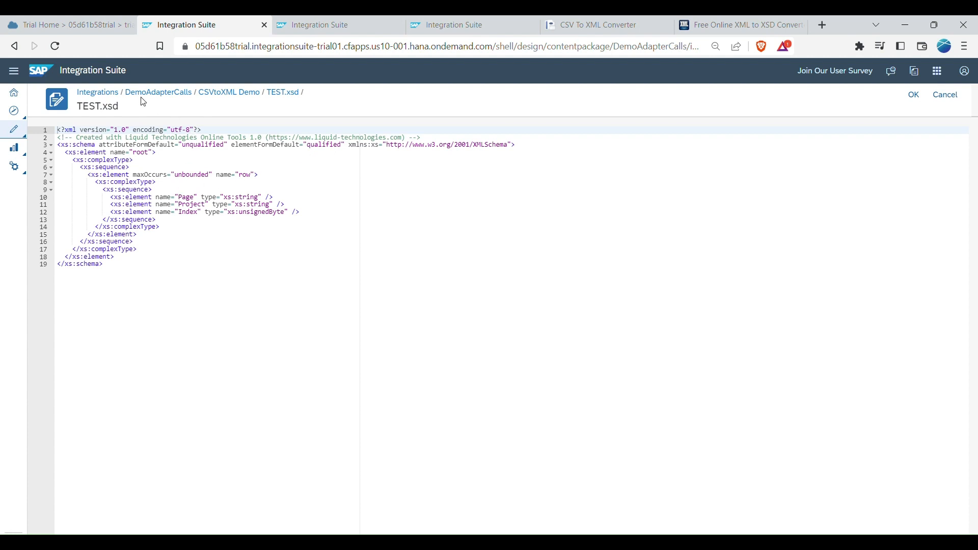
{"action": "mouse_move", "coordinate": [944, 94]}
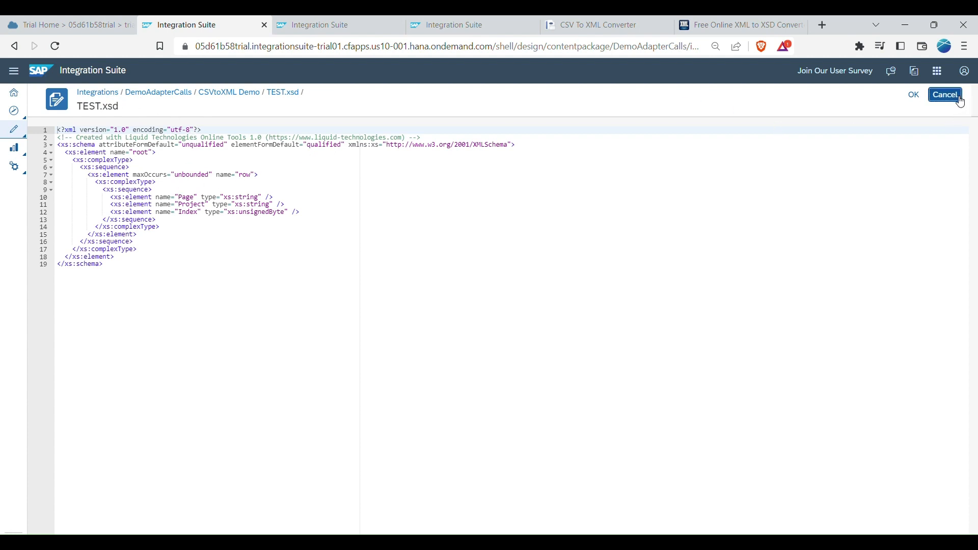
{"action": "left_click", "coordinate": [943, 94]}
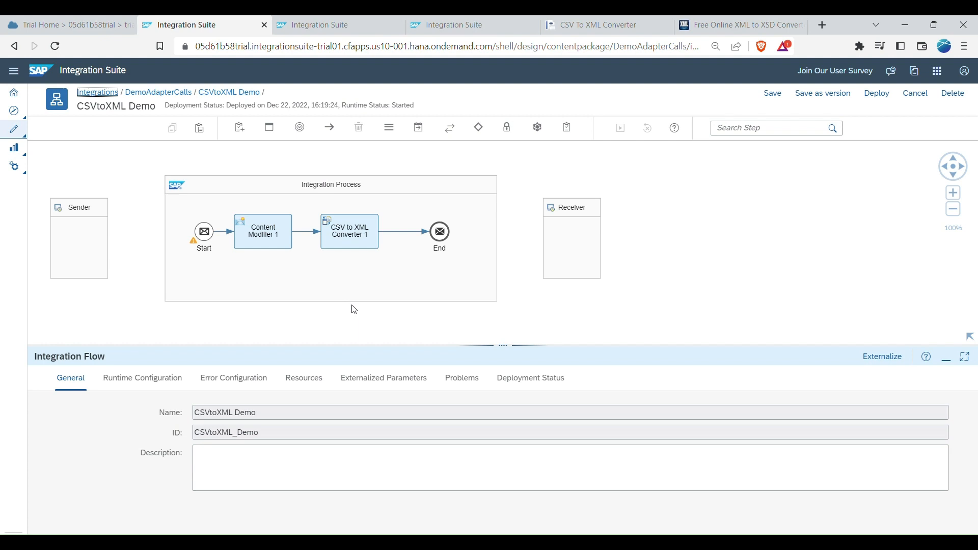
Set converter path root/row, semicolon separator, exclude header line, and add simulation points.
{"action": "left_click", "coordinate": [350, 231]}
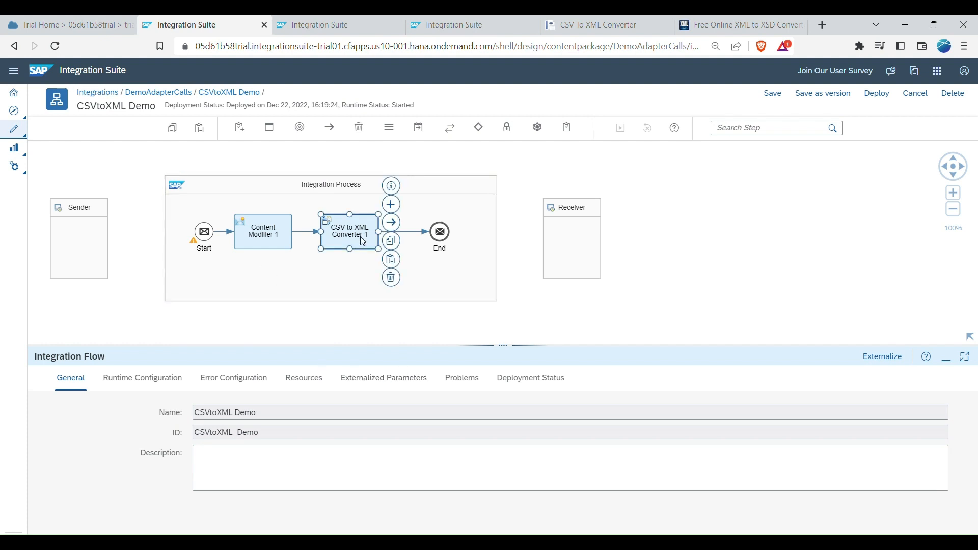
{"action": "left_click", "coordinate": [348, 231]}
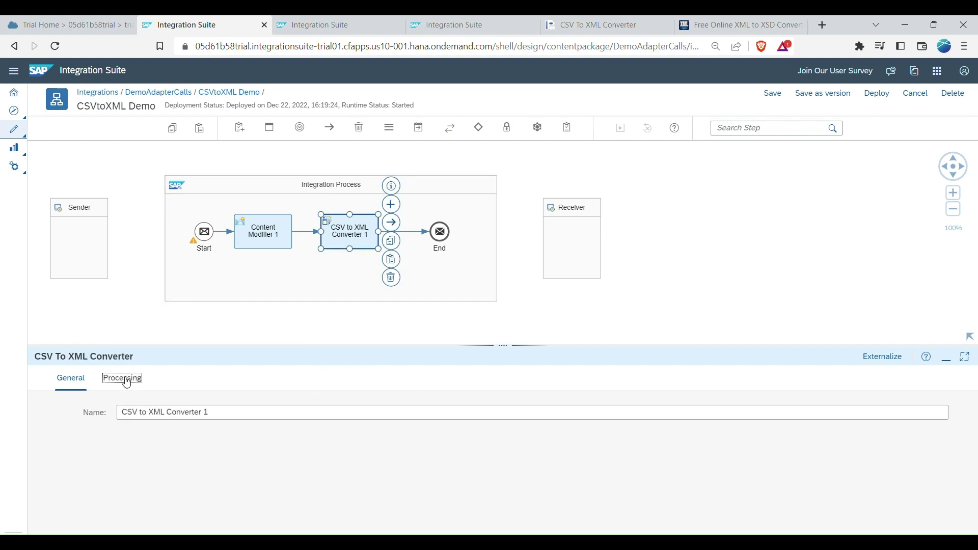
{"action": "left_click", "coordinate": [122, 378]}
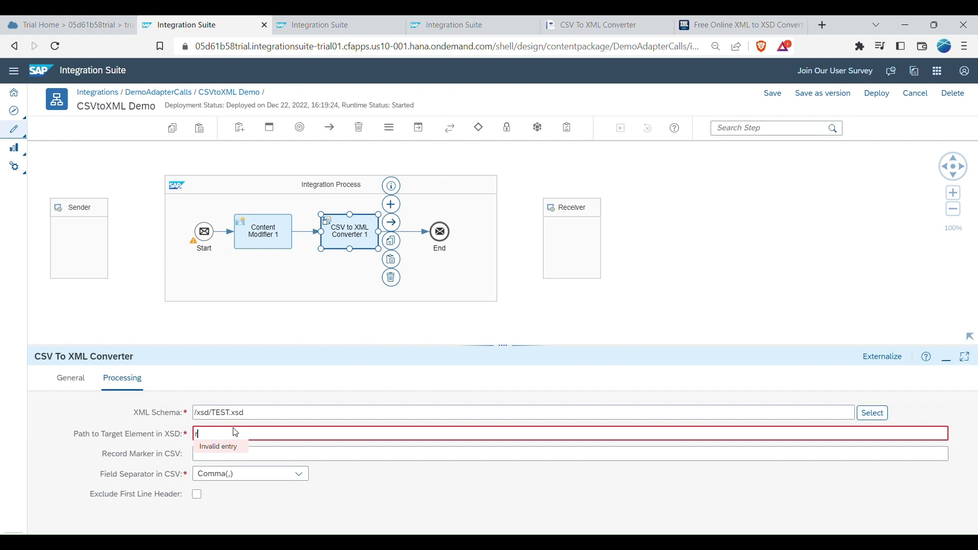
{"action": "type", "text": "root/row"}
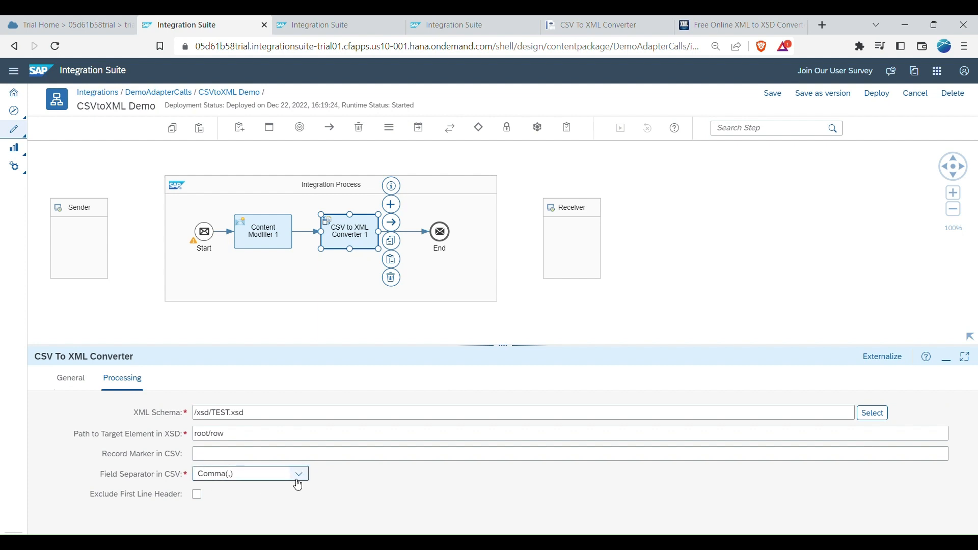
{"action": "left_click", "coordinate": [298, 472]}
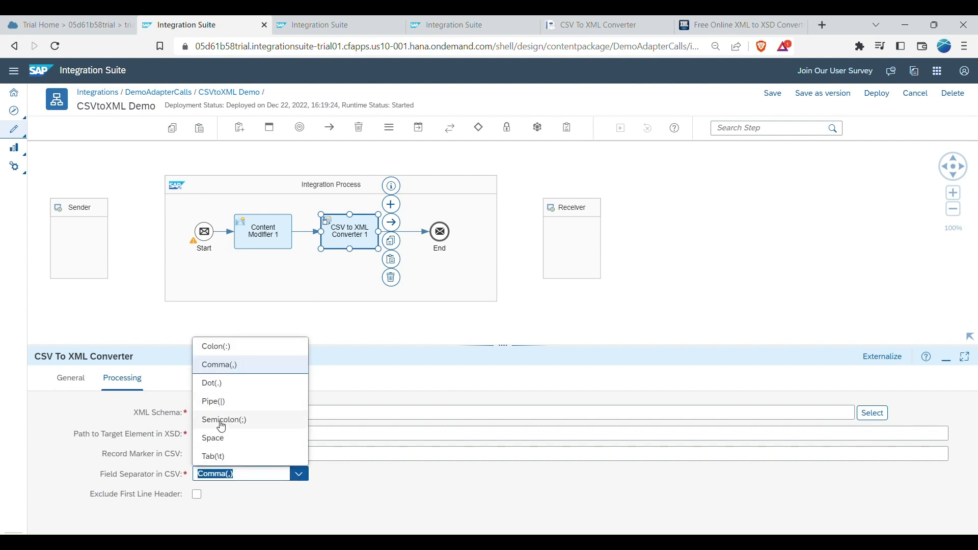
{"action": "left_click", "coordinate": [224, 419]}
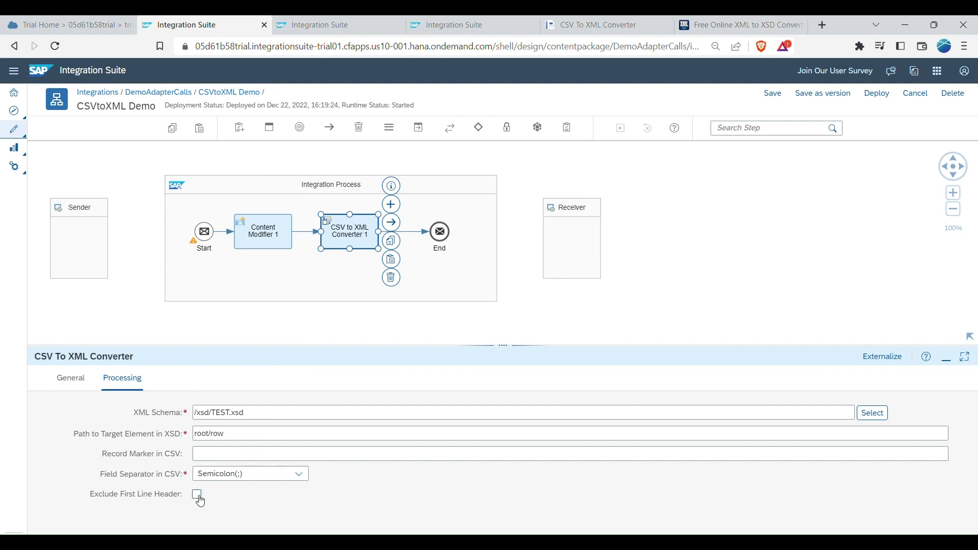
{"action": "left_click", "coordinate": [196, 494]}
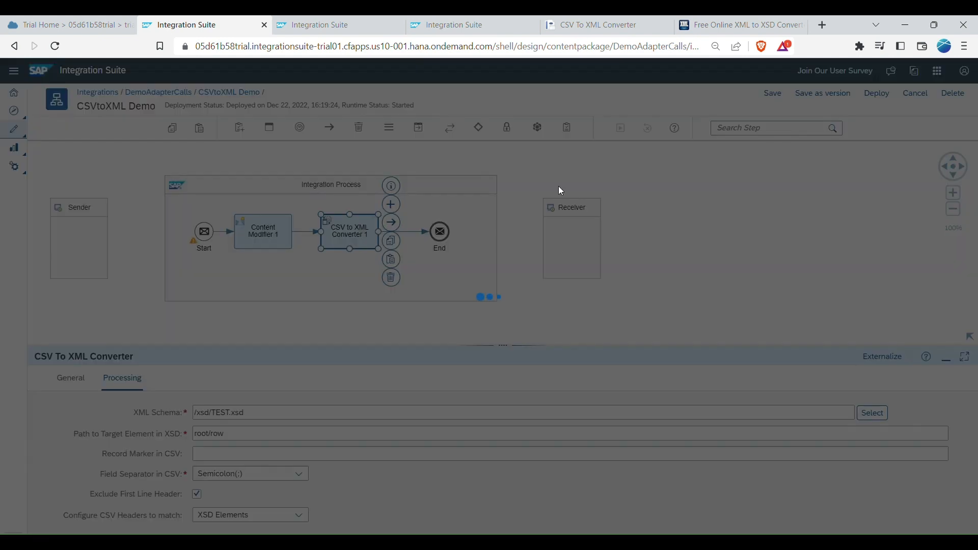
{"action": "left_click", "coordinate": [772, 93]}
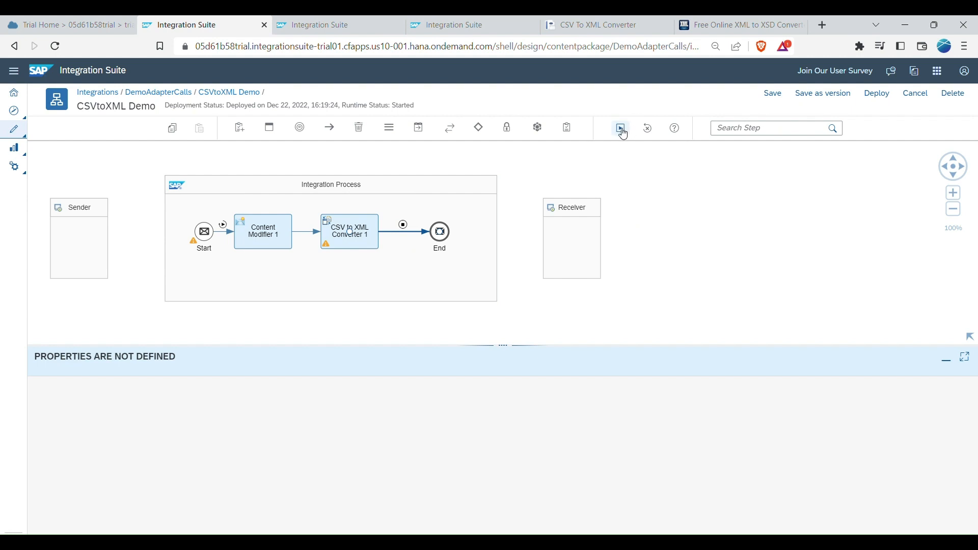
Run the CSVtoXML Demo flow simulation.
{"action": "left_click", "coordinate": [620, 127]}
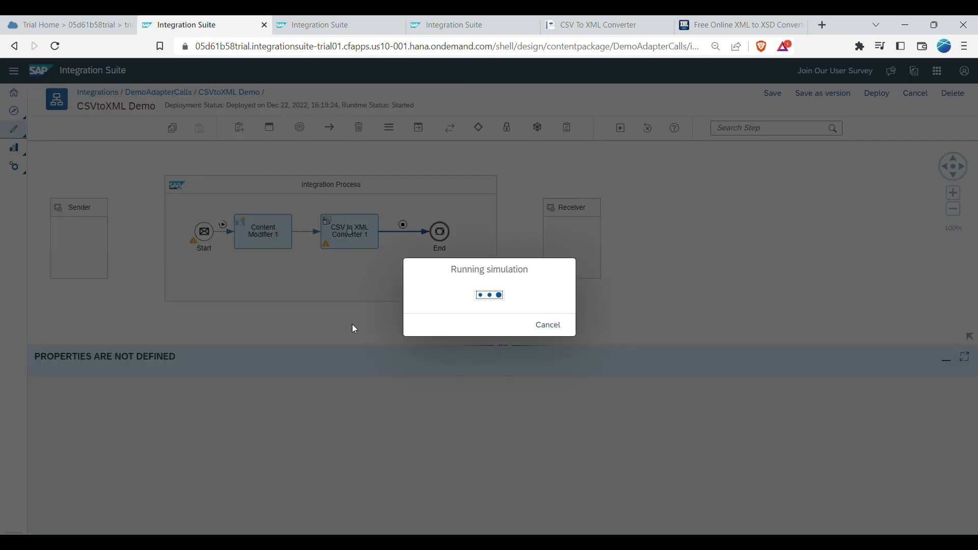
{"action": "mouse_move", "coordinate": [314, 299]}
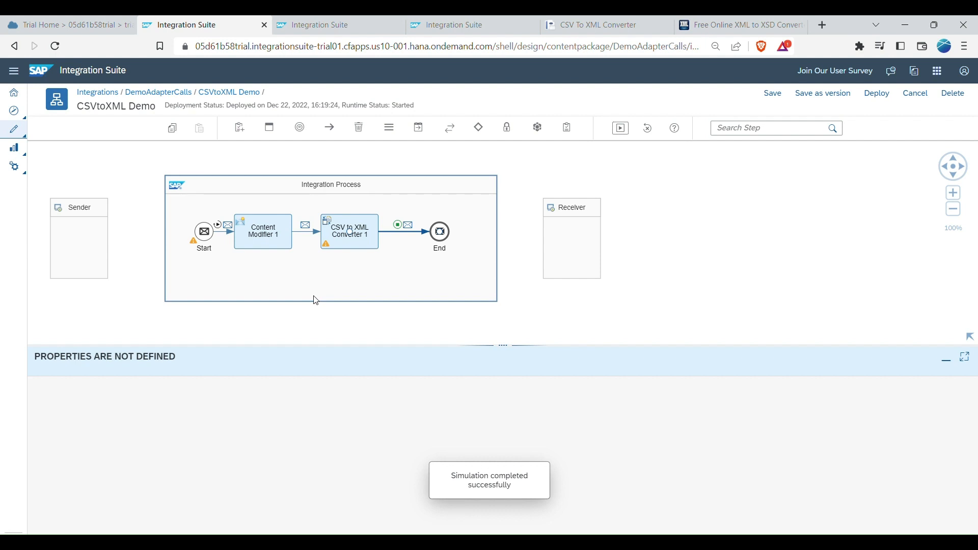
{"action": "mouse_move", "coordinate": [412, 237]}
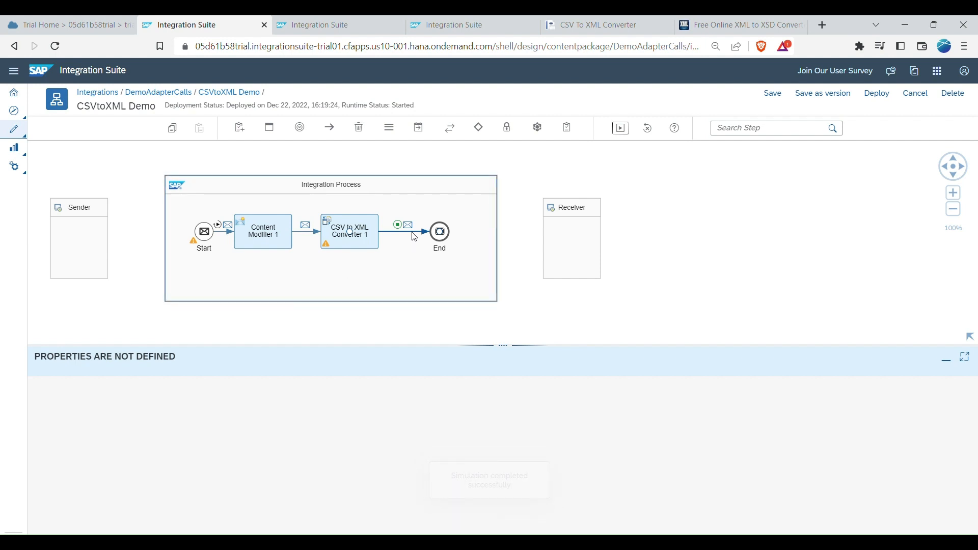
Inspect the message bodies captured after Start and after Content Modifier 1.
{"action": "left_click", "coordinate": [226, 224]}
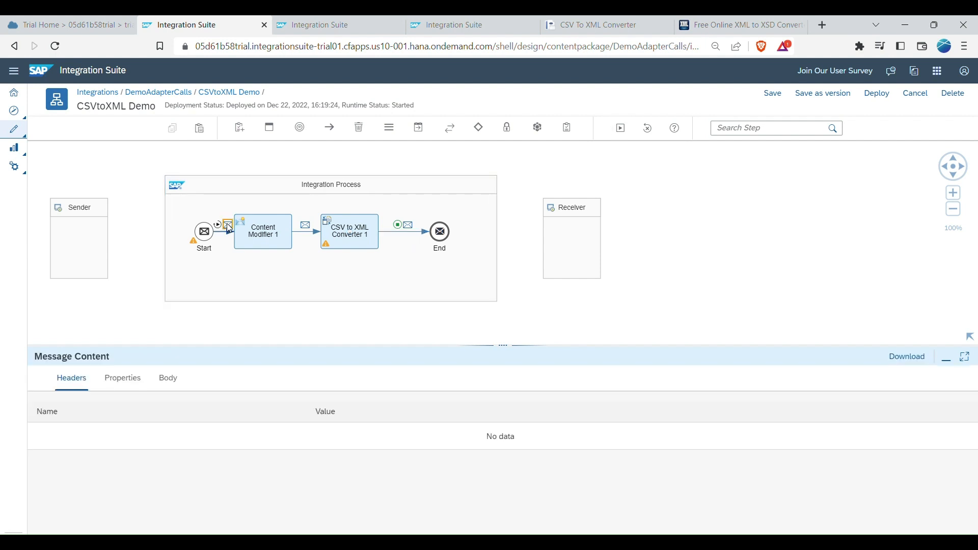
{"action": "left_click", "coordinate": [167, 378]}
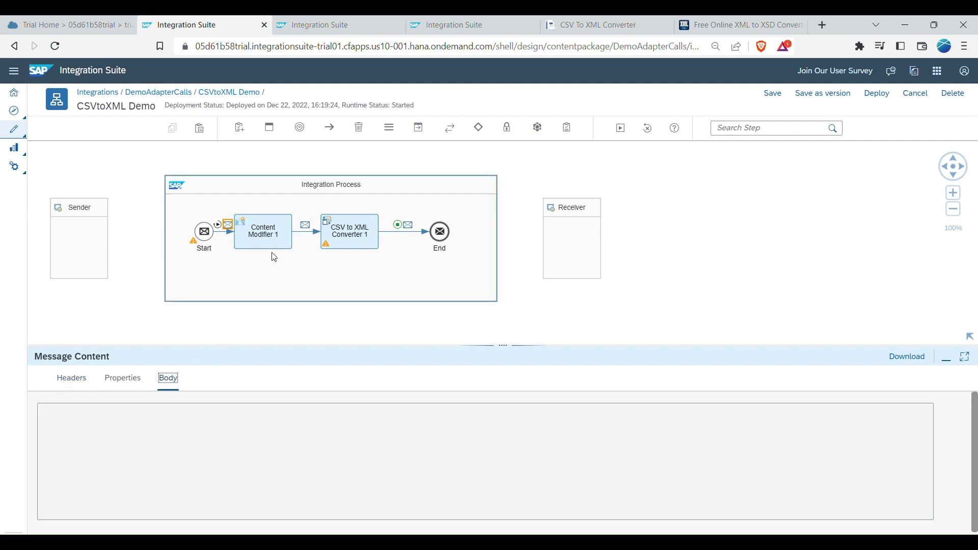
{"action": "left_click", "coordinate": [71, 377]}
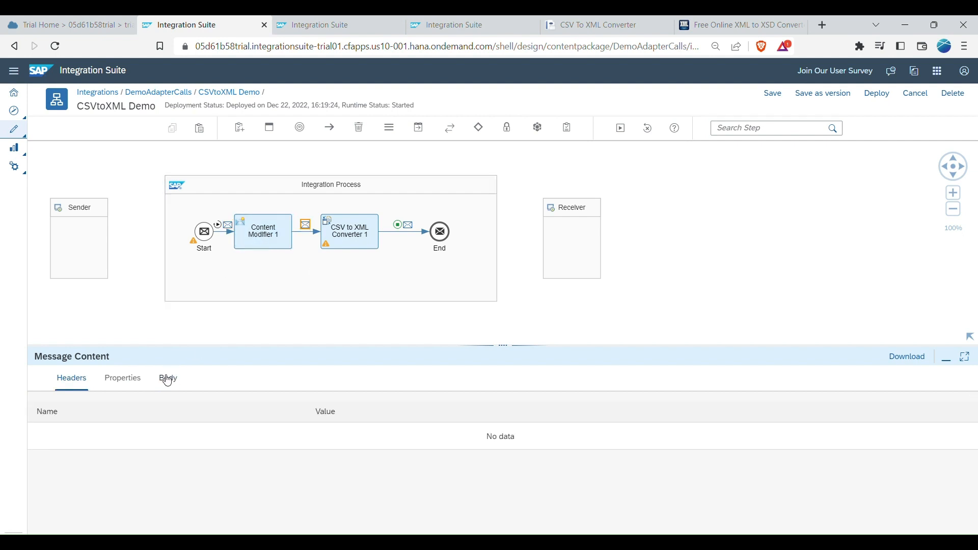
{"action": "left_click", "coordinate": [167, 377]}
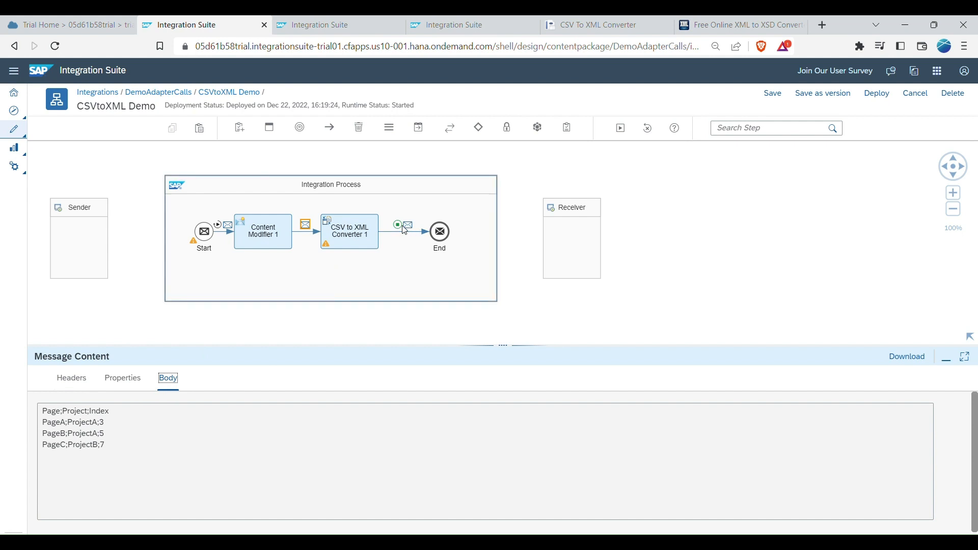
Show the converter's XML output body and select its entire text.
{"action": "left_click", "coordinate": [71, 378]}
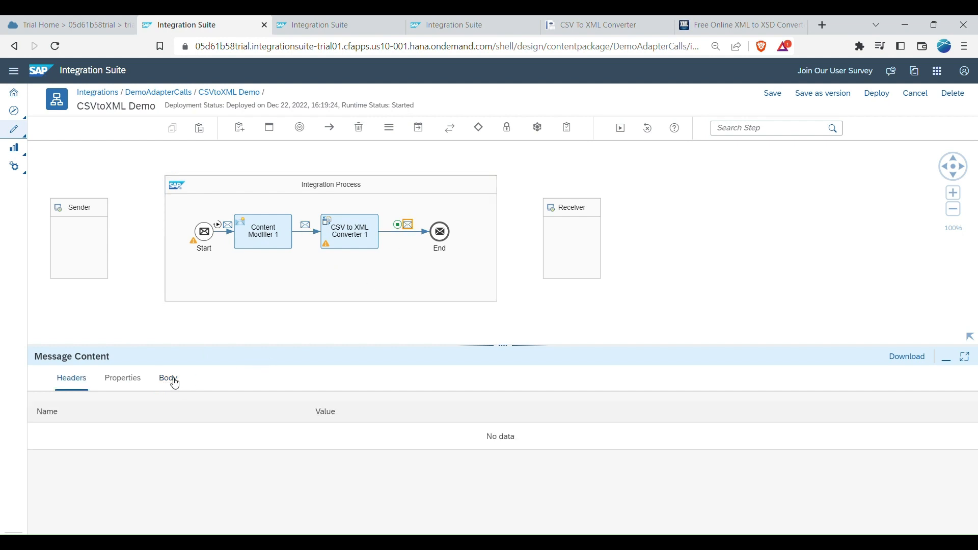
{"action": "left_click", "coordinate": [167, 378]}
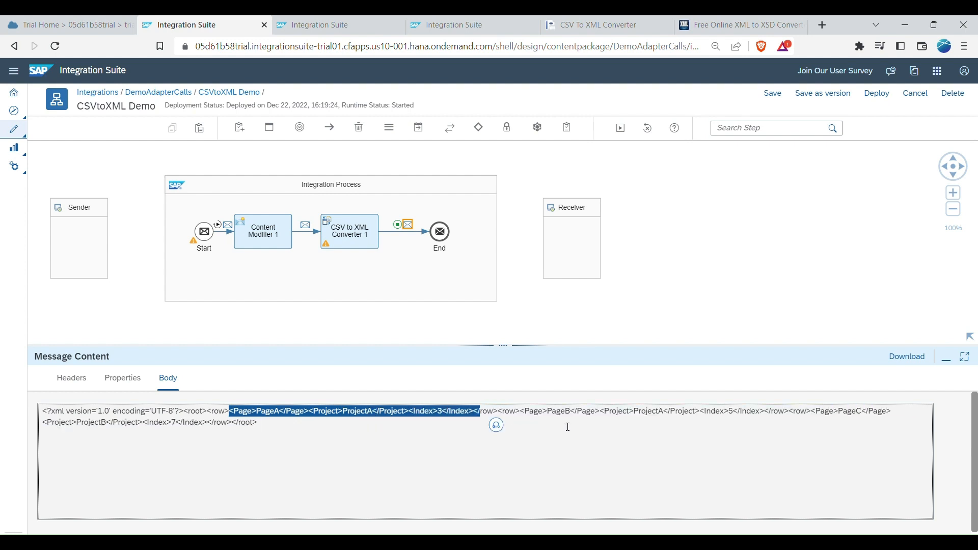
{"action": "left_click", "coordinate": [289, 433]}
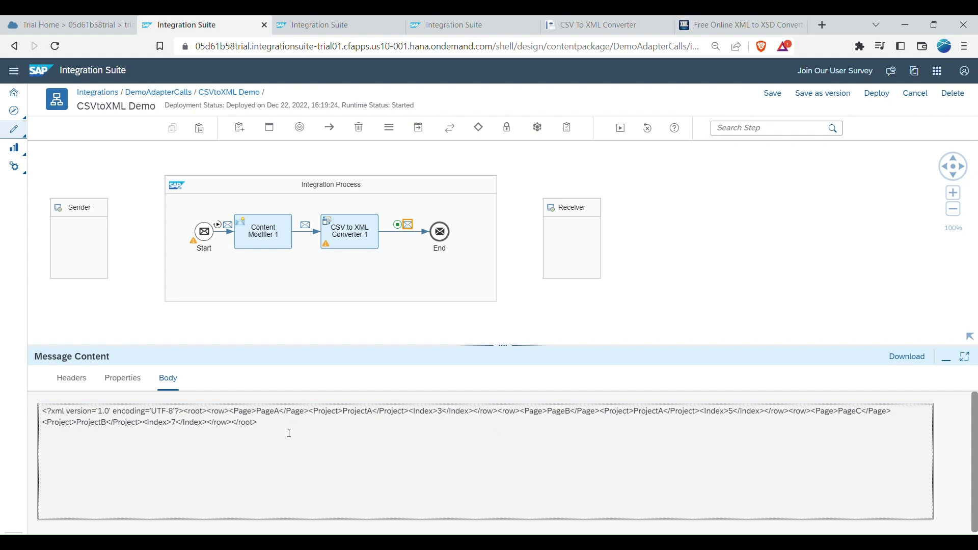
{"action": "triple_click", "coordinate": [437, 410]}
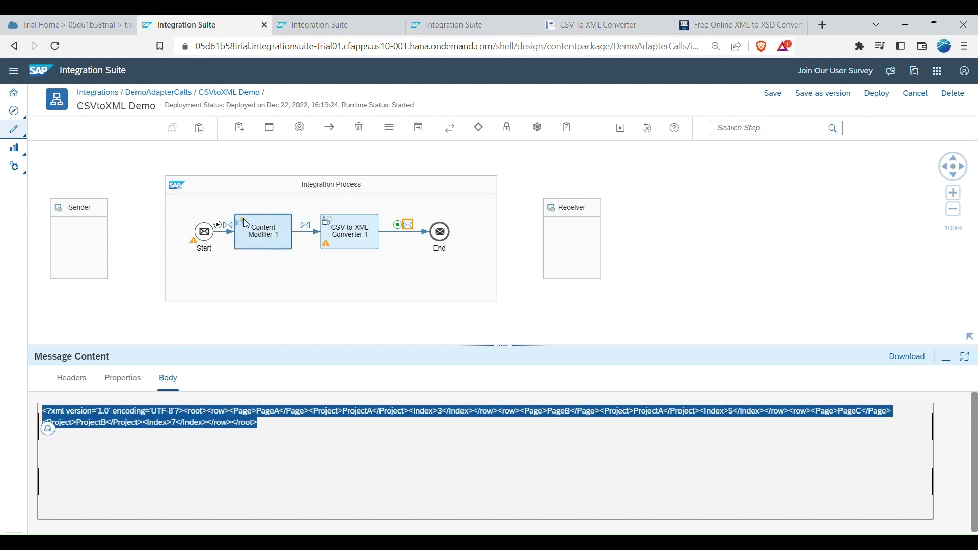